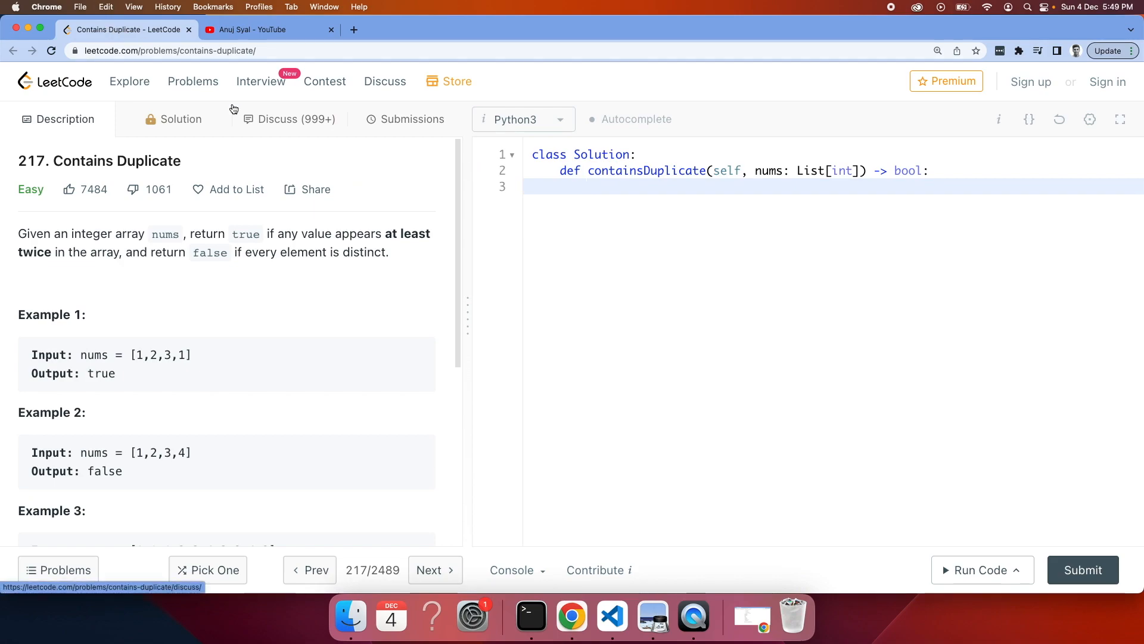
{"action": "mouse_move", "coordinate": [426, 313]}
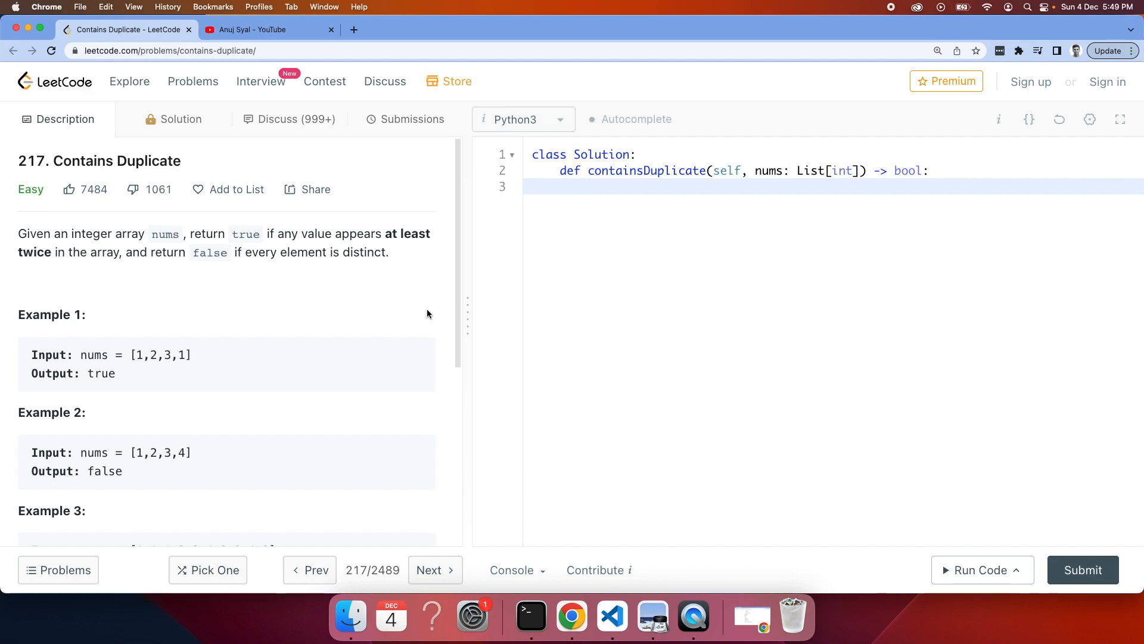
- Underline in red the nums input and the return-true-when-a-value-appears-twice condition
{"action": "left_click", "coordinate": [588, 185]}
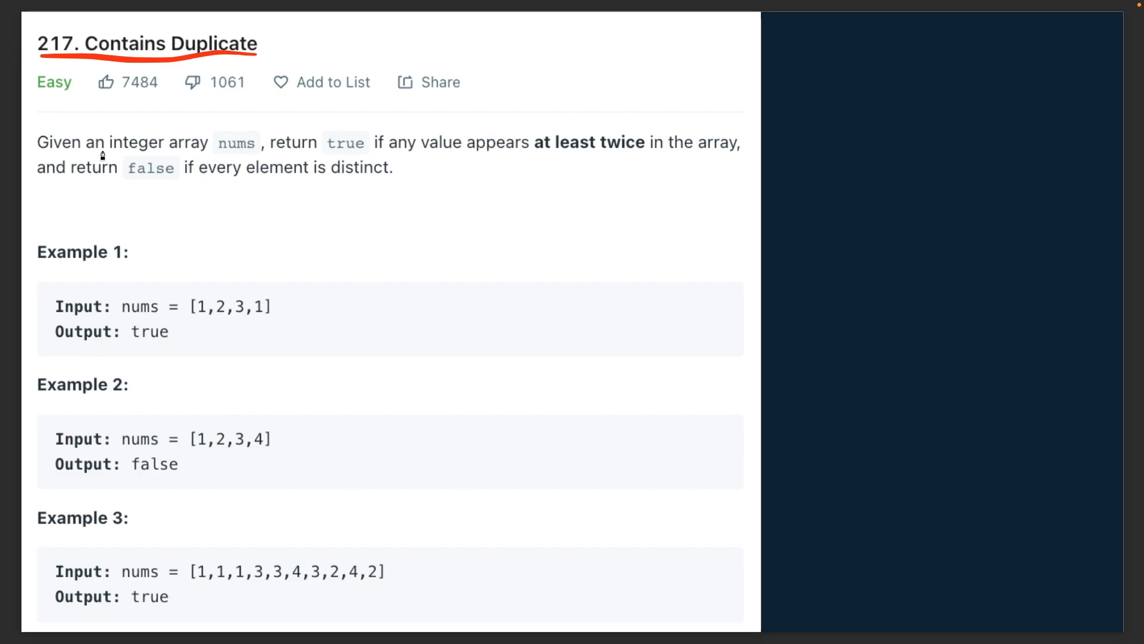
{"action": "mouse_move", "coordinate": [59, 155]}
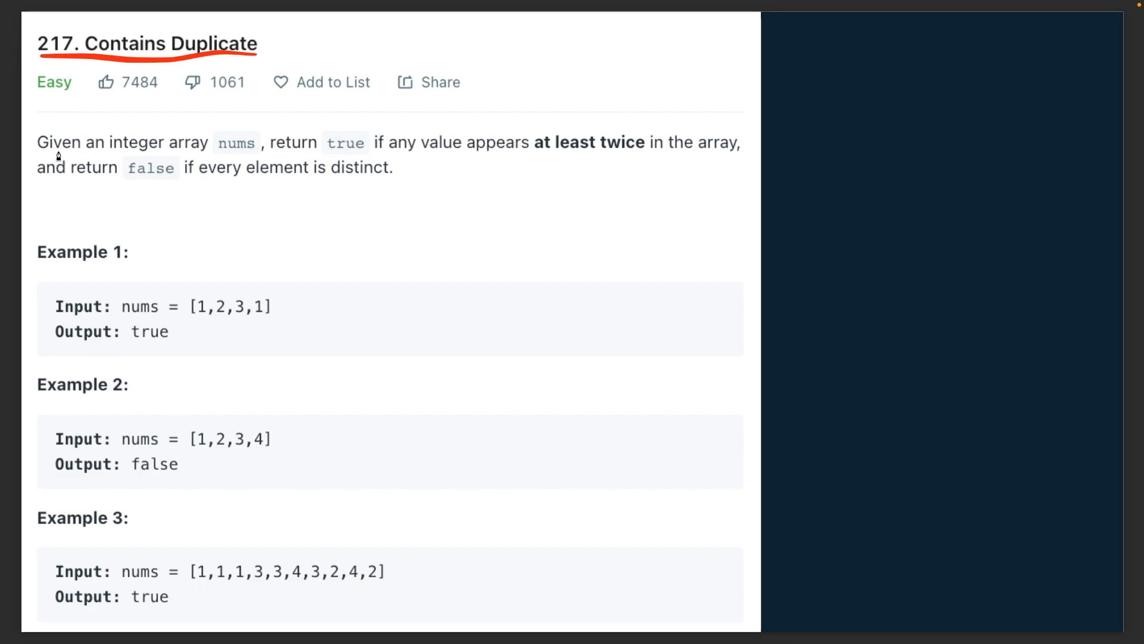
{"action": "mouse_move", "coordinate": [60, 155]}
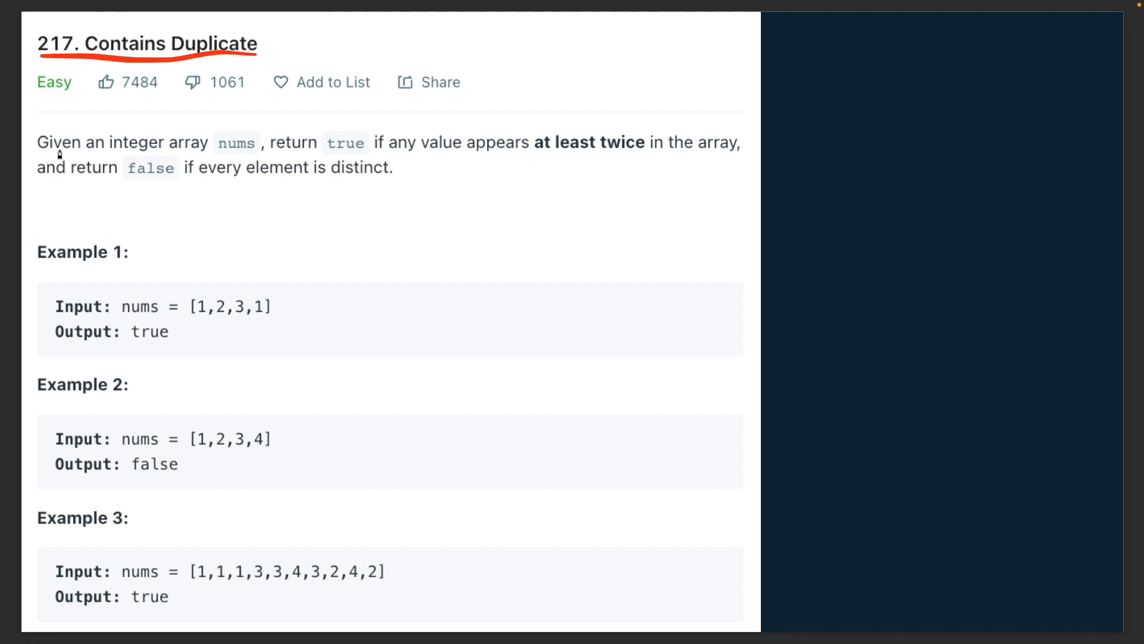
{"action": "mouse_move", "coordinate": [210, 158]}
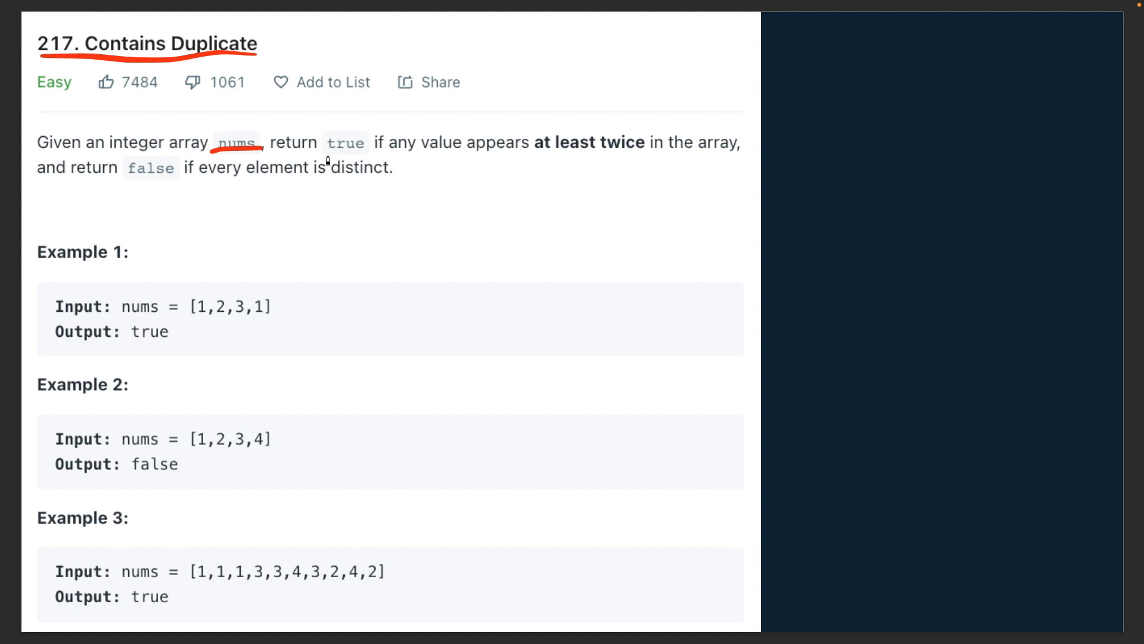
{"action": "left_click_drag", "start_coordinate": [326, 155], "coordinate": [524, 161]}
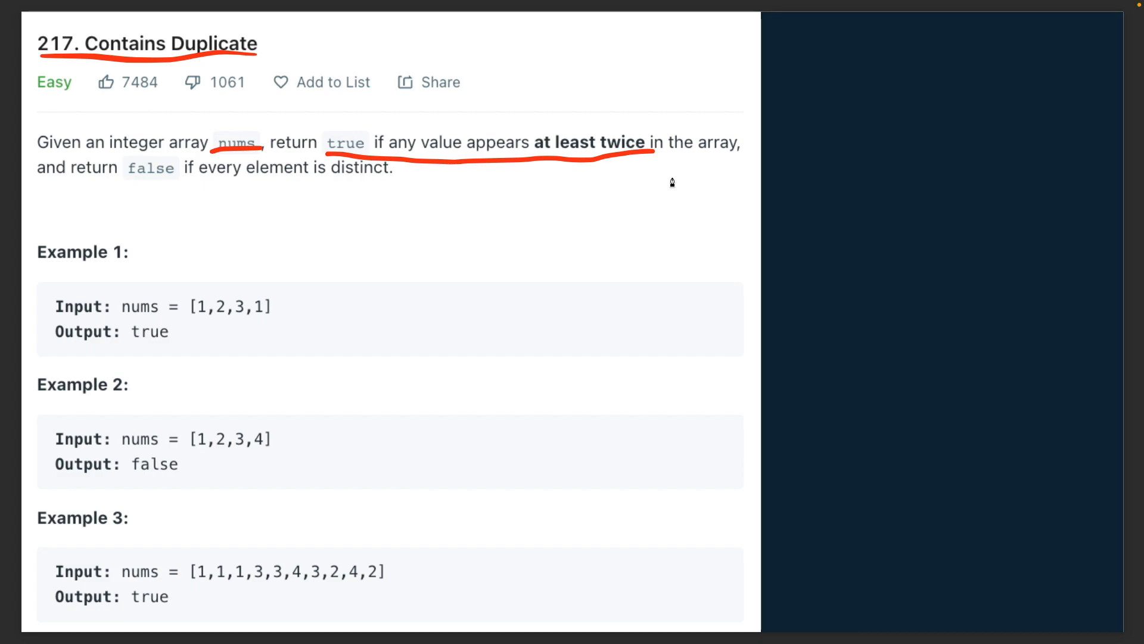
{"action": "mouse_move", "coordinate": [584, 327]}
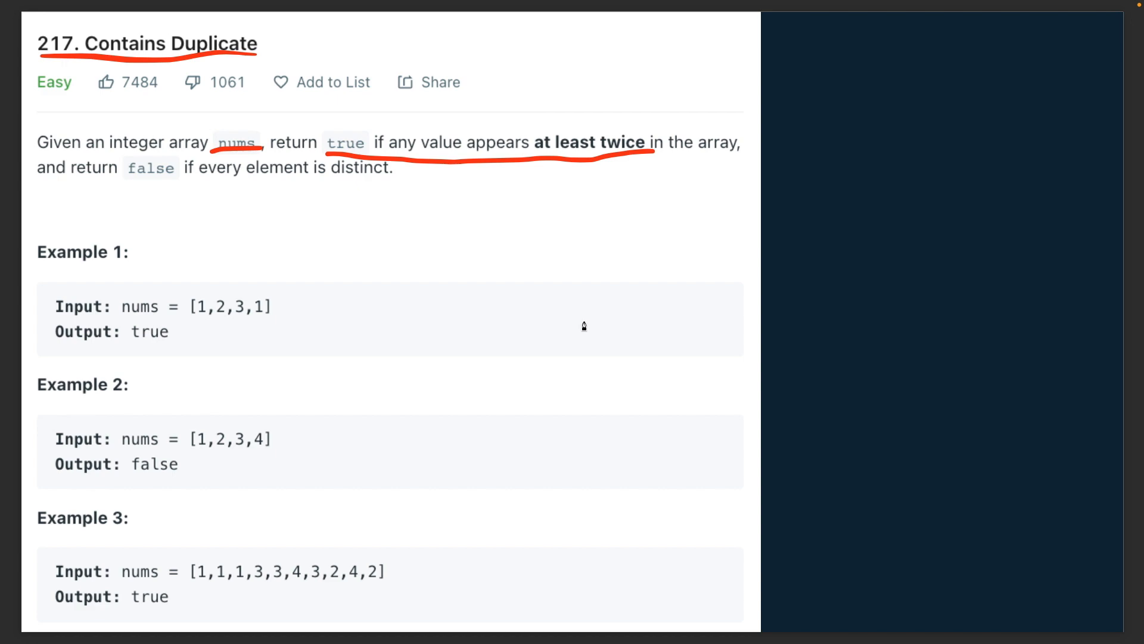
{"action": "mouse_move", "coordinate": [522, 226]}
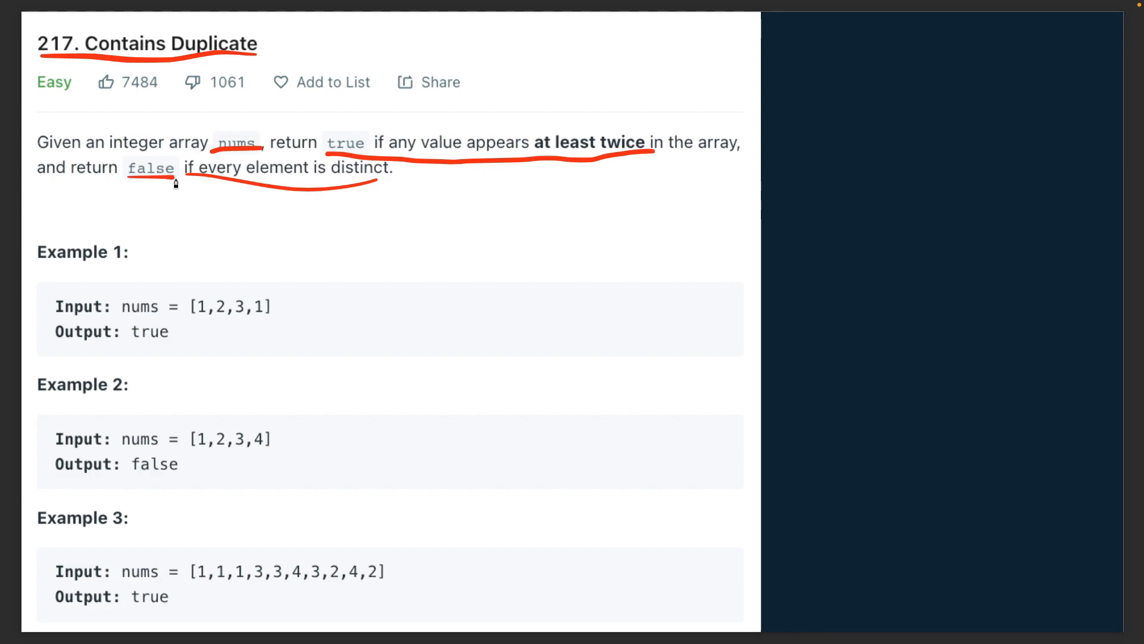
{"action": "mouse_move", "coordinate": [237, 208]}
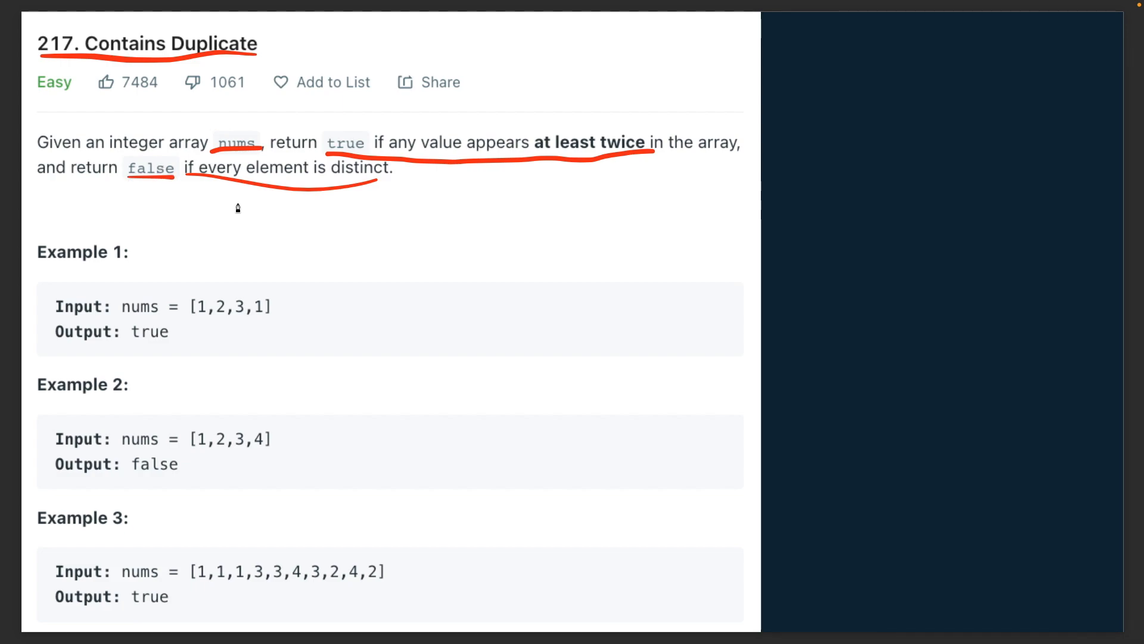
{"action": "mouse_move", "coordinate": [278, 231]}
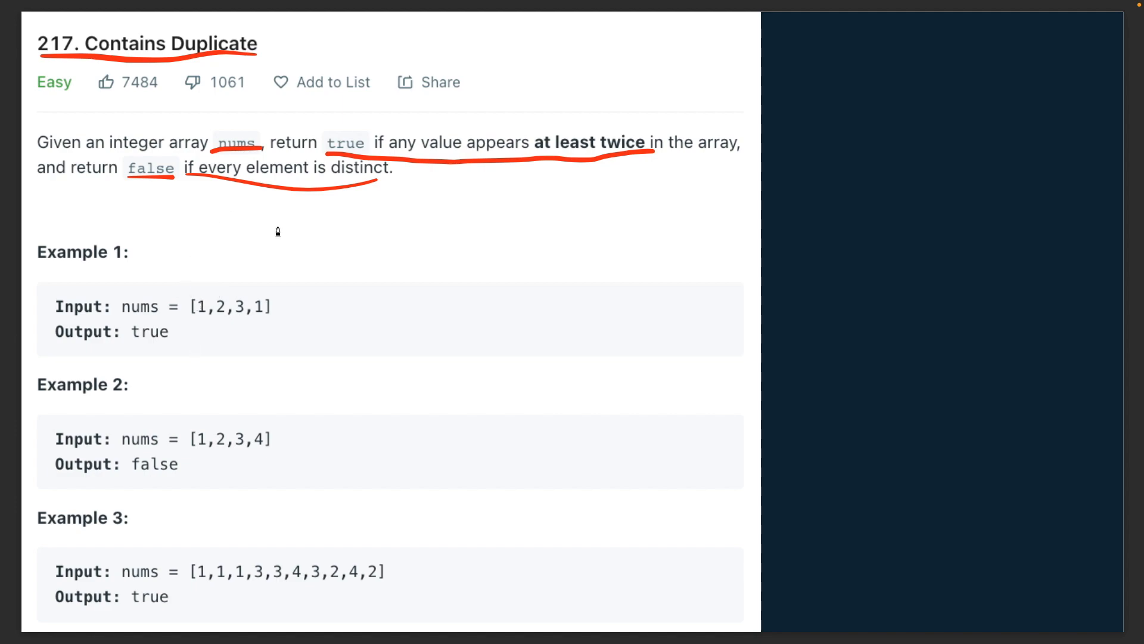
{"action": "mouse_move", "coordinate": [235, 143]}
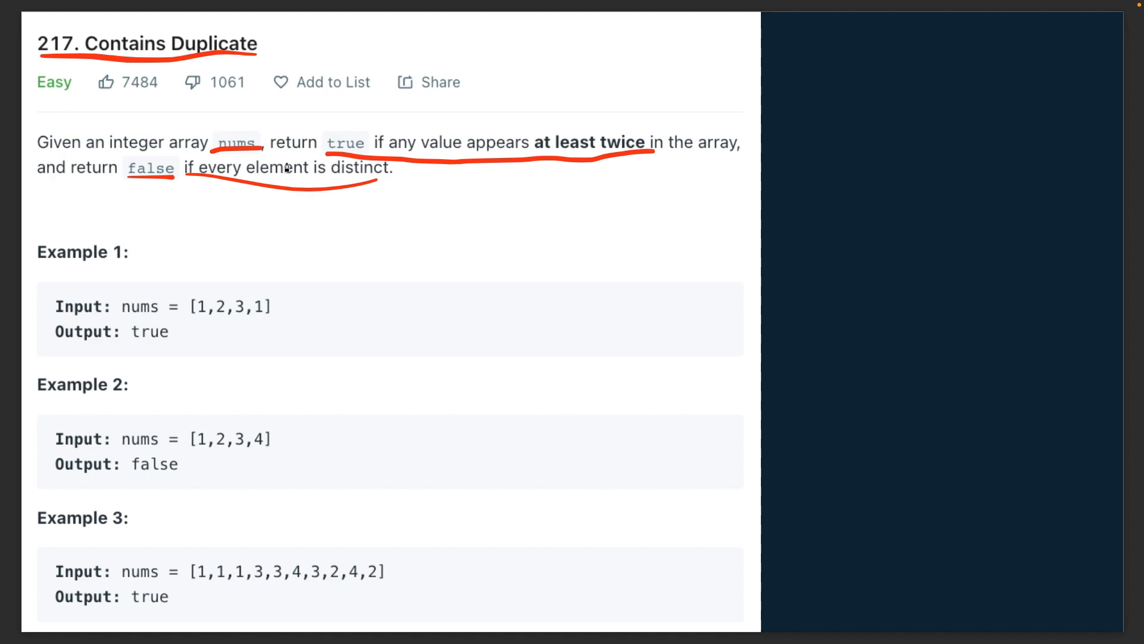
{"action": "mouse_move", "coordinate": [326, 243]}
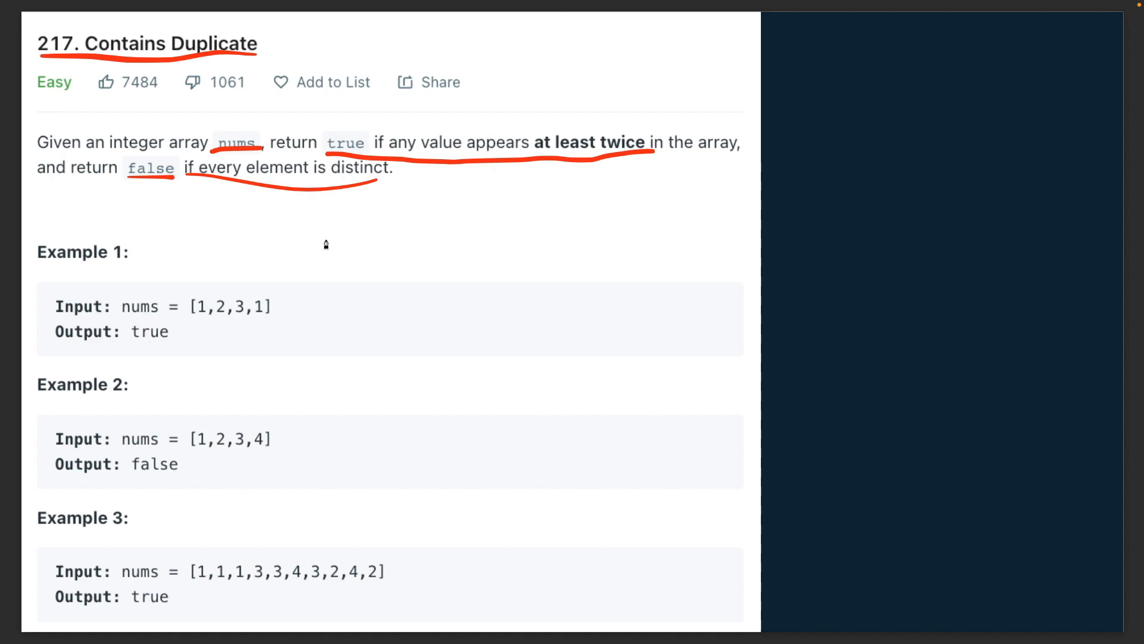
{"action": "mouse_move", "coordinate": [308, 230]}
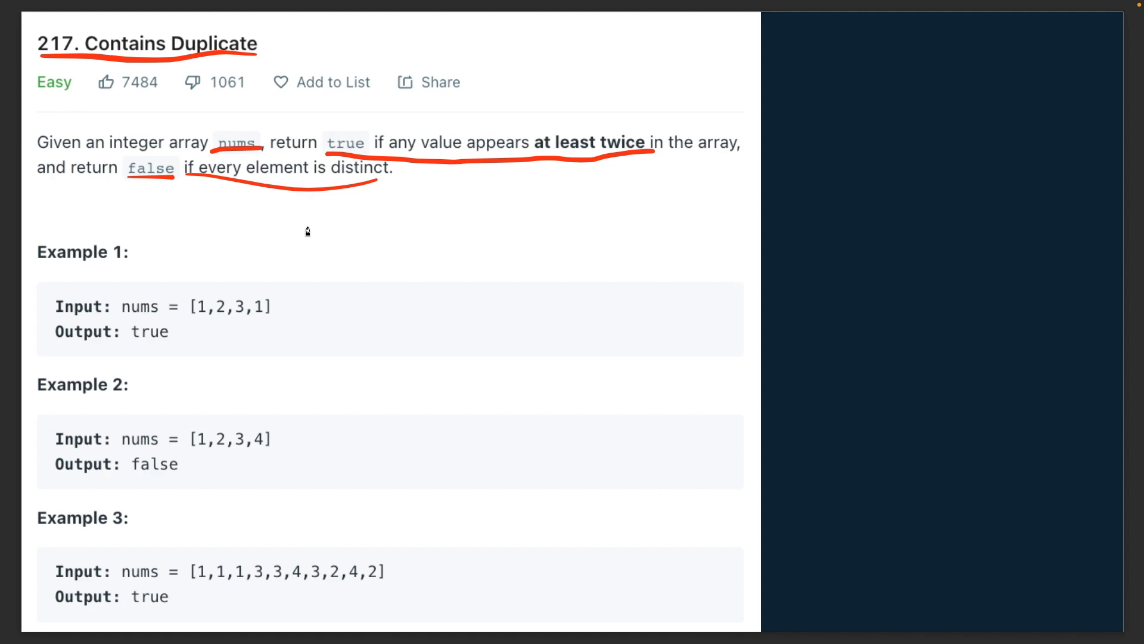
{"action": "mouse_move", "coordinate": [324, 243]}
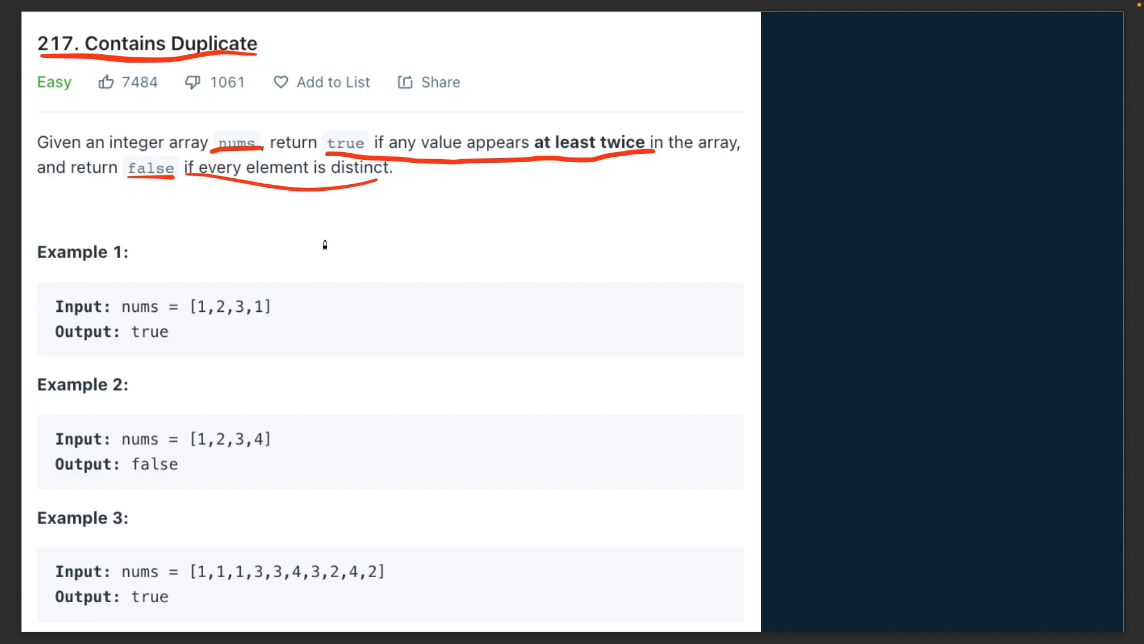
{"action": "mouse_move", "coordinate": [284, 237]}
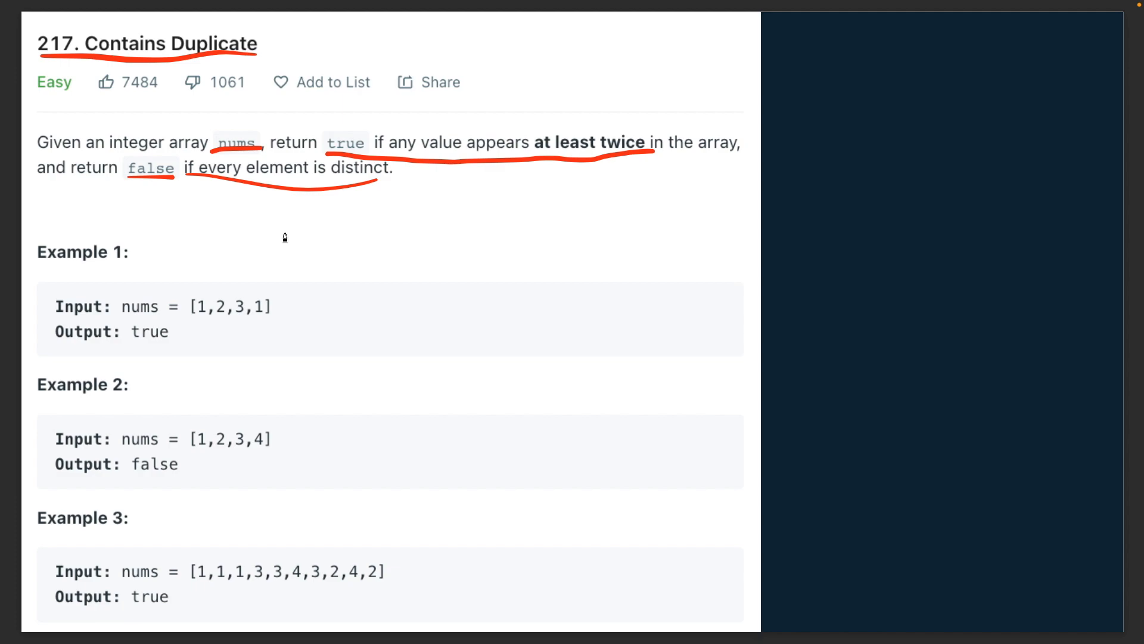
{"action": "mouse_move", "coordinate": [317, 242]}
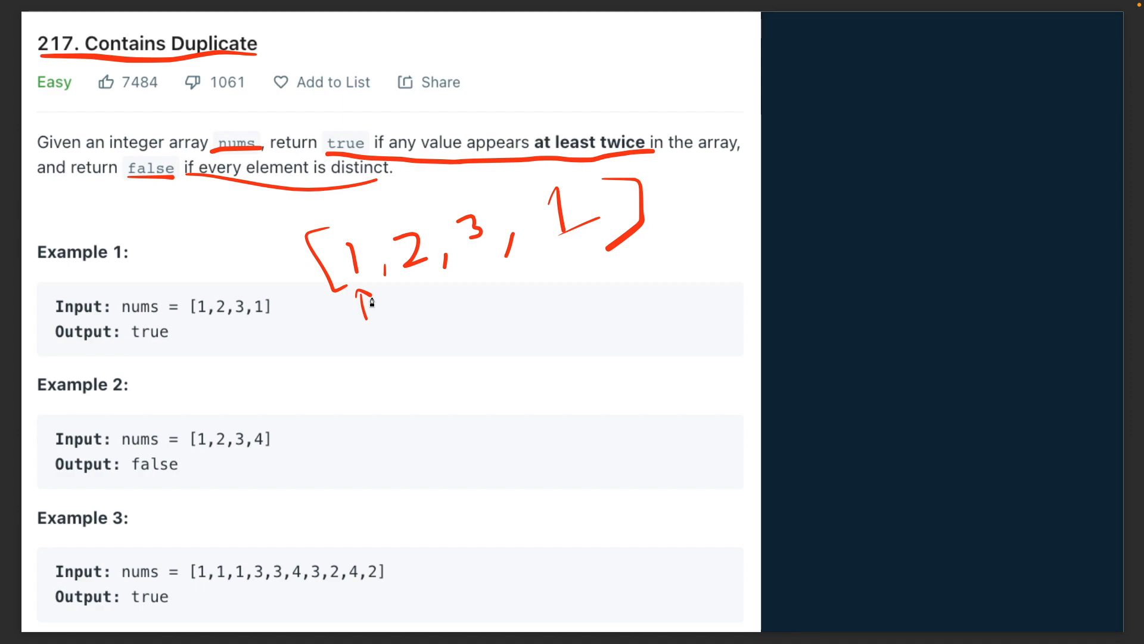
{"action": "mouse_move", "coordinate": [463, 454]}
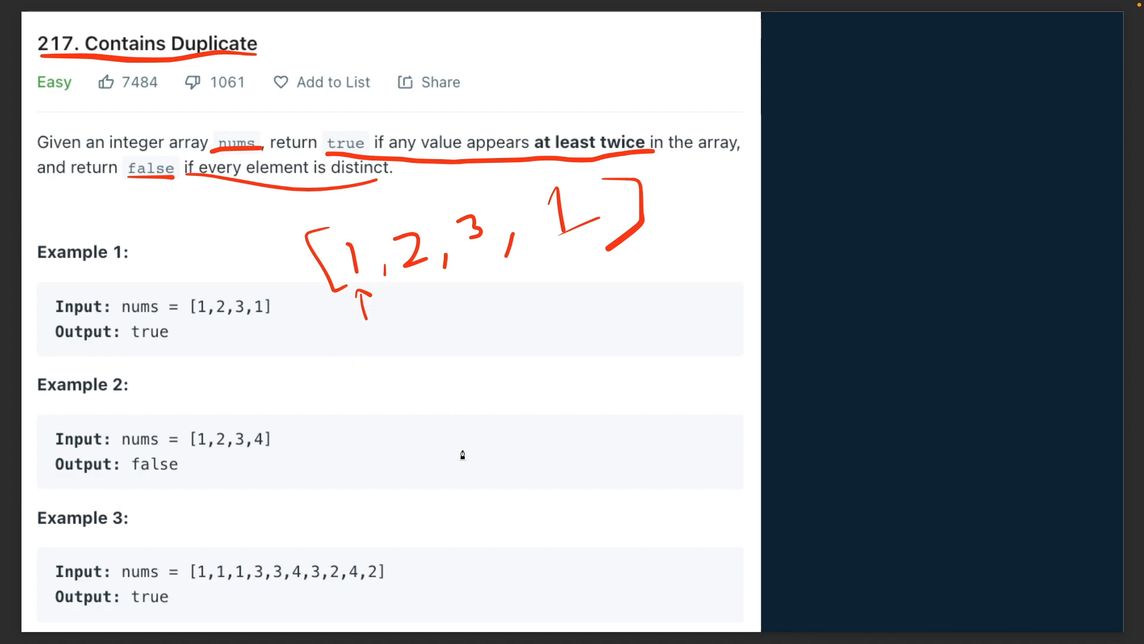
{"action": "mouse_move", "coordinate": [359, 312]}
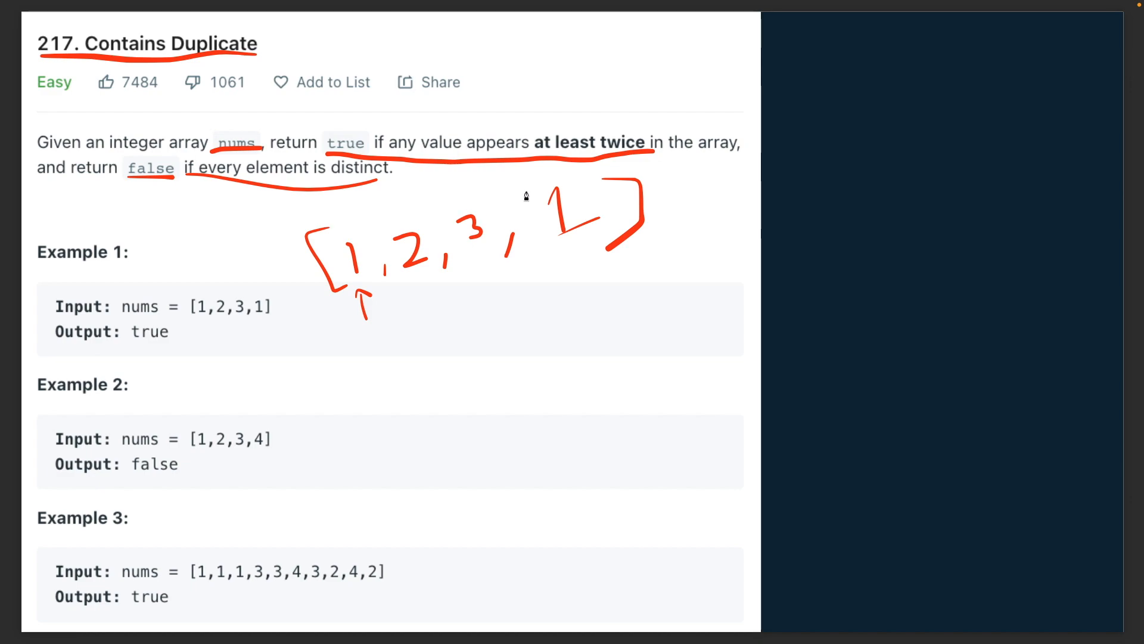
{"action": "mouse_move", "coordinate": [343, 233]}
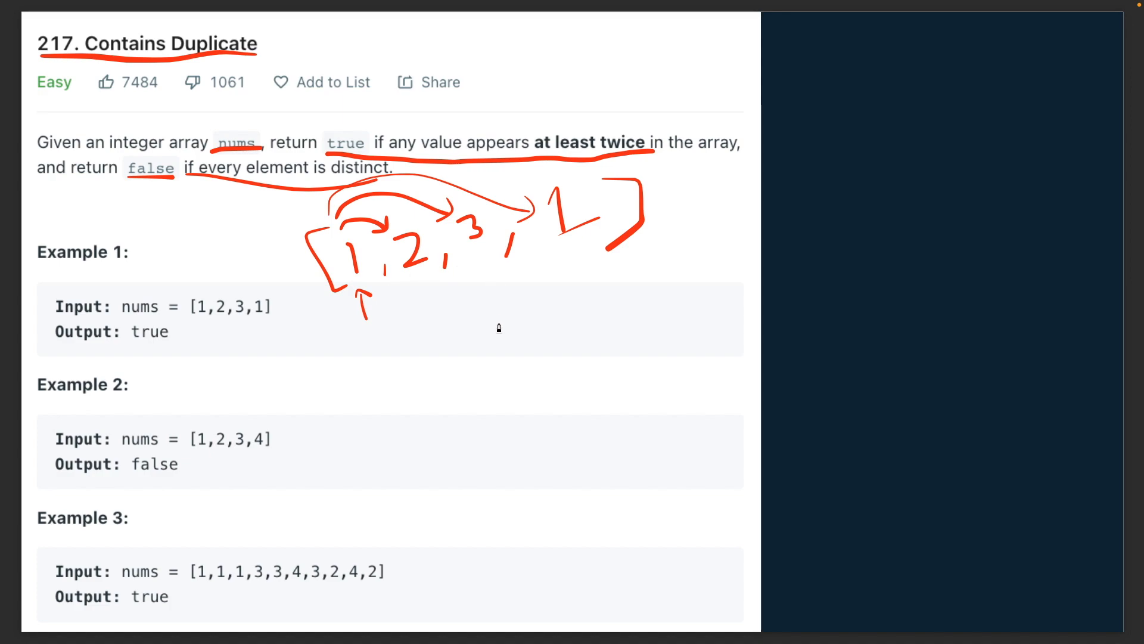
{"action": "mouse_move", "coordinate": [346, 304]}
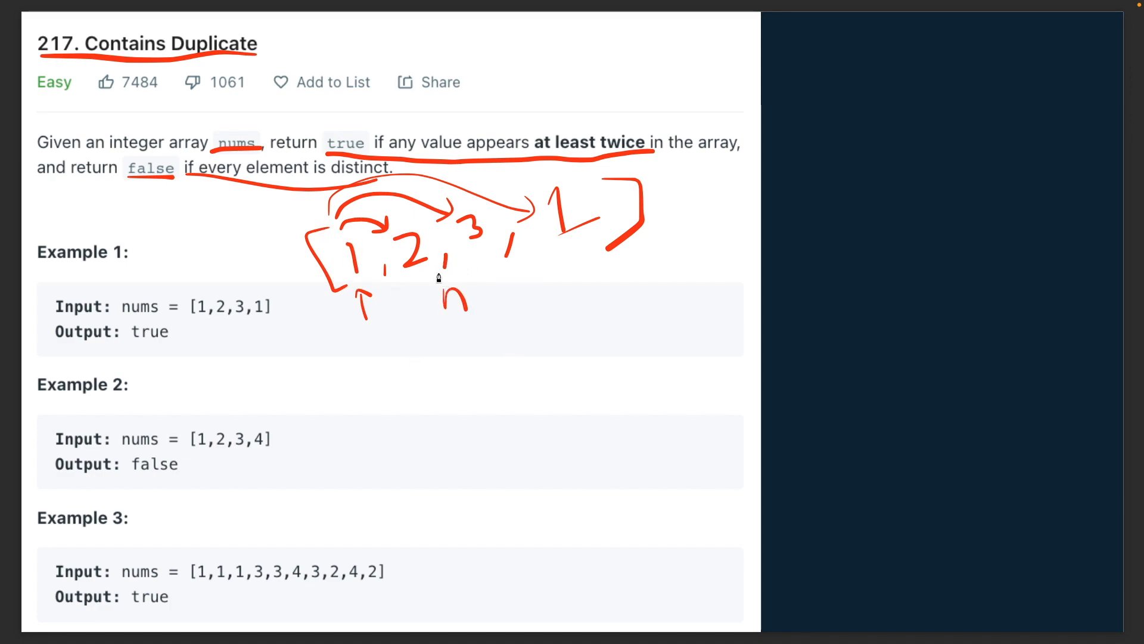
{"action": "mouse_move", "coordinate": [501, 279]}
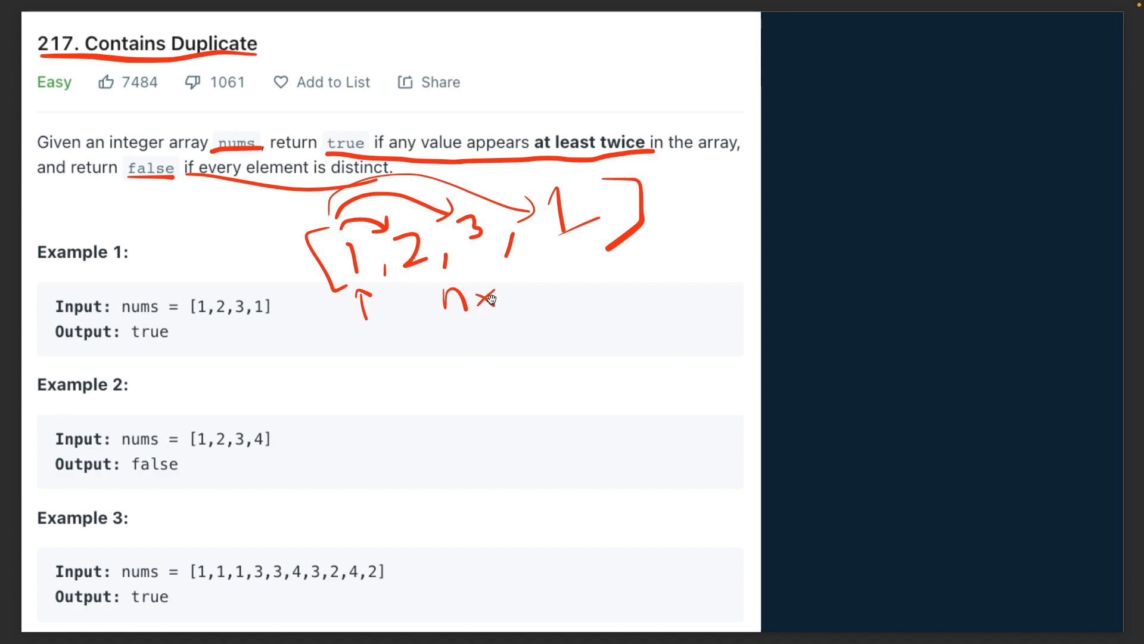
- Mark n beneath the [1,2,3,1] sketch to show each element needs n comparisons
{"action": "left_click_drag", "start_coordinate": [502, 307], "coordinate": [520, 285]}
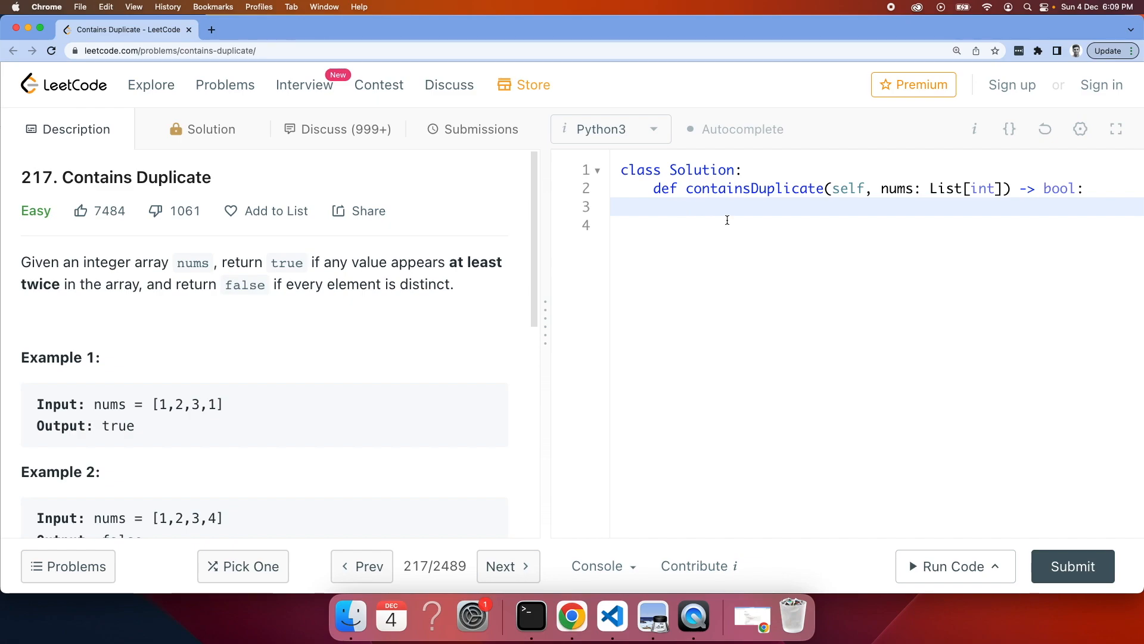
- Write the outer loop for i in range(len(nums)) and inner loop for j in range(i+1, len(nums))
{"action": "type", "text": "for i"}
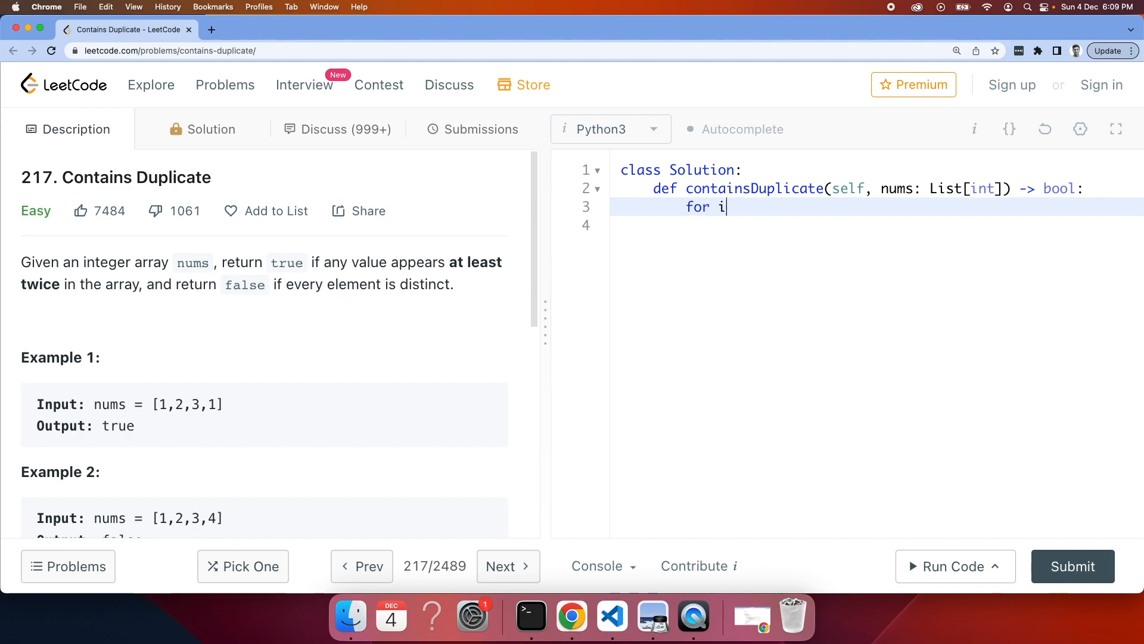
{"action": "type", "text": "in range("}
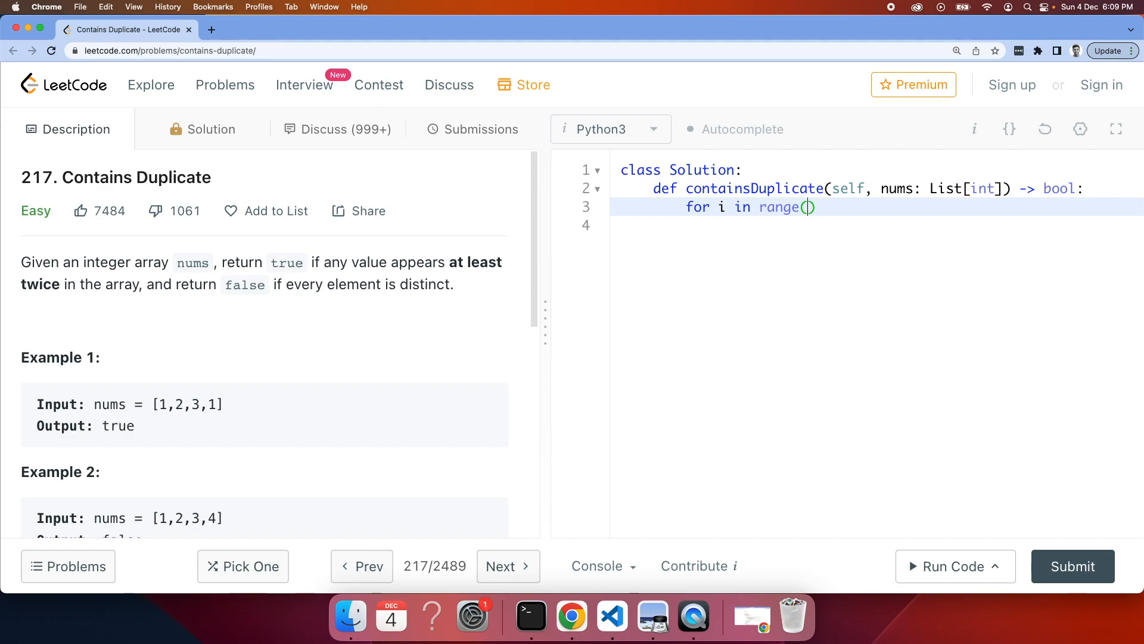
{"action": "type", "text": "len(n"}
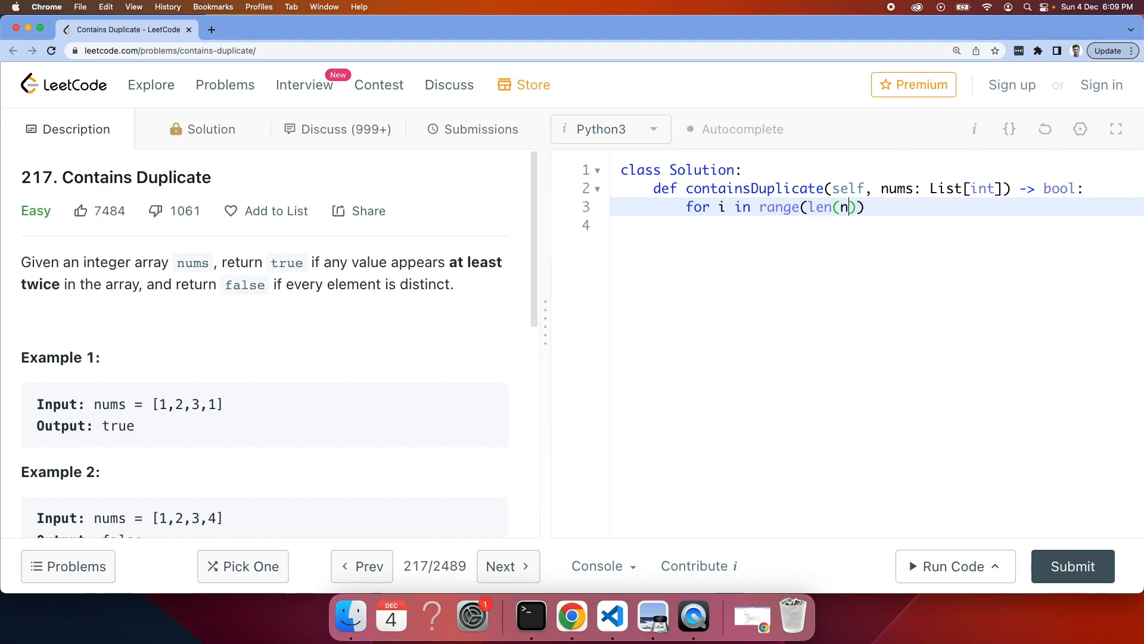
{"action": "type", "text": "ums"}
{"action": "type", "text": "for"}
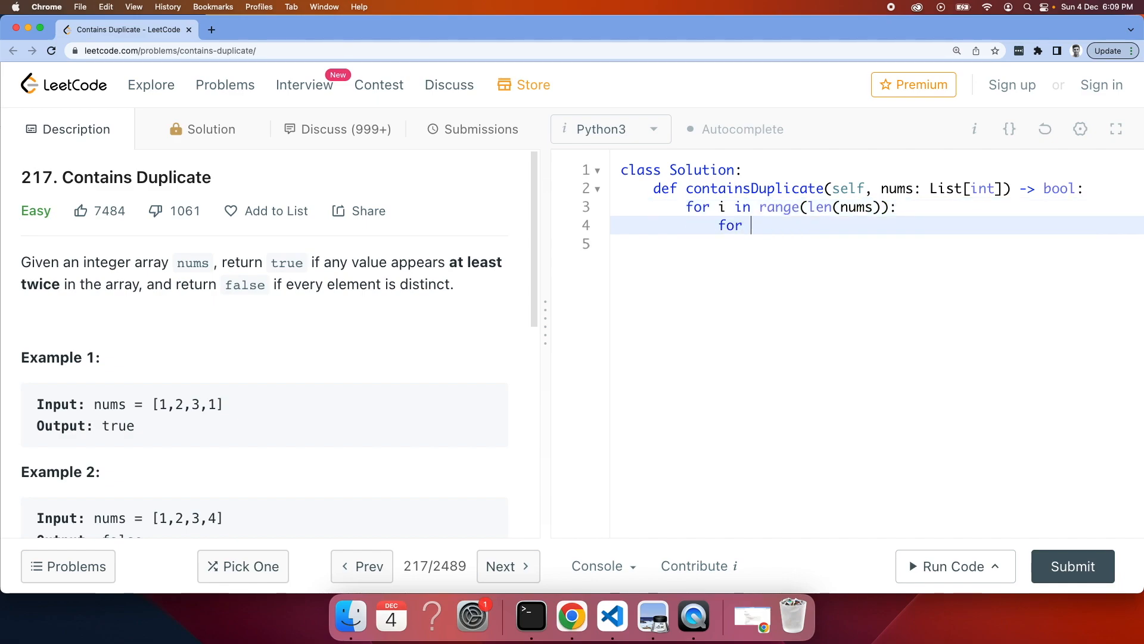
{"action": "type", "text": "j"}
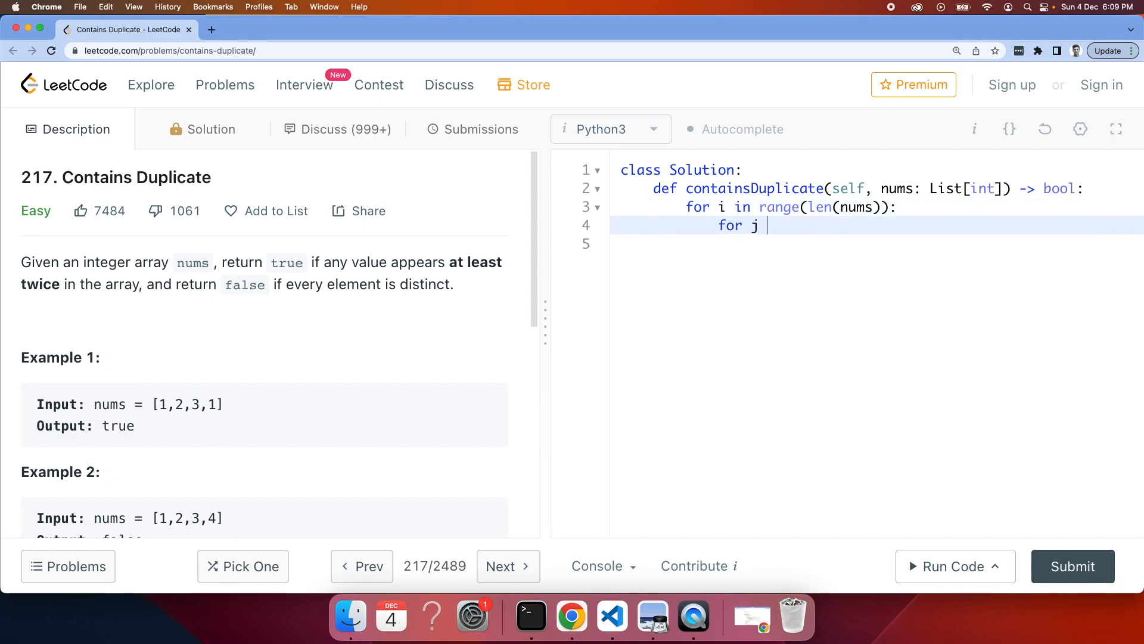
{"action": "type", "text": "in"}
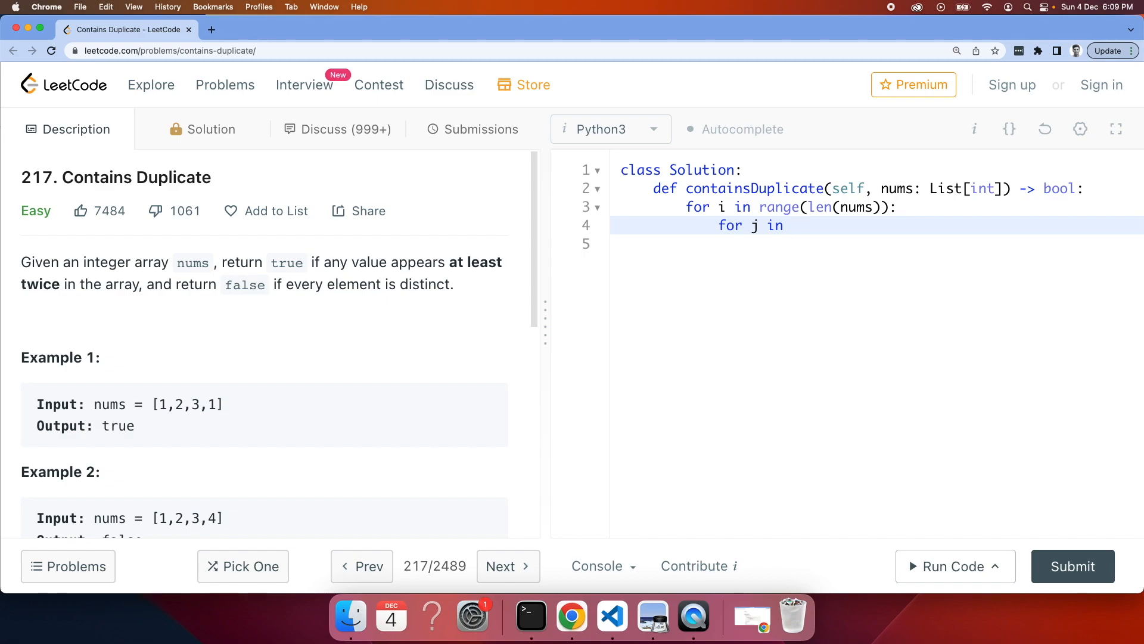
{"action": "type", "text": "range()"}
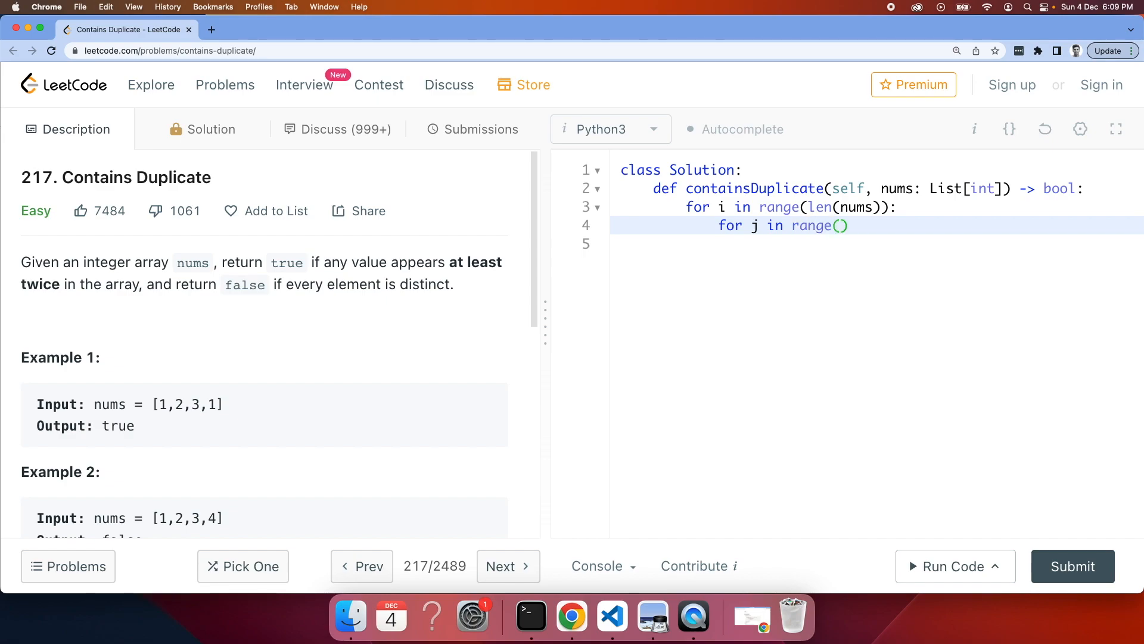
{"action": "type", "text": "i"}
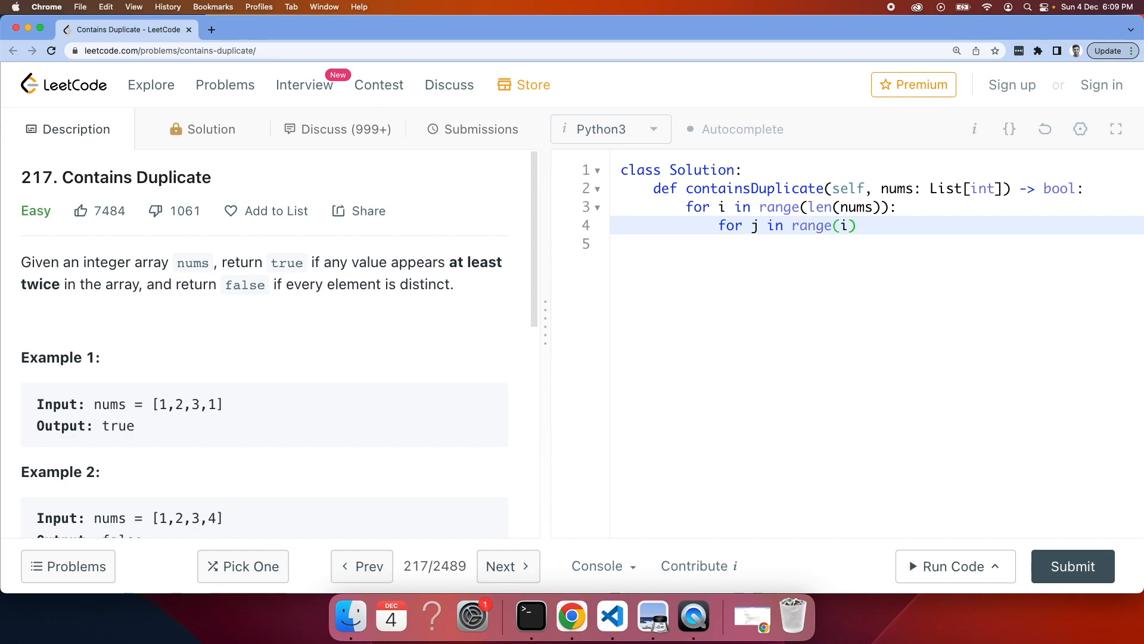
{"action": "type", "text": "i+1,"}
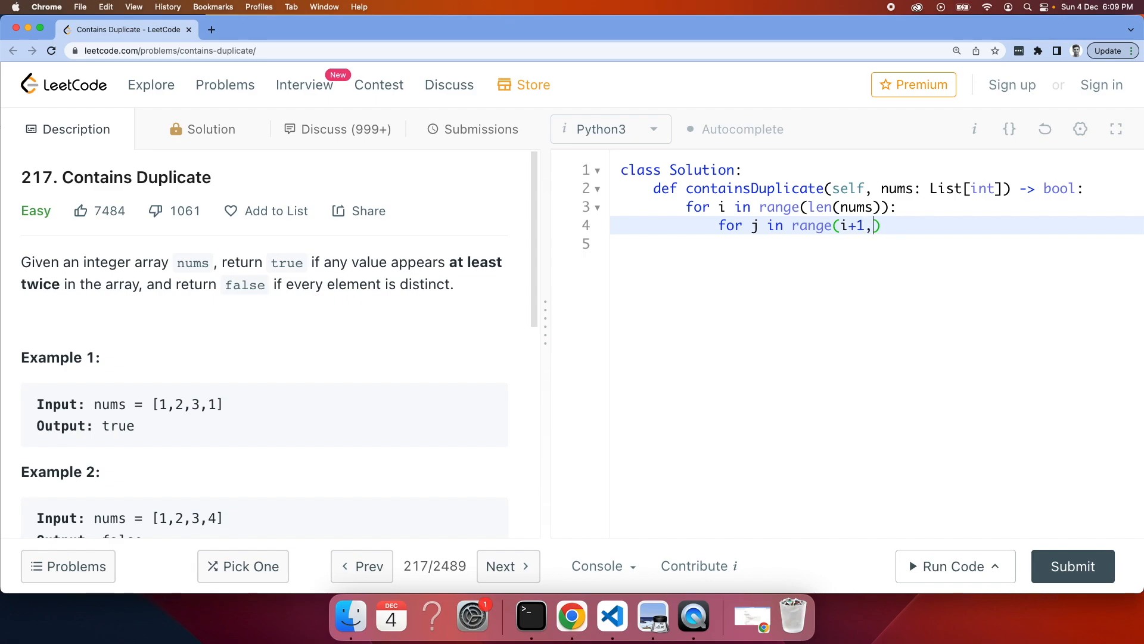
{"action": "type", "text": "len(nums"}
{"action": "left_click", "coordinate": [882, 243]}
{"action": "type", "text": "if"}
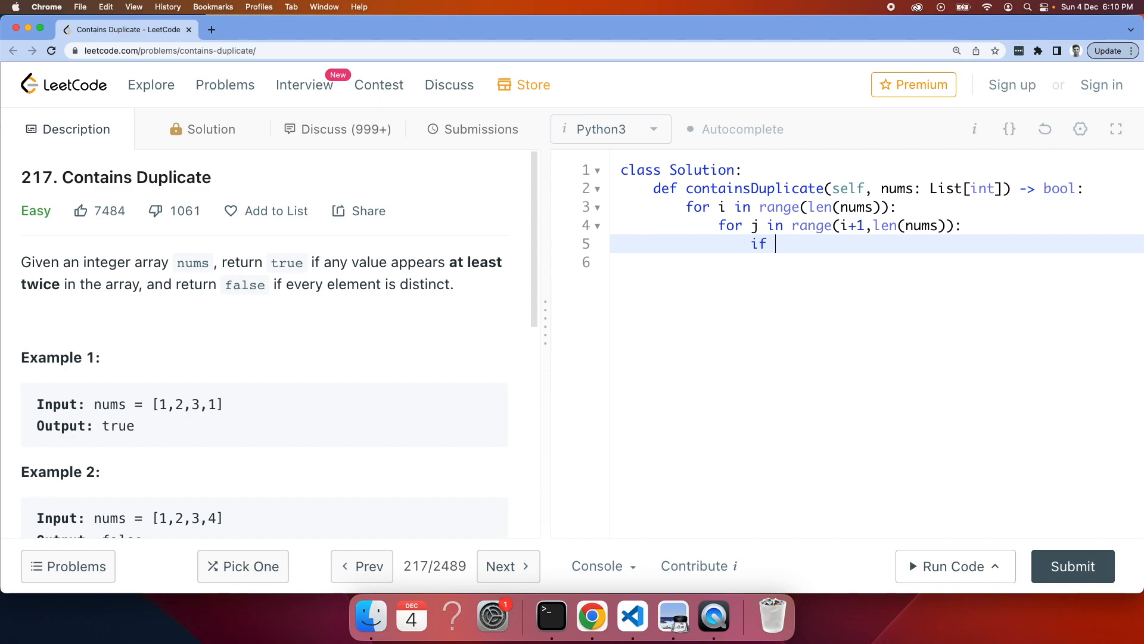
- Add the check if nums[i] == nums[j]: return True inside the inner loop
{"action": "type", "text": "n"}
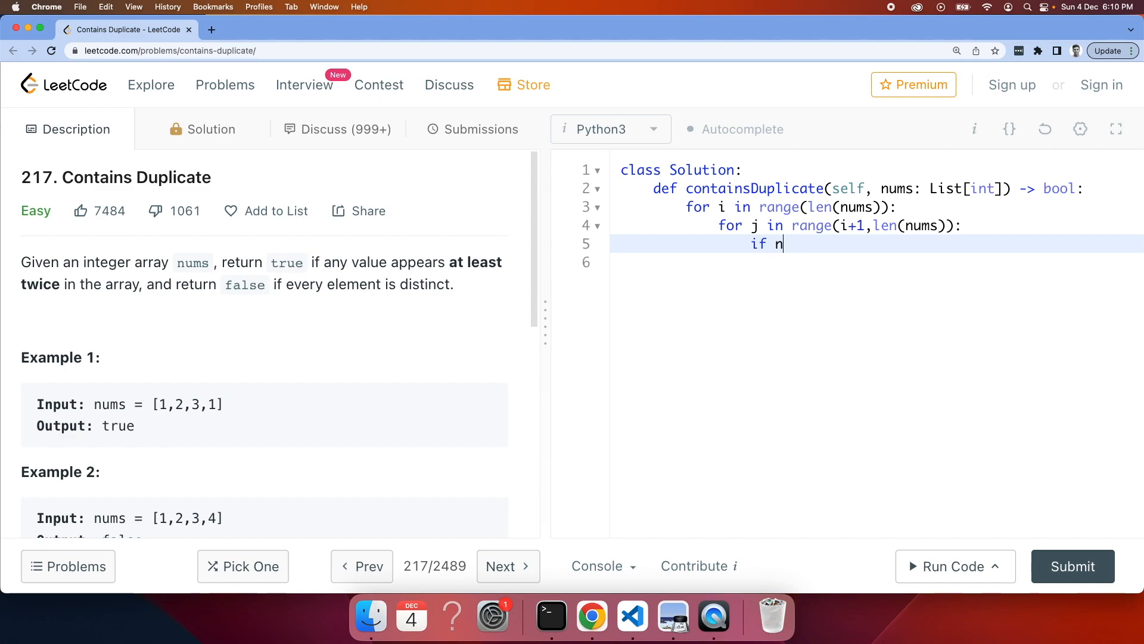
{"action": "type", "text": "ums[i]"}
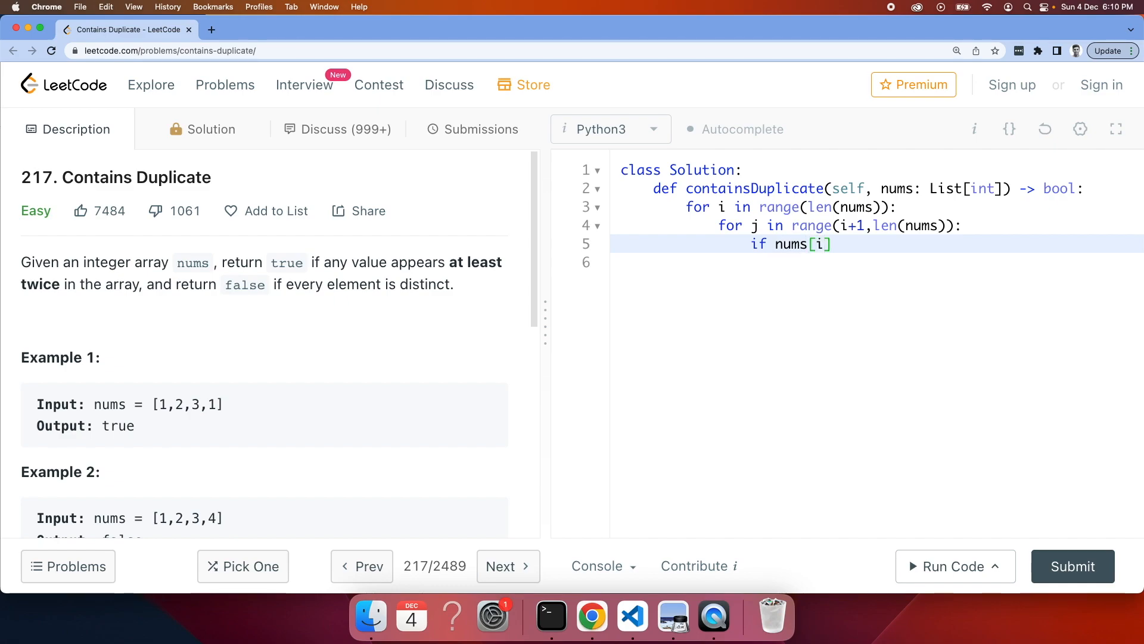
{"action": "type", "text": "== nu"}
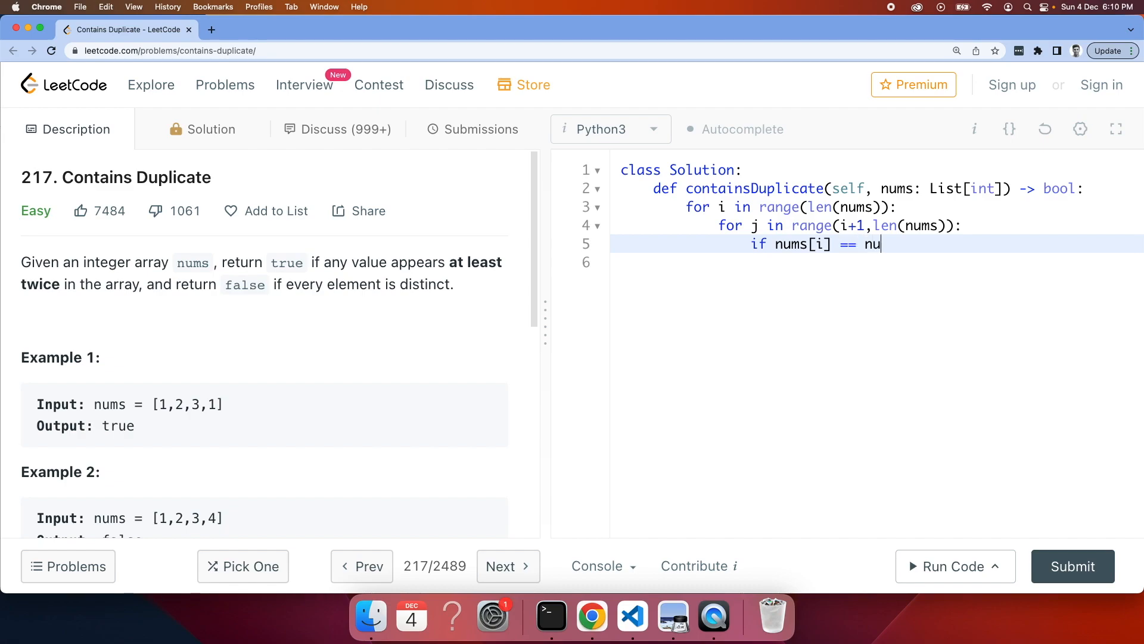
{"action": "type", "text": "ms[j]"}
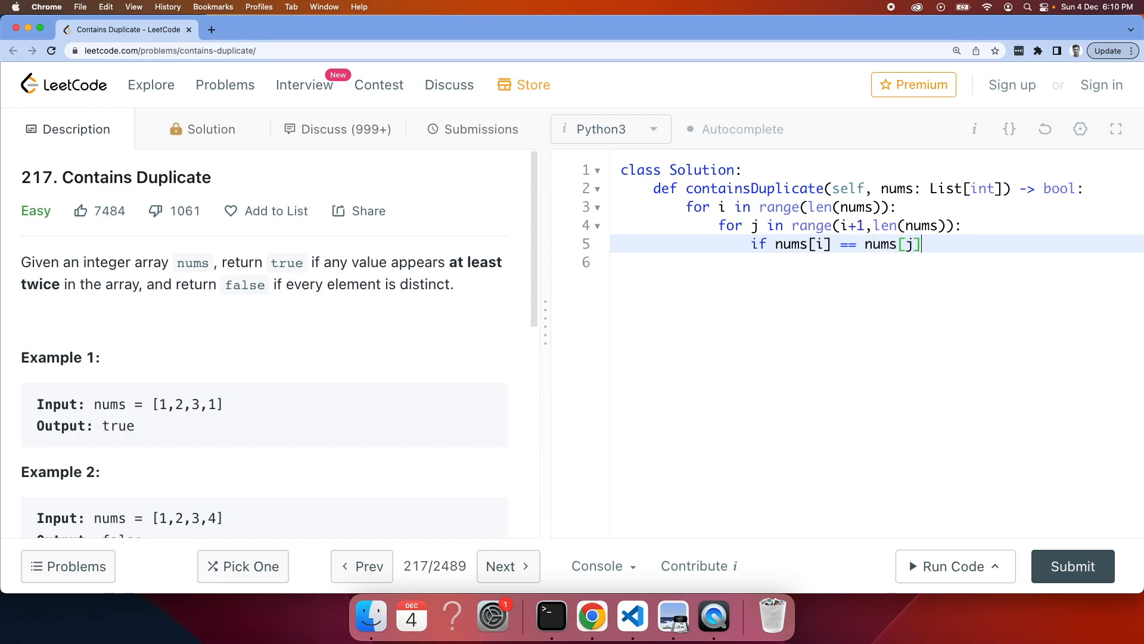
{"action": "type", "text": ":"}
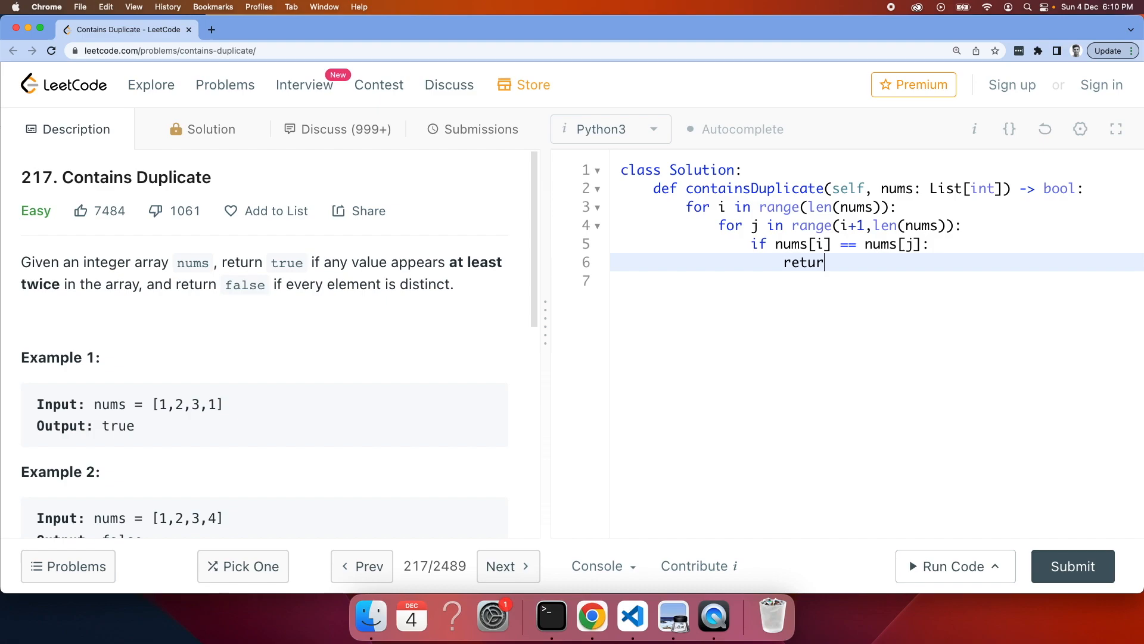
{"action": "type", "text": "n True"}
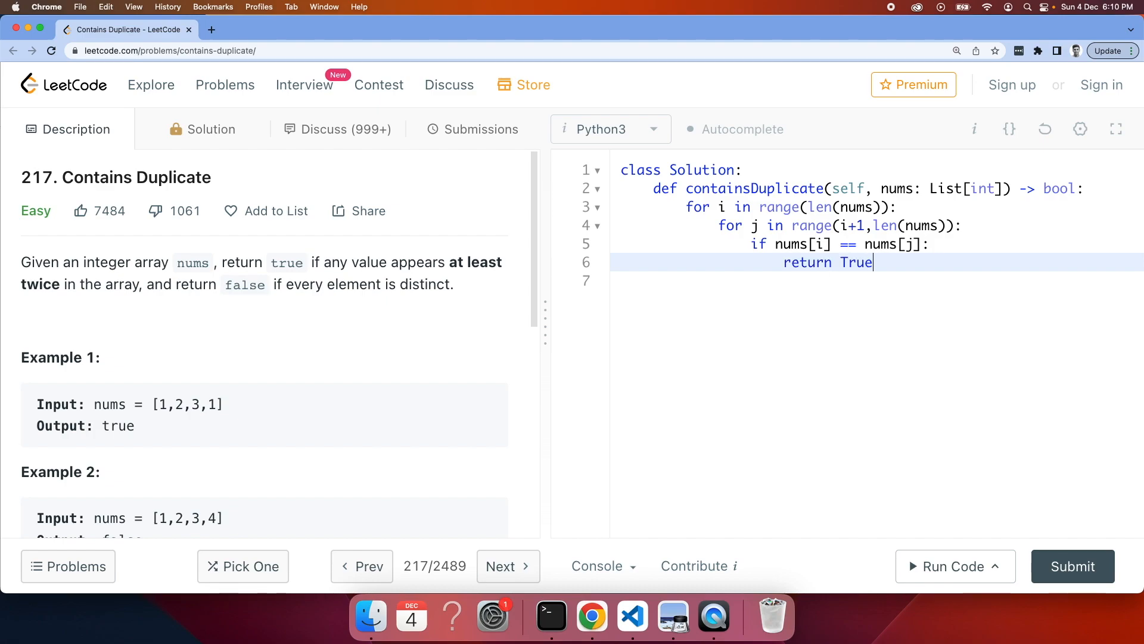
{"action": "key", "text": "enter"}
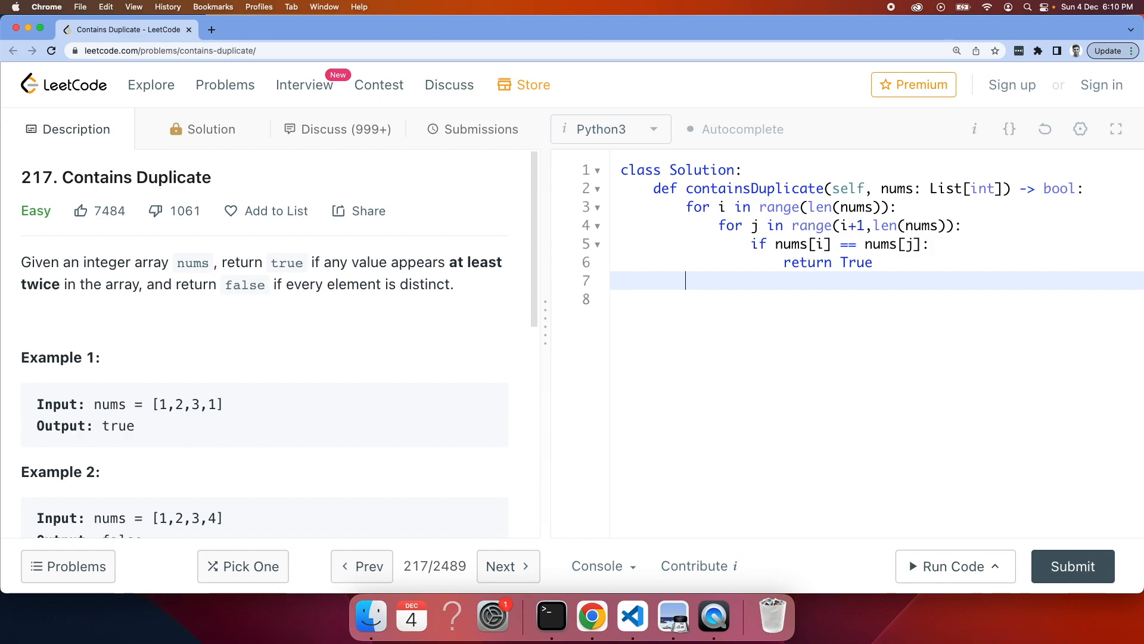
- End with return False, run on [1,2,3,1] to get true, then submit and view submissions
{"action": "type", "text": "retu"}
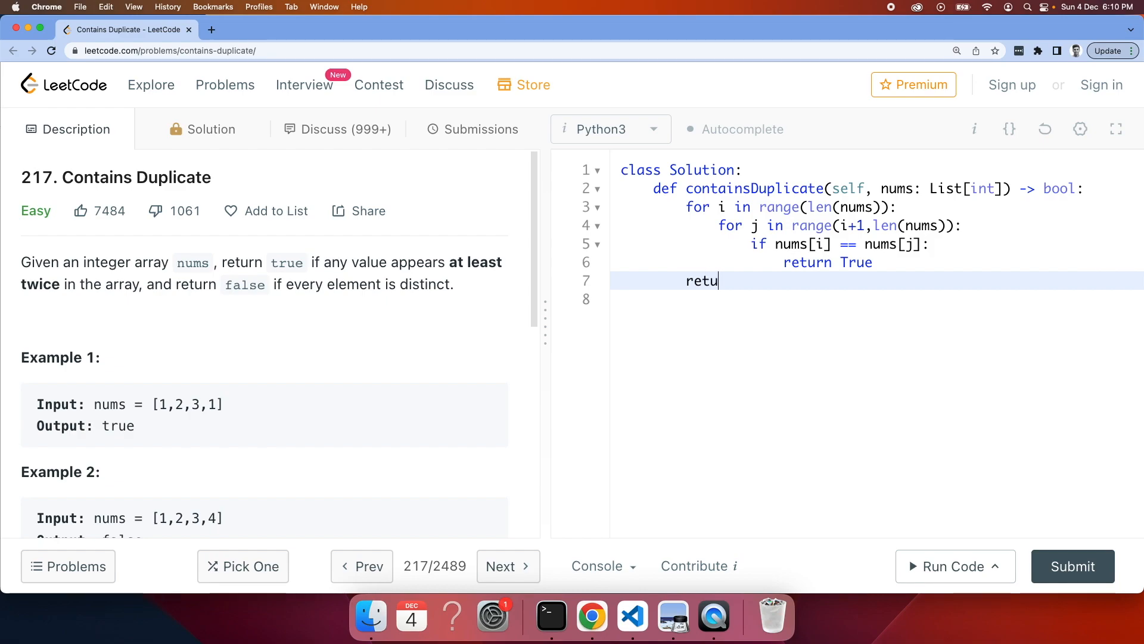
{"action": "type", "text": "rn F"}
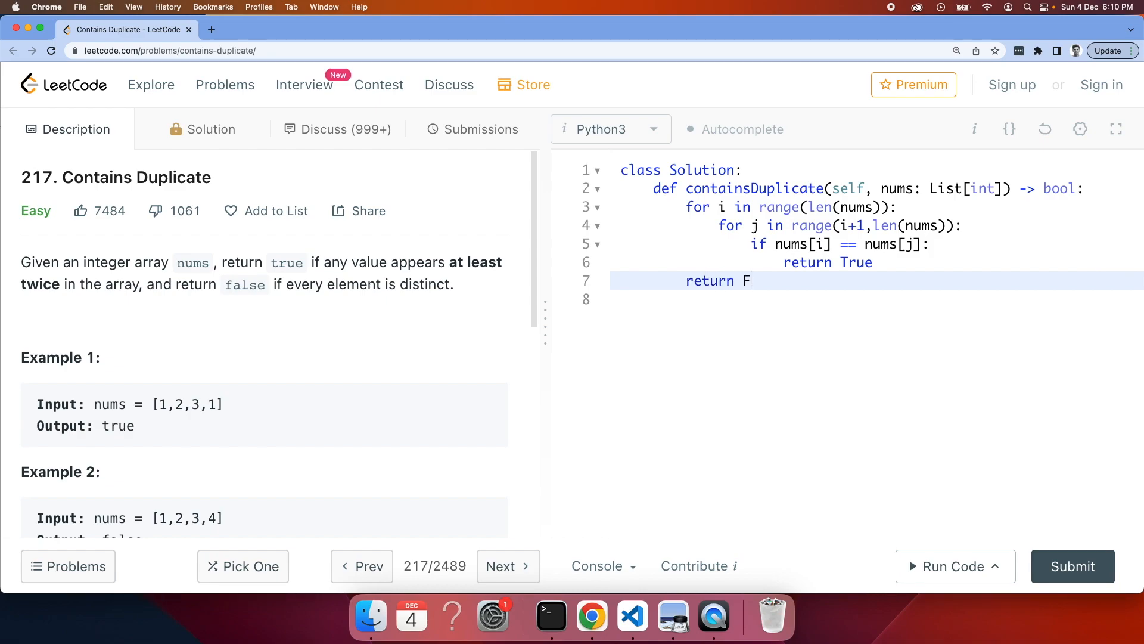
{"action": "left_click", "coordinate": [953, 565]}
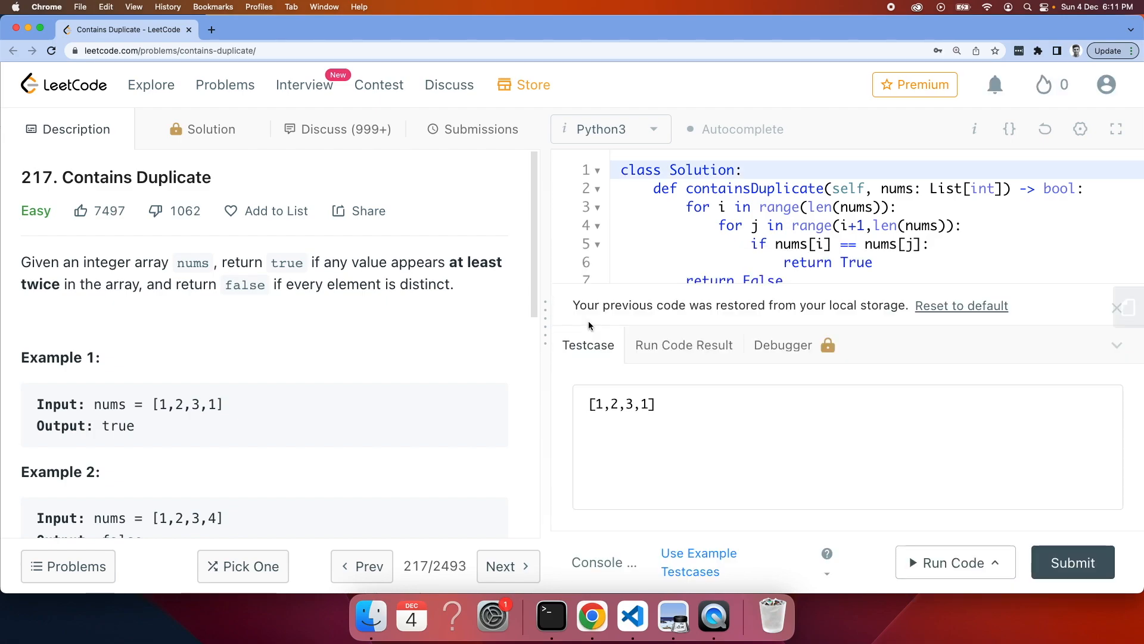
{"action": "left_click", "coordinate": [950, 561]}
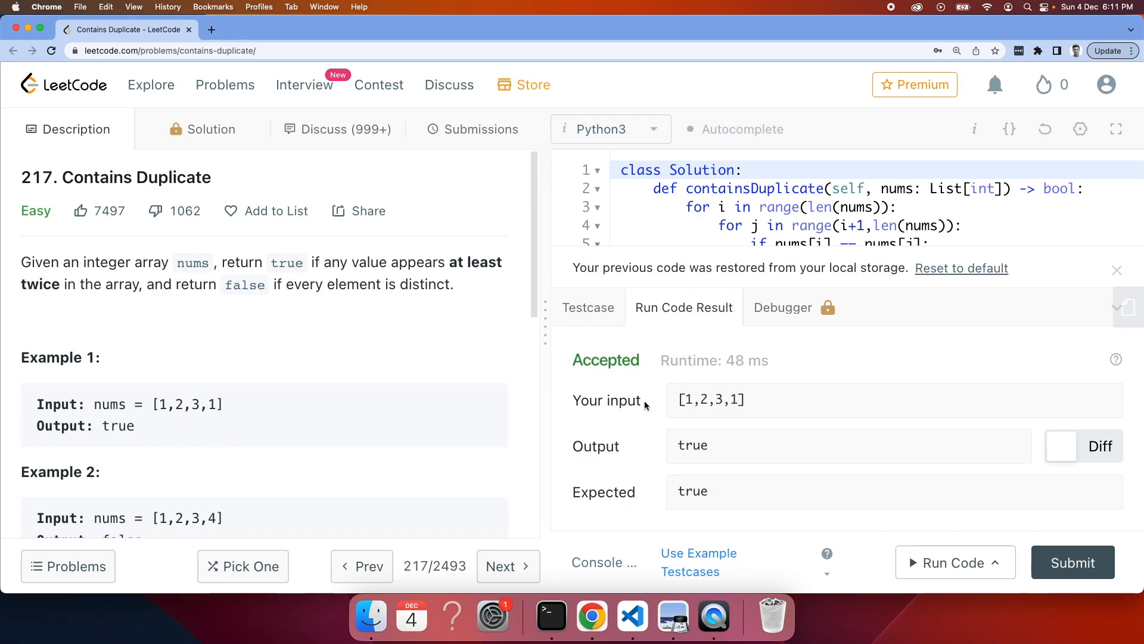
{"action": "left_click", "coordinate": [1072, 562]}
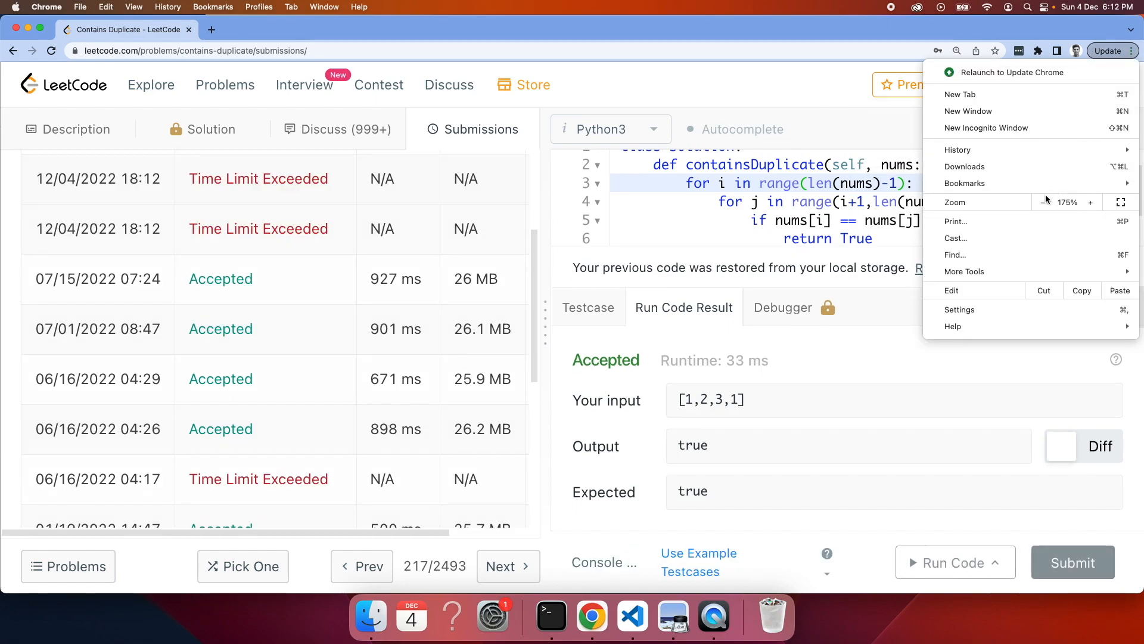
- Switch from Chrome to the whiteboard app showing the underlined Contains Duplicate slide
{"action": "left_click", "coordinate": [1043, 203]}
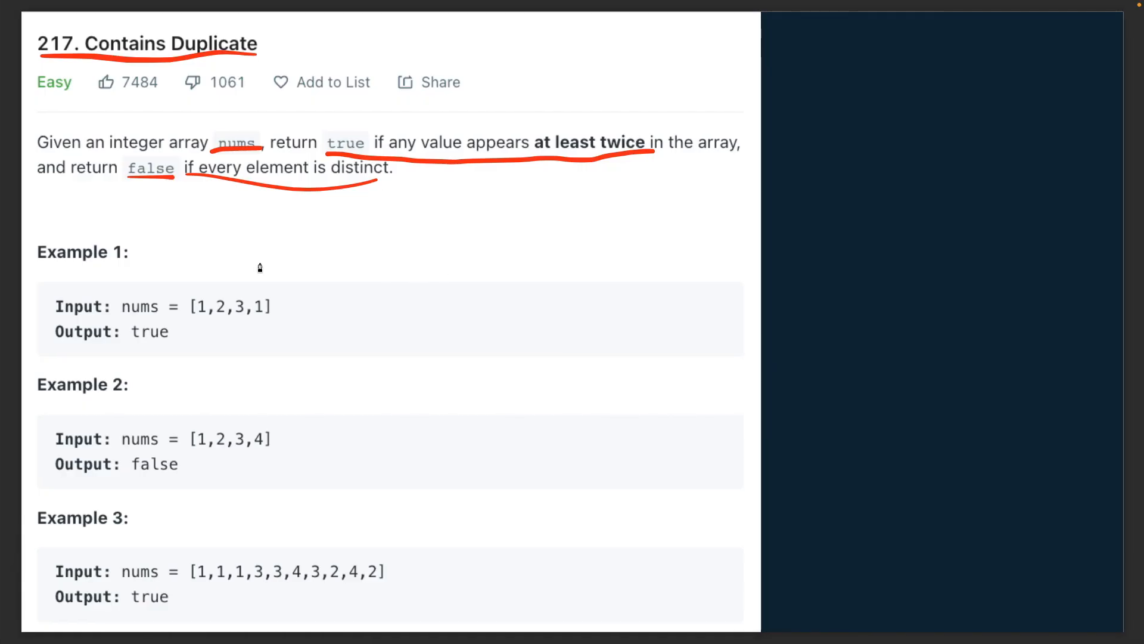
{"action": "mouse_move", "coordinate": [375, 264]}
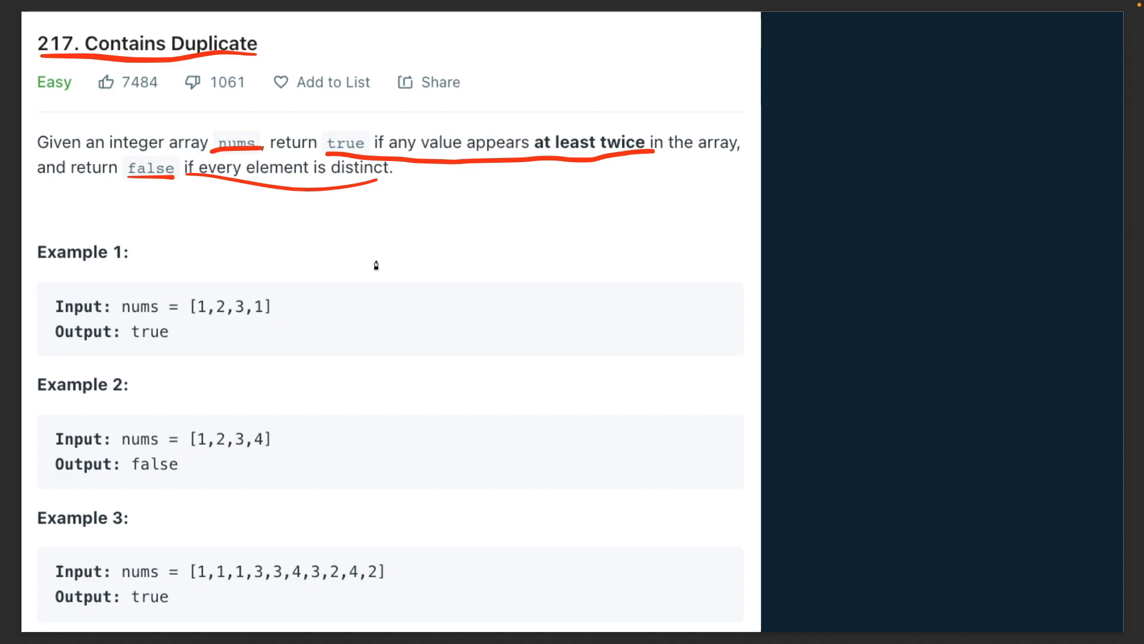
{"action": "mouse_move", "coordinate": [360, 213]}
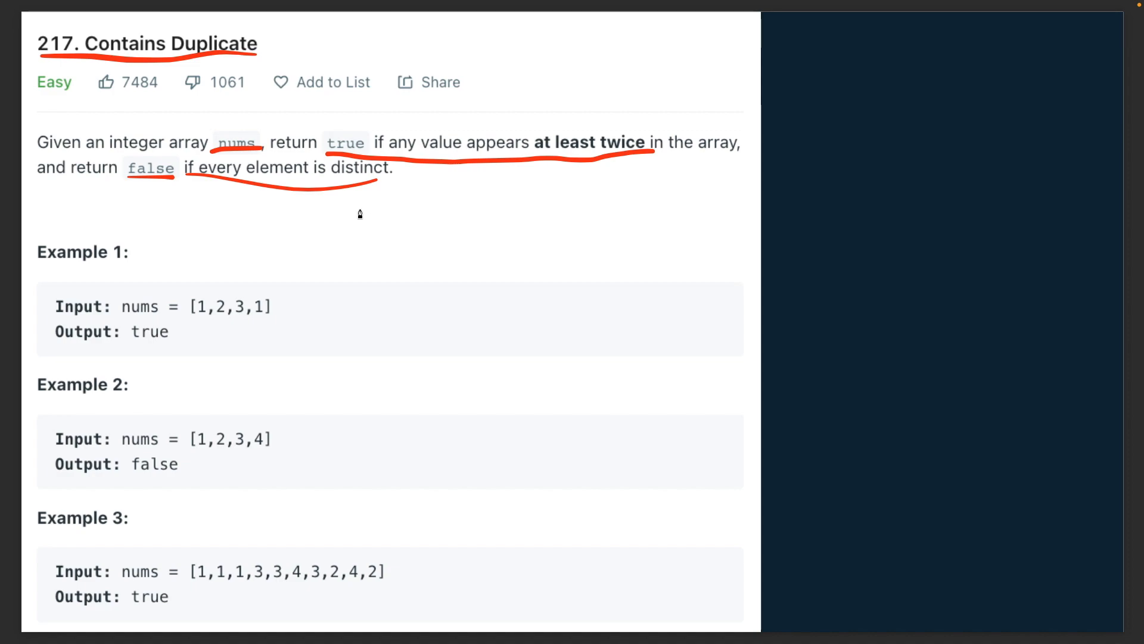
{"action": "mouse_move", "coordinate": [336, 217]}
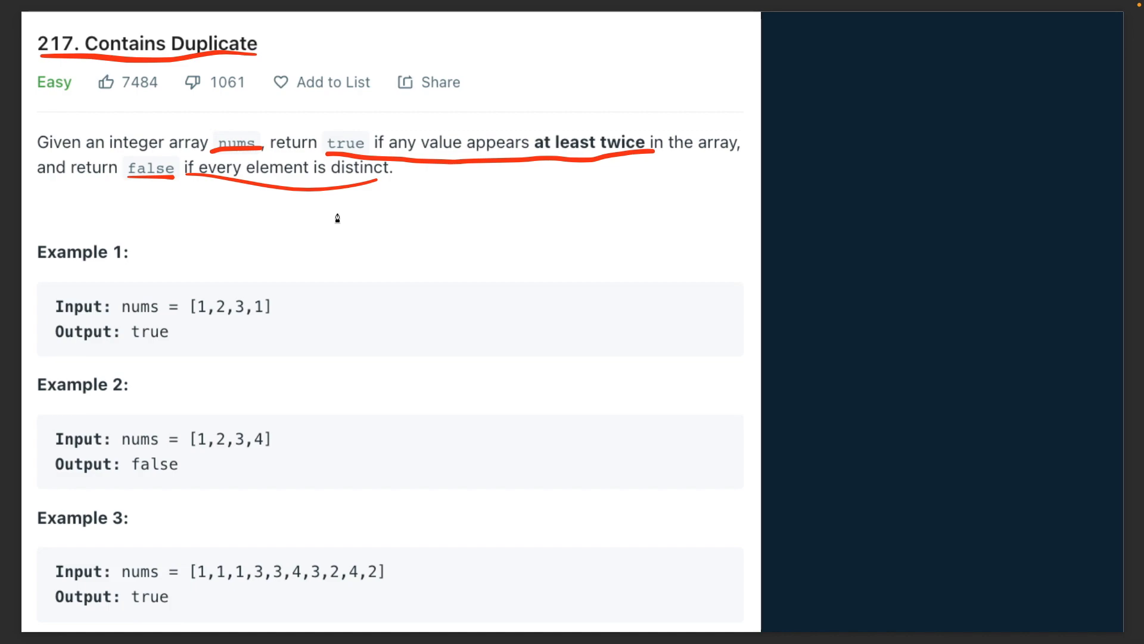
{"action": "mouse_move", "coordinate": [337, 222]}
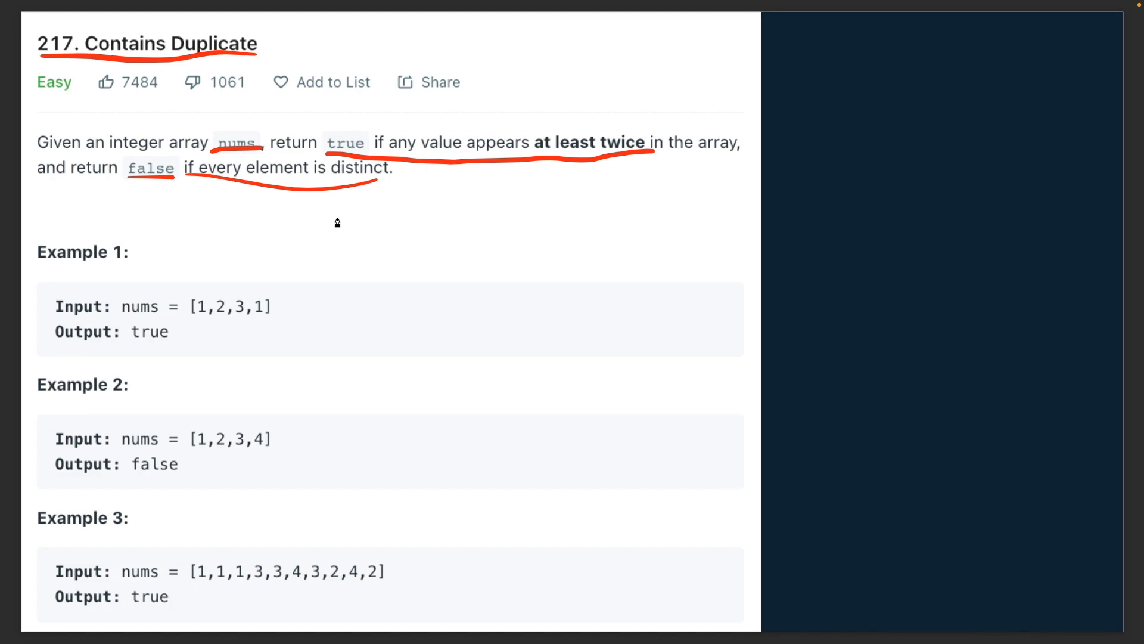
{"action": "mouse_move", "coordinate": [381, 238]}
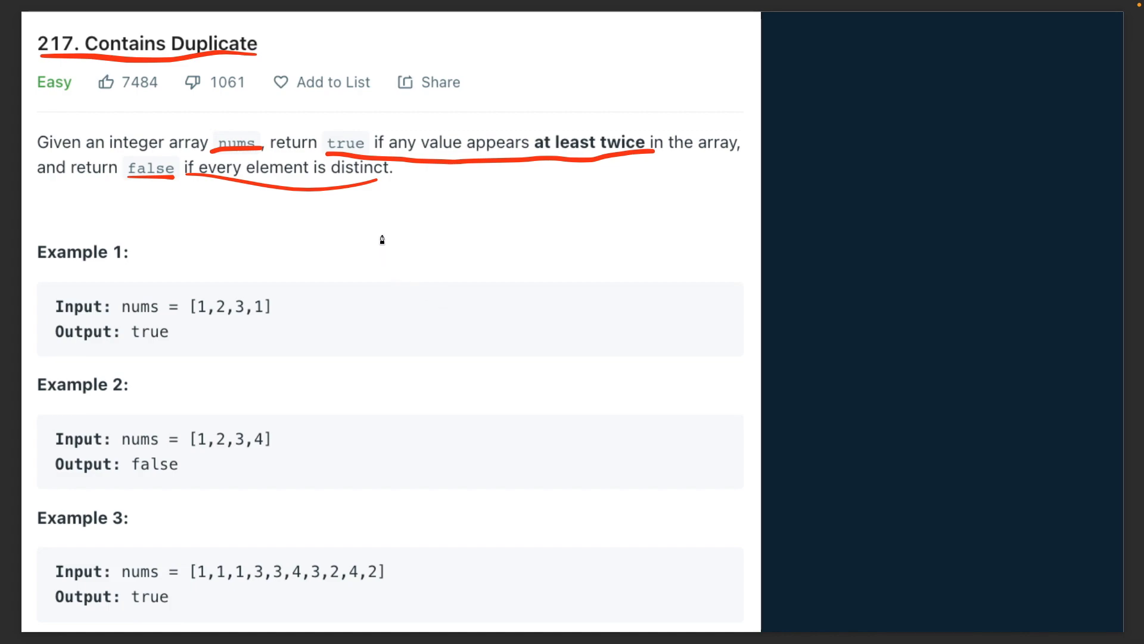
{"action": "mouse_move", "coordinate": [376, 214]}
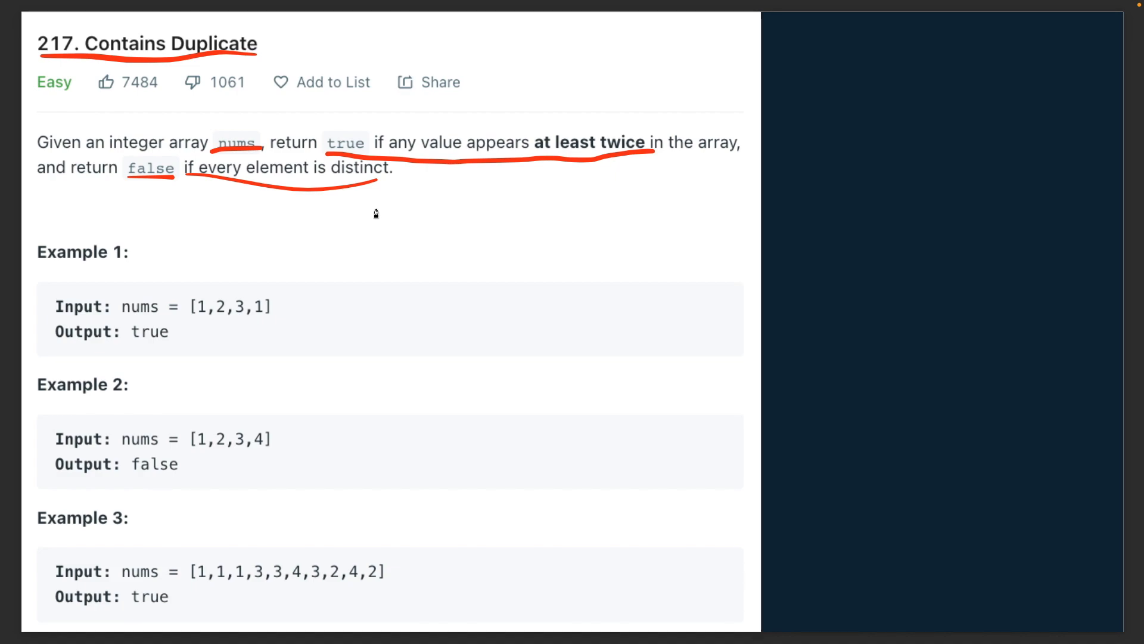
{"action": "mouse_move", "coordinate": [379, 217]}
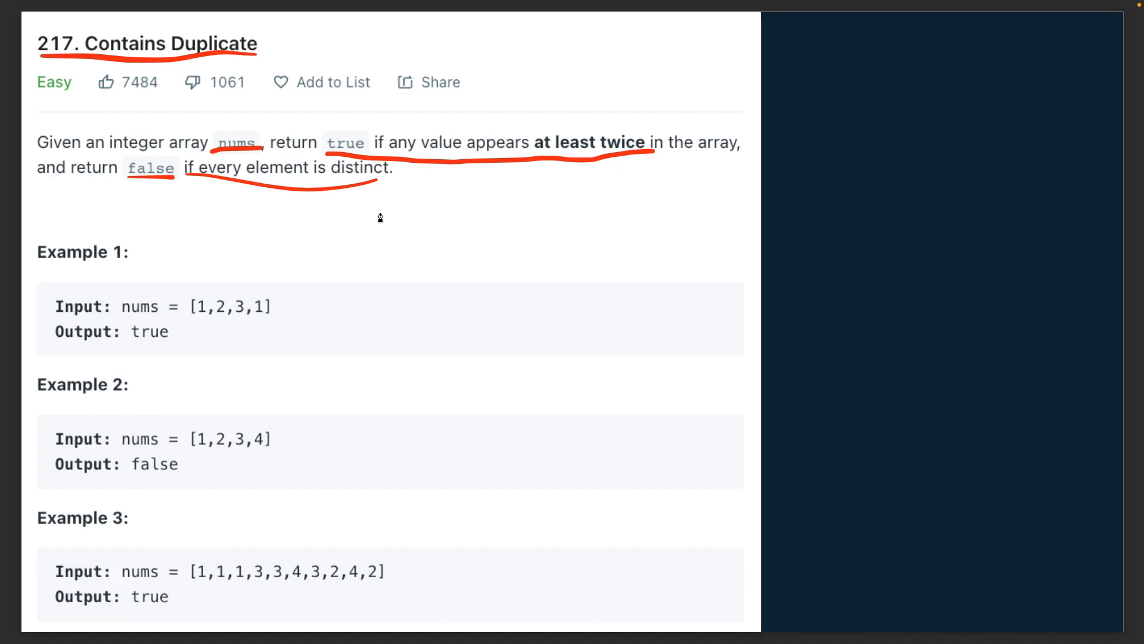
{"action": "mouse_move", "coordinate": [327, 265]}
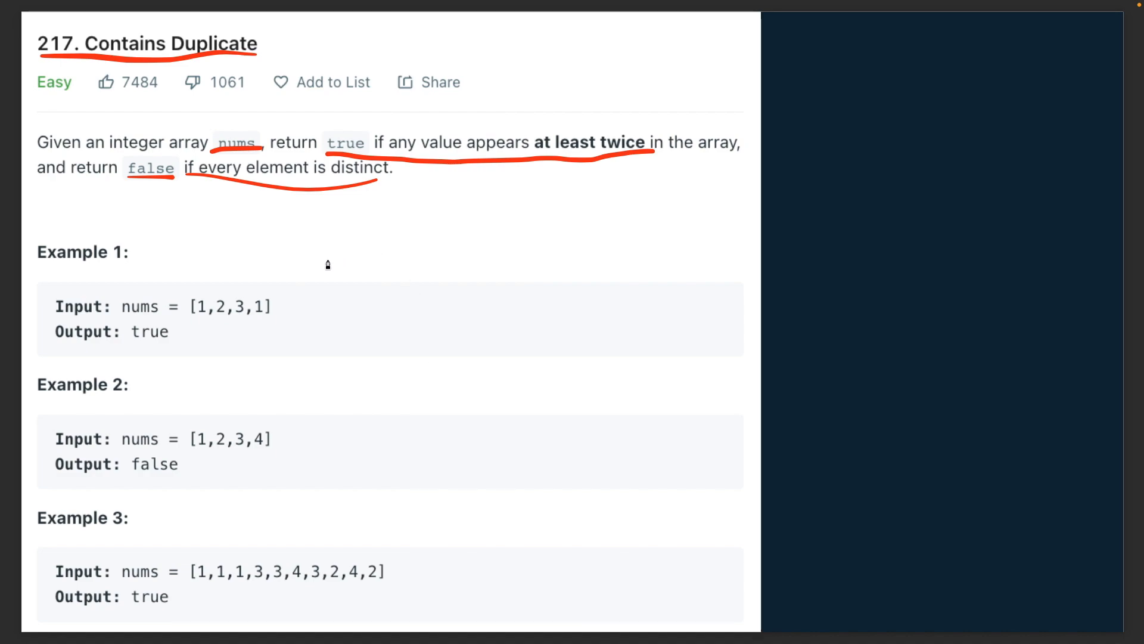
{"action": "mouse_move", "coordinate": [351, 277]}
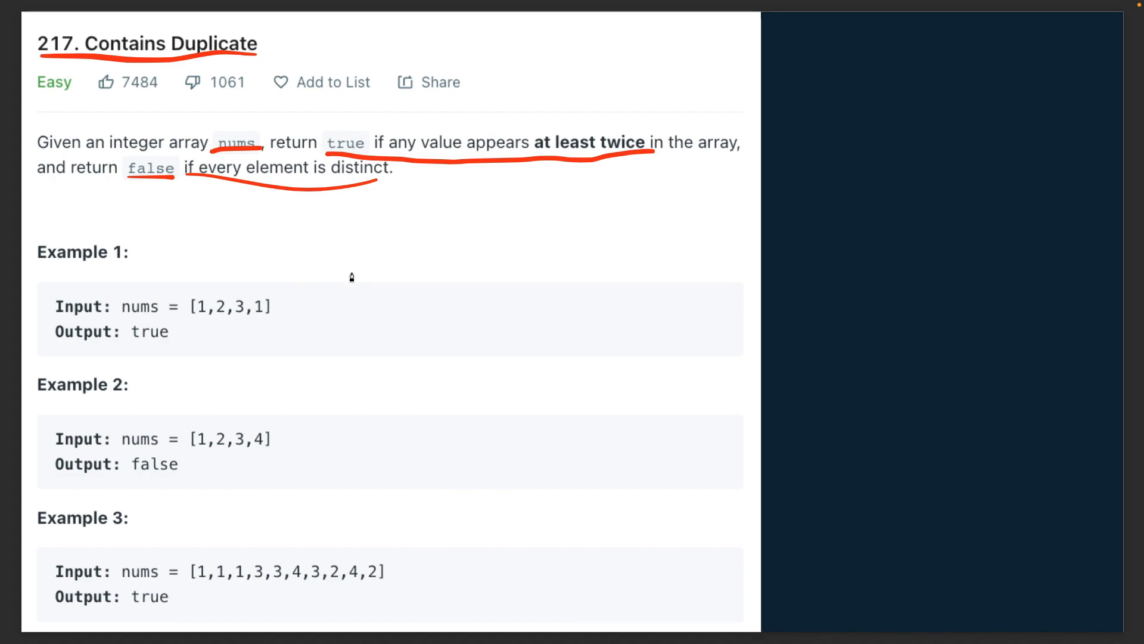
{"action": "mouse_move", "coordinate": [334, 290]}
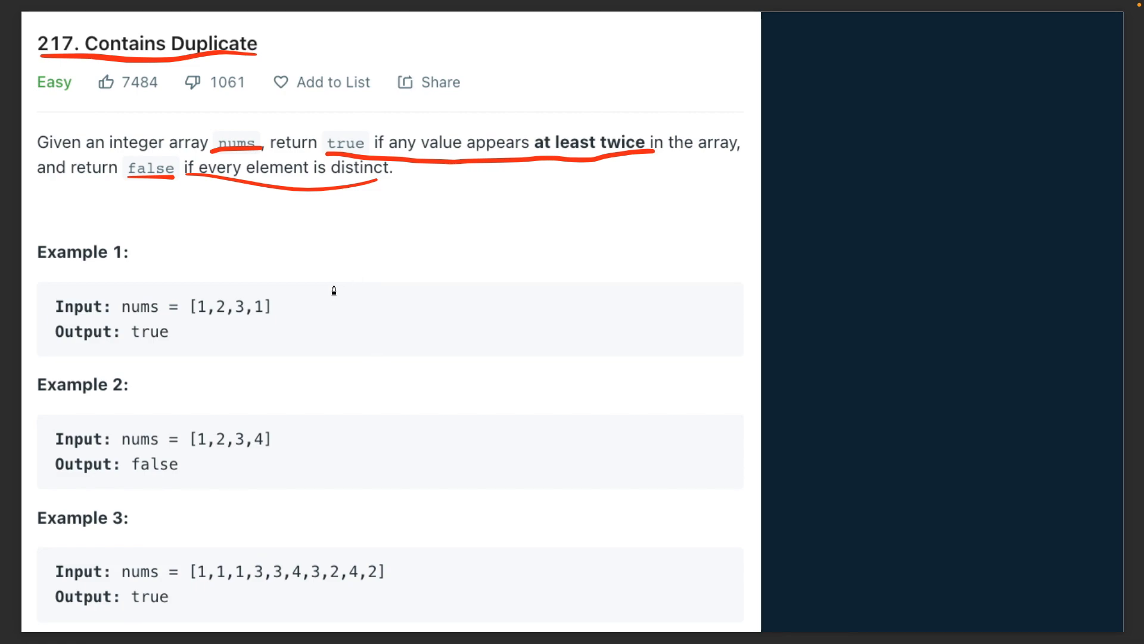
- Add the text note h = set() just above Example 1 and commit it
{"action": "left_click", "coordinate": [520, 278]}
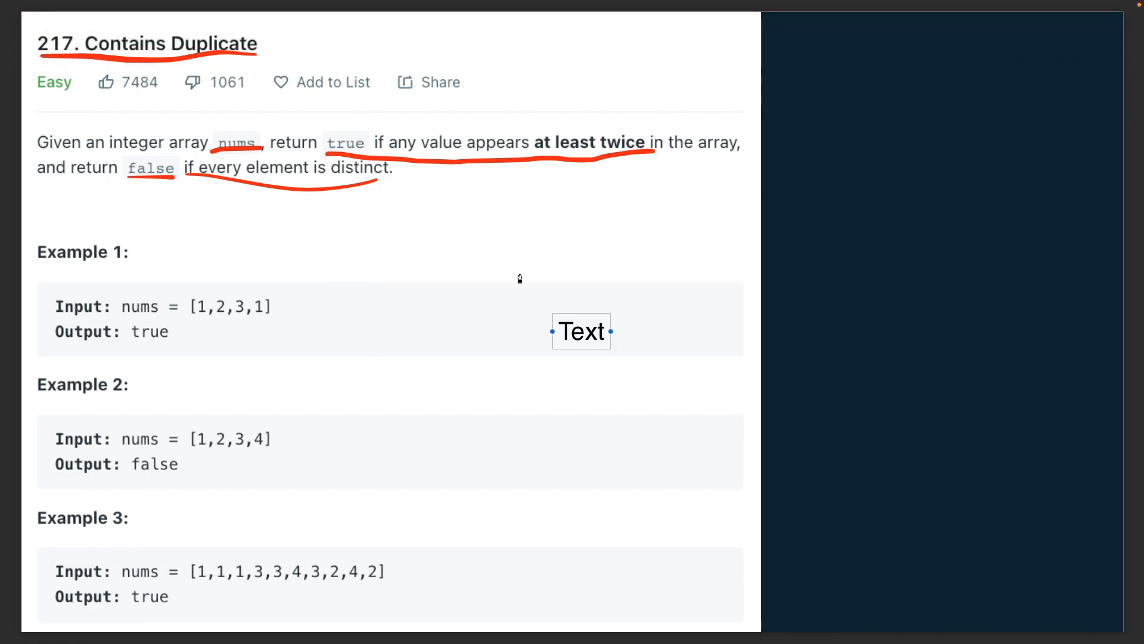
{"action": "mouse_move", "coordinate": [583, 330]}
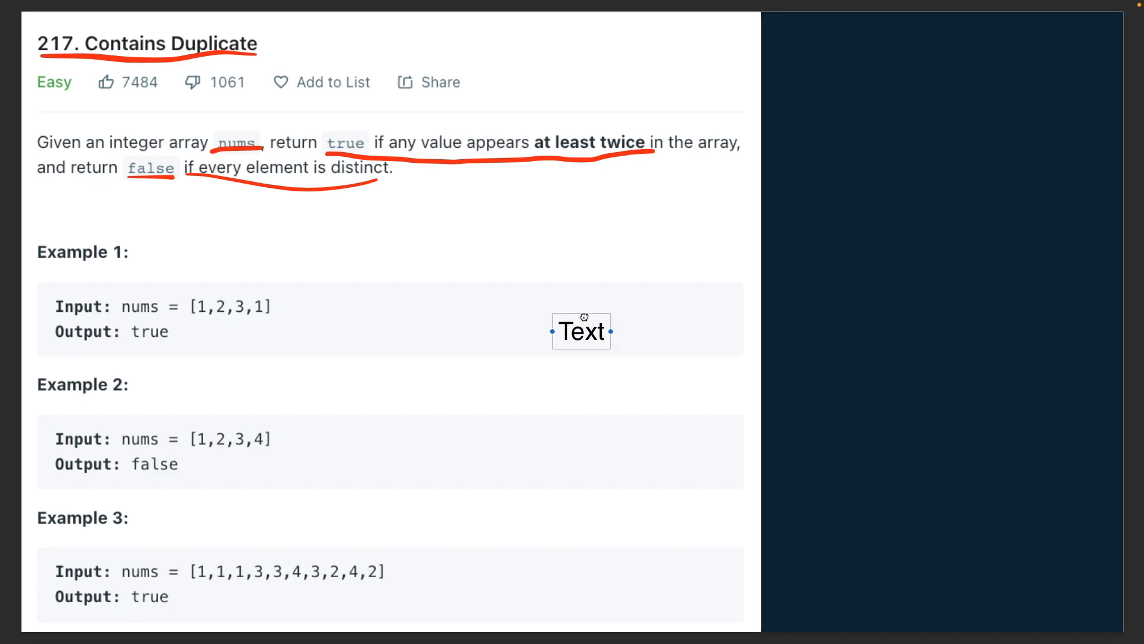
{"action": "type", "text": "h"}
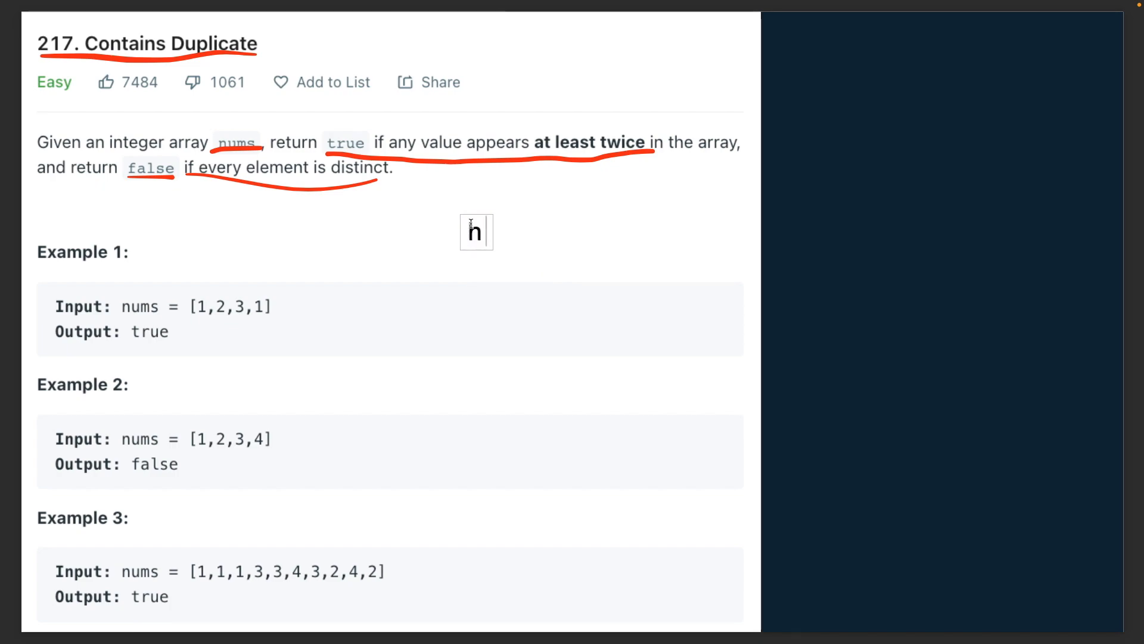
{"action": "type", "text": "= set("}
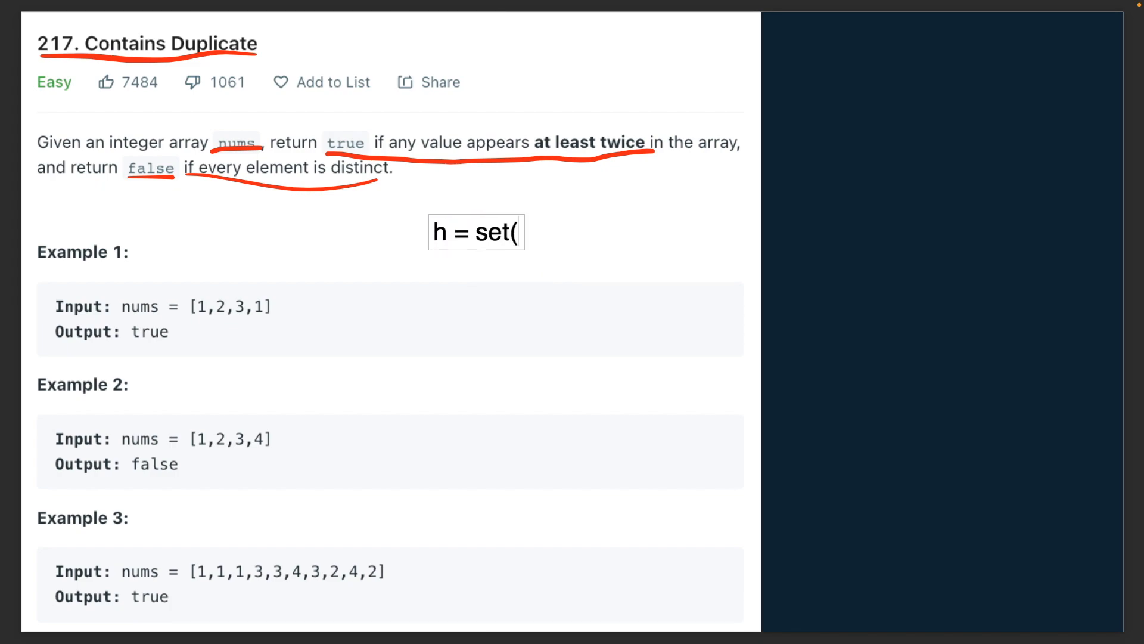
{"action": "type", "text": ")"}
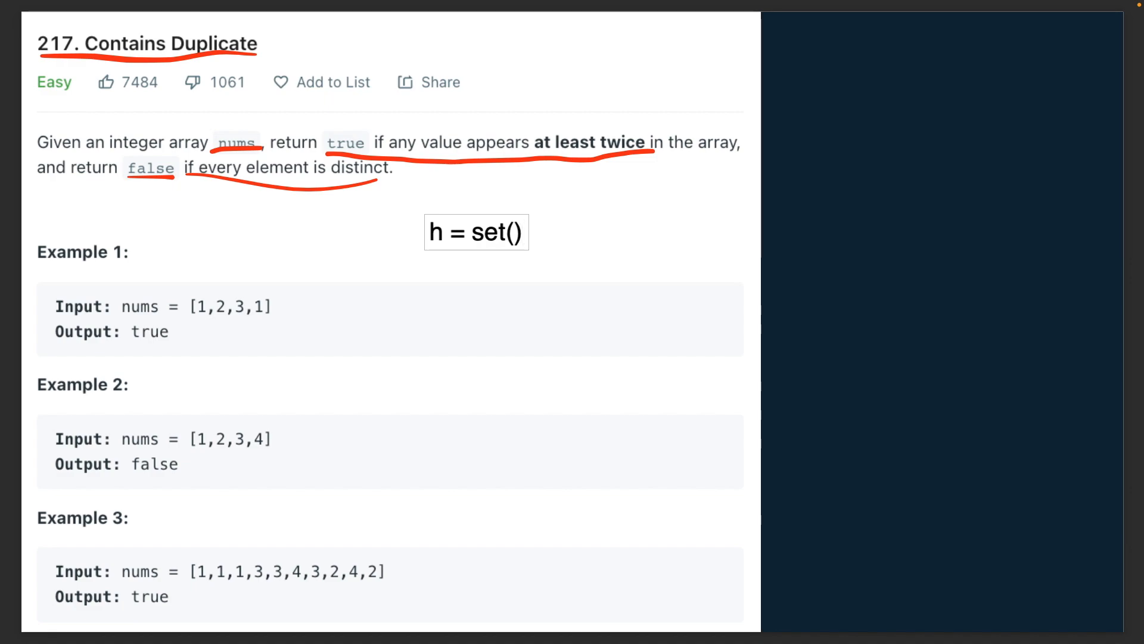
{"action": "left_click", "coordinate": [443, 232]}
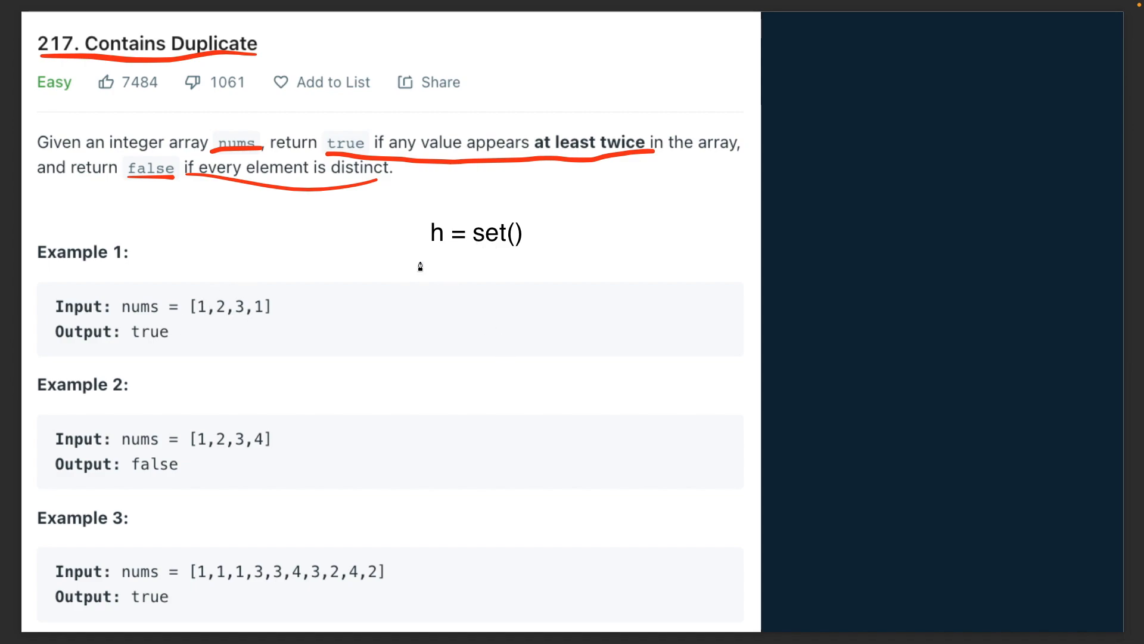
{"action": "mouse_move", "coordinate": [438, 239]}
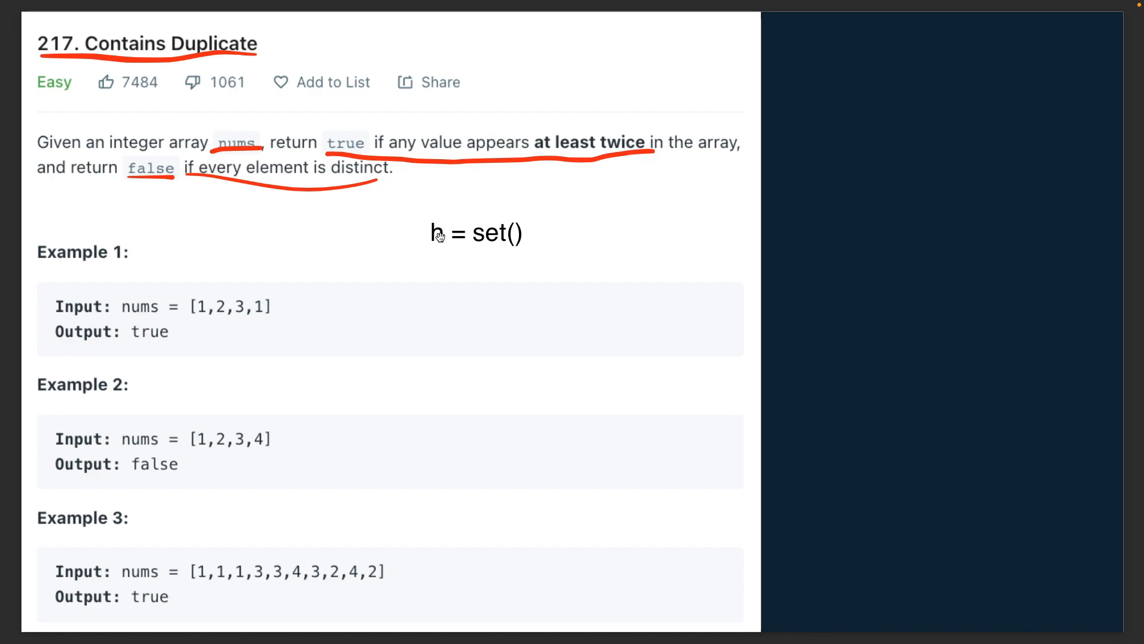
{"action": "mouse_move", "coordinate": [199, 329]}
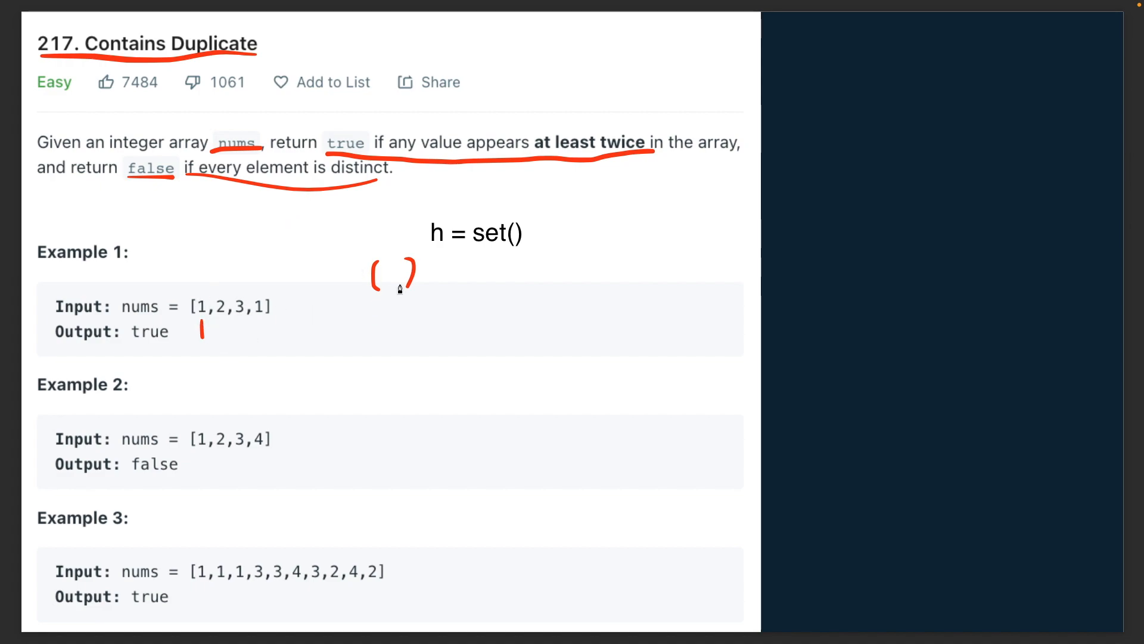
{"action": "mouse_move", "coordinate": [198, 333]}
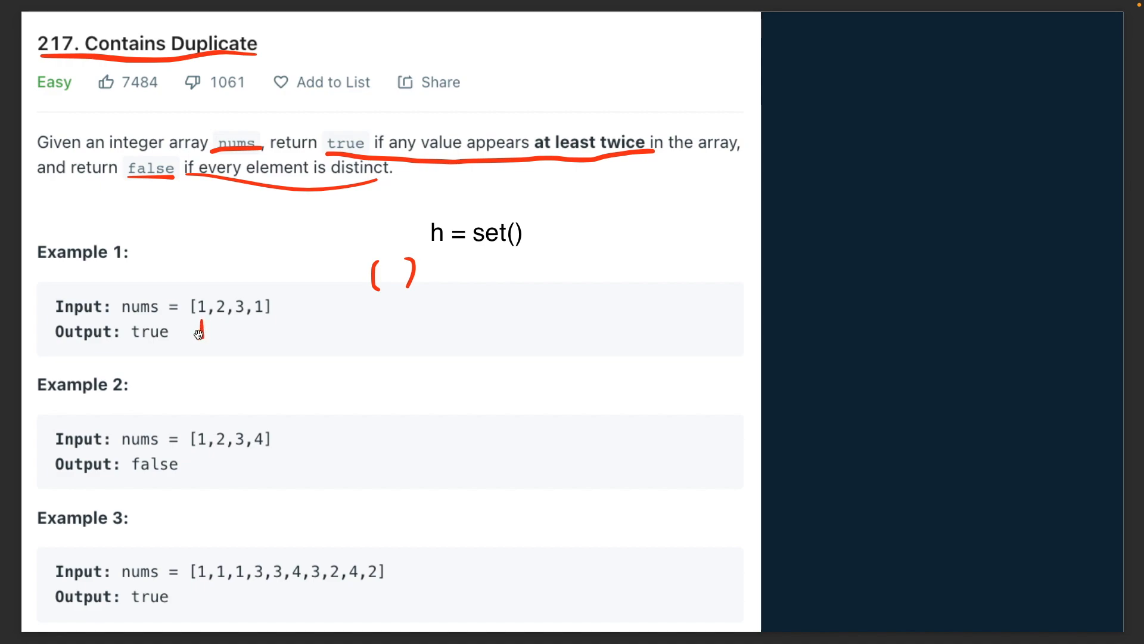
{"action": "mouse_move", "coordinate": [200, 329]}
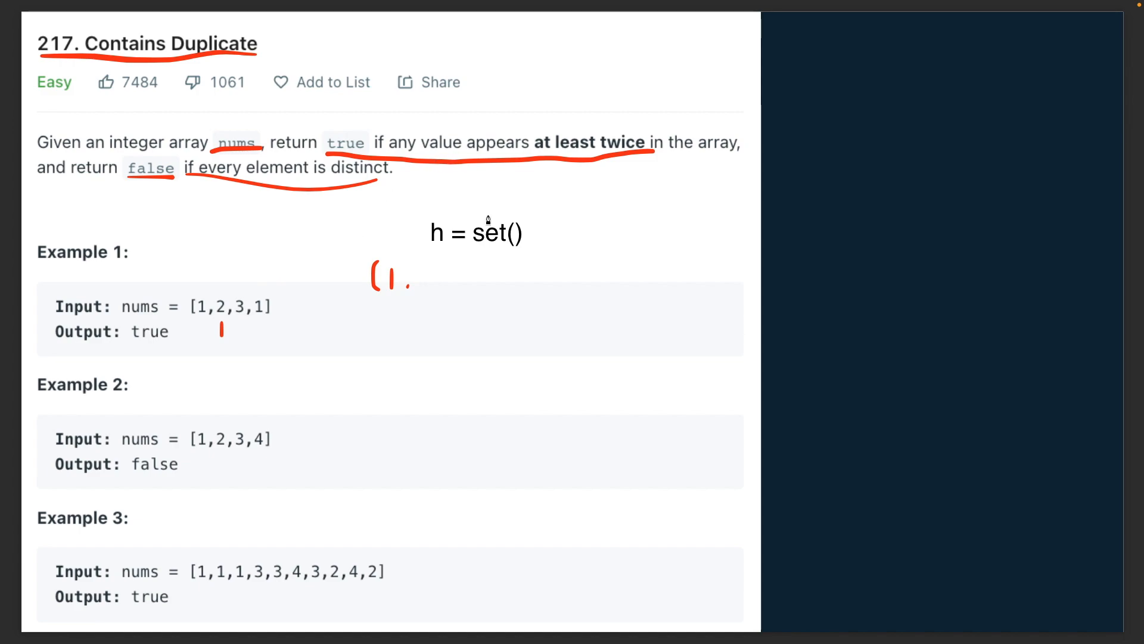
{"action": "mouse_move", "coordinate": [257, 313]}
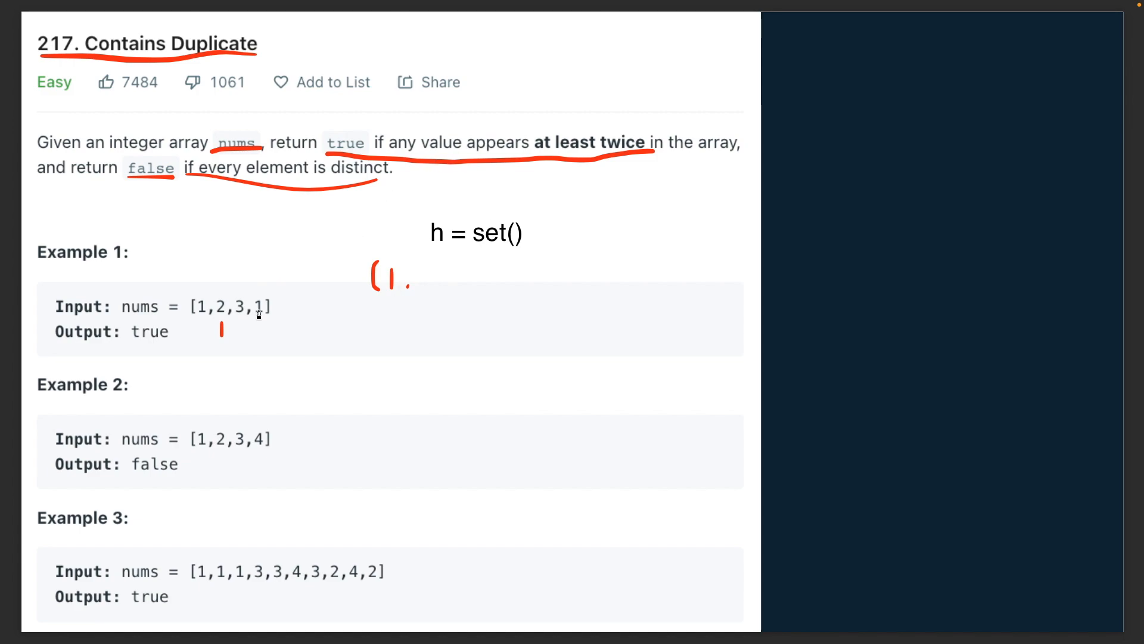
{"action": "mouse_move", "coordinate": [392, 274]}
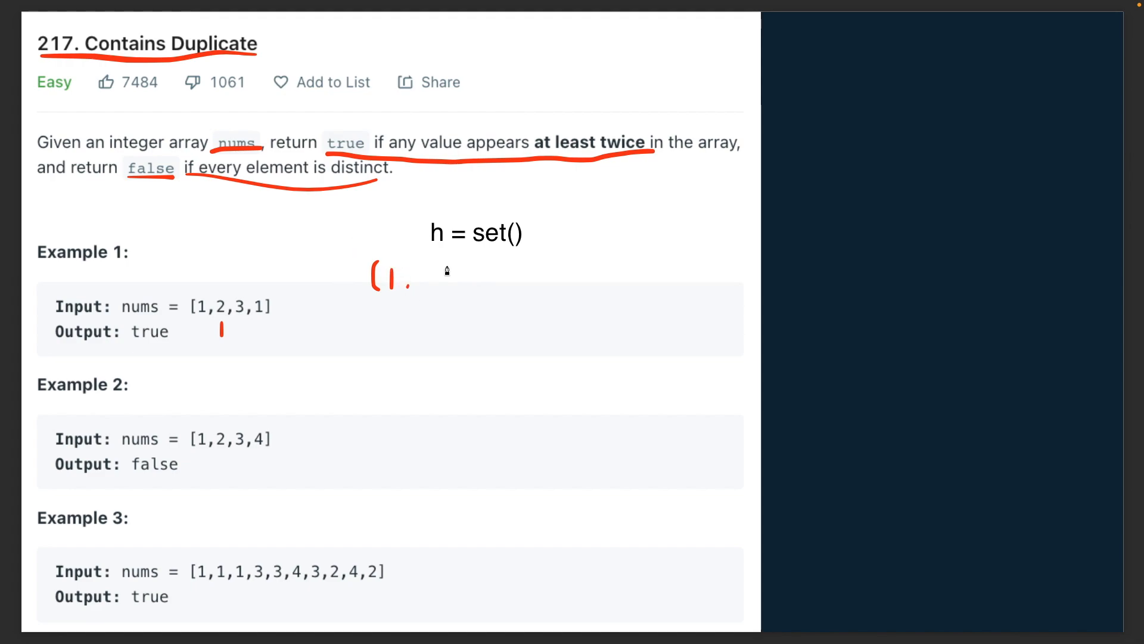
{"action": "mouse_move", "coordinate": [414, 287]}
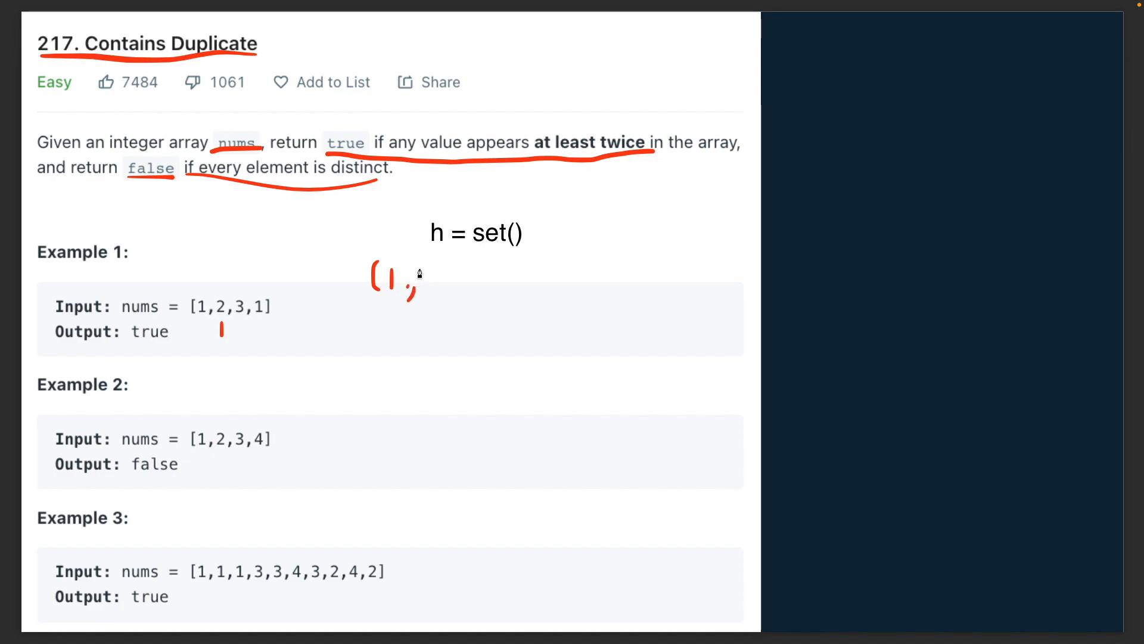
- Pen-write the next values so the red sketched set reads (1, 2, 3
{"action": "left_click_drag", "start_coordinate": [423, 285], "coordinate": [456, 289]}
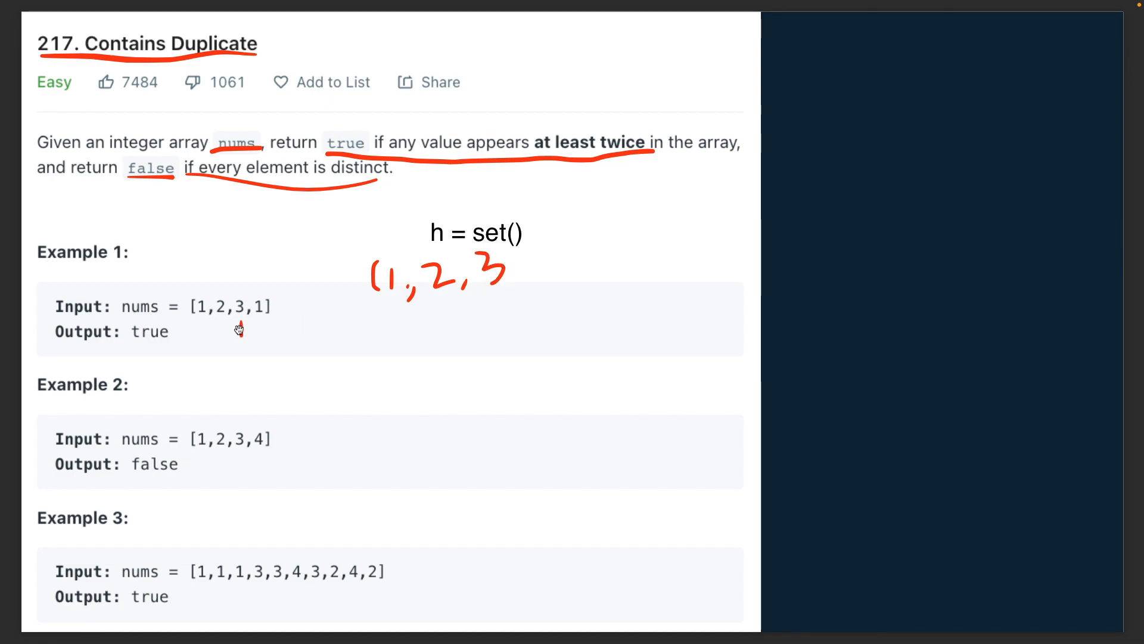
{"action": "mouse_move", "coordinate": [259, 323]}
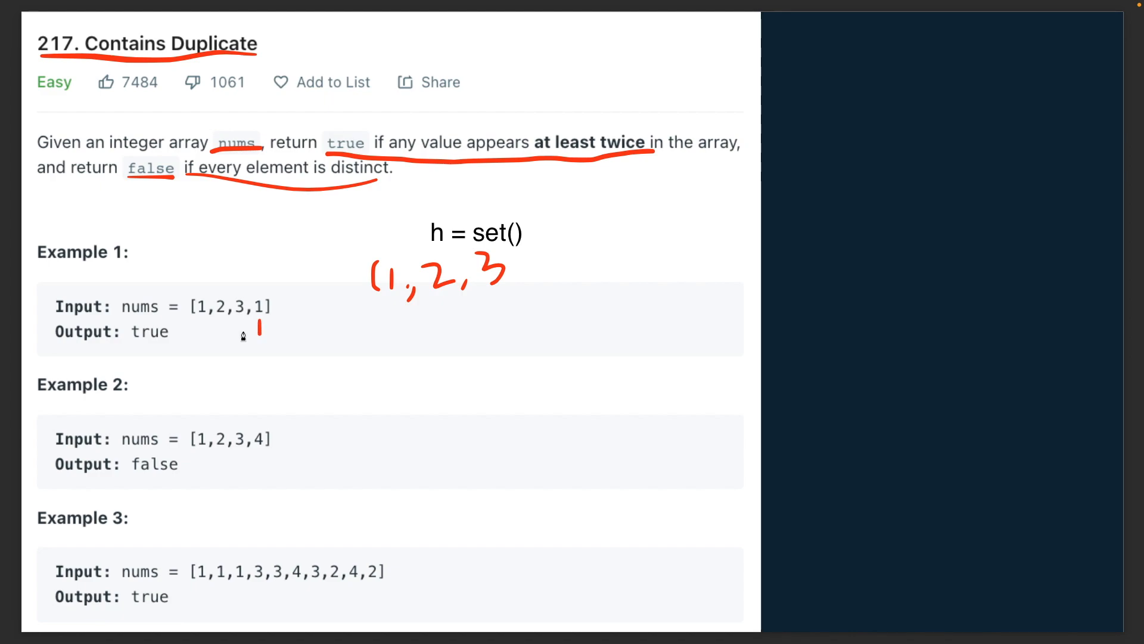
{"action": "mouse_move", "coordinate": [306, 275]}
{"action": "type", "text": "Return True"}
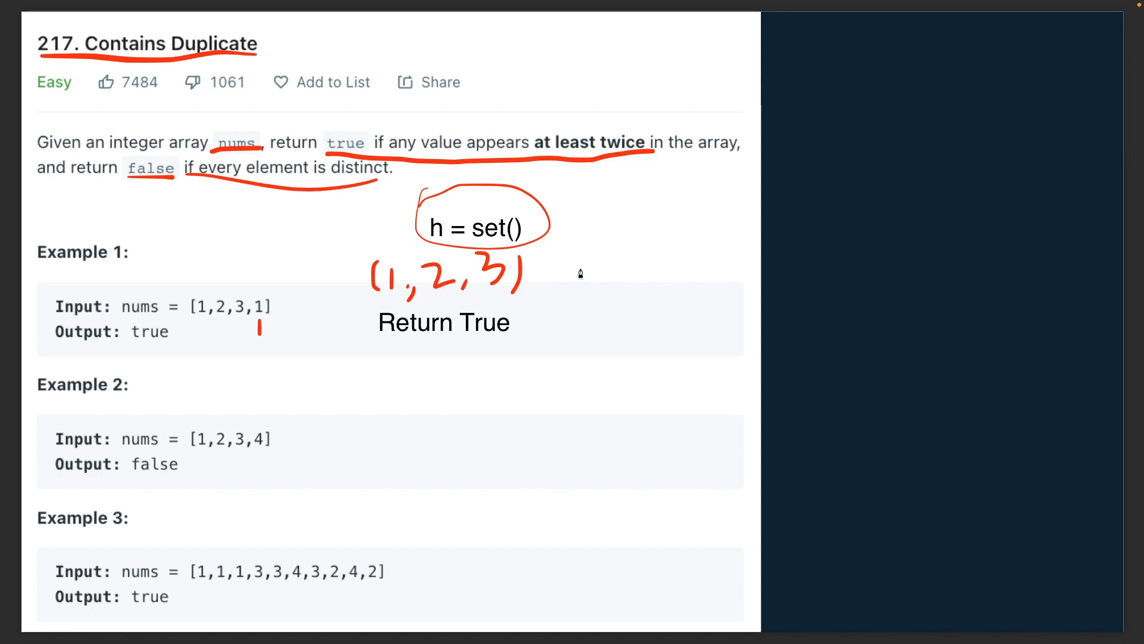
{"action": "mouse_move", "coordinate": [457, 233]}
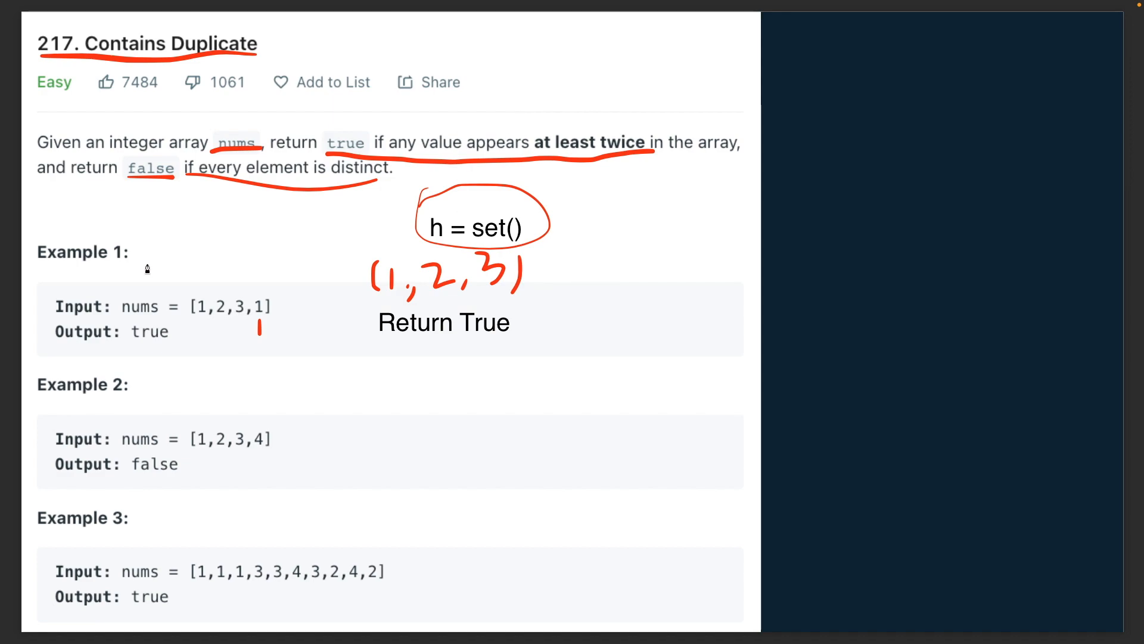
{"action": "mouse_move", "coordinate": [608, 192]}
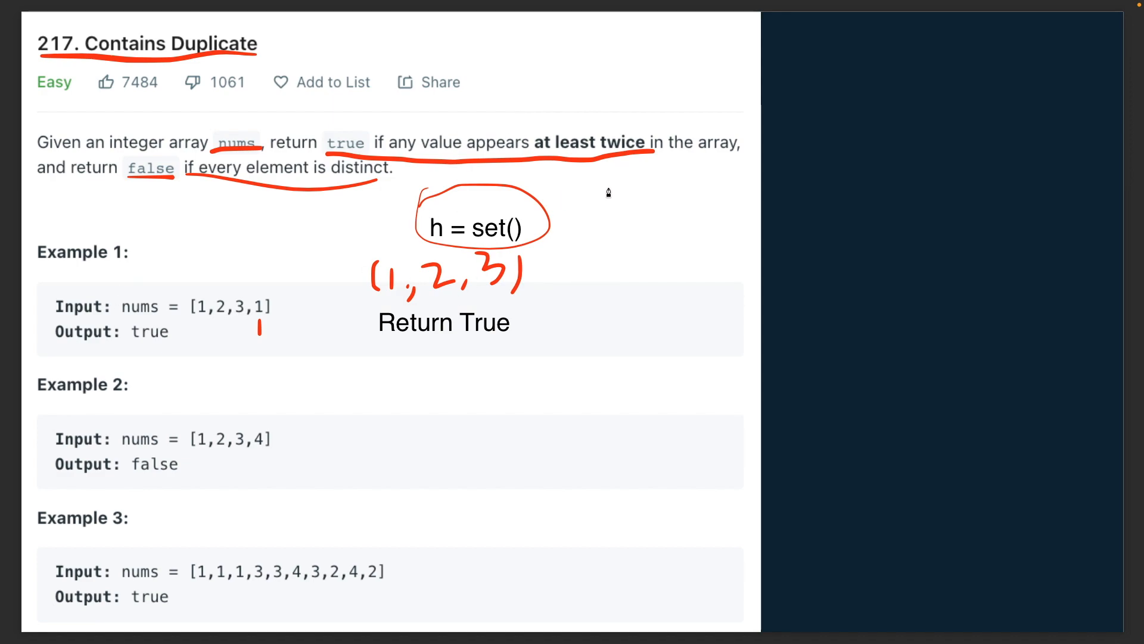
{"action": "mouse_move", "coordinate": [672, 171]}
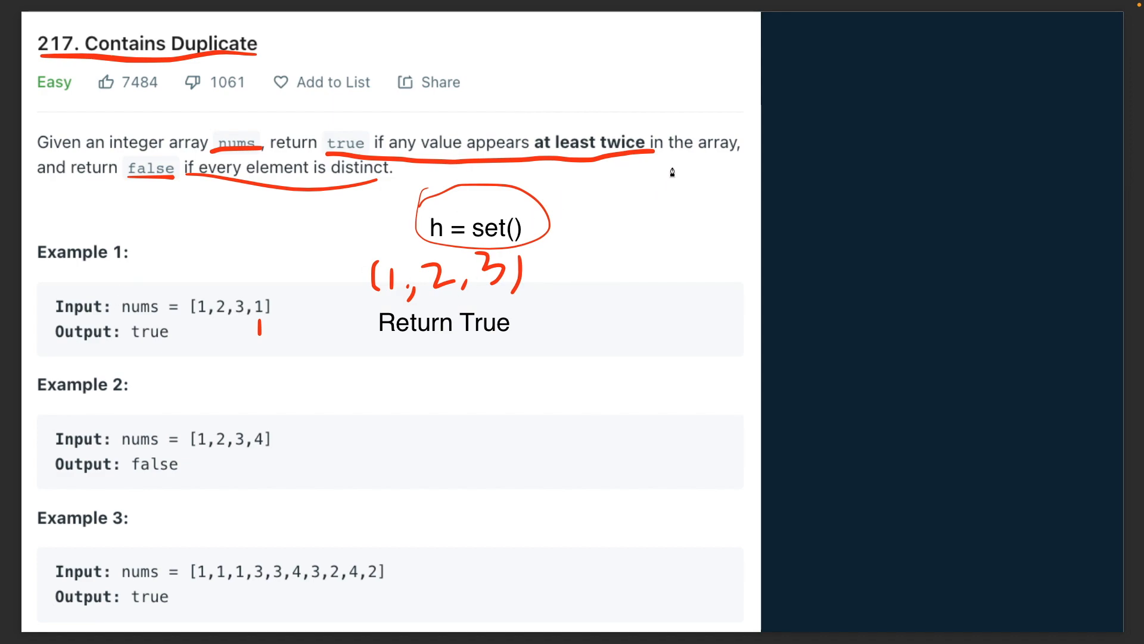
{"action": "mouse_move", "coordinate": [672, 170]}
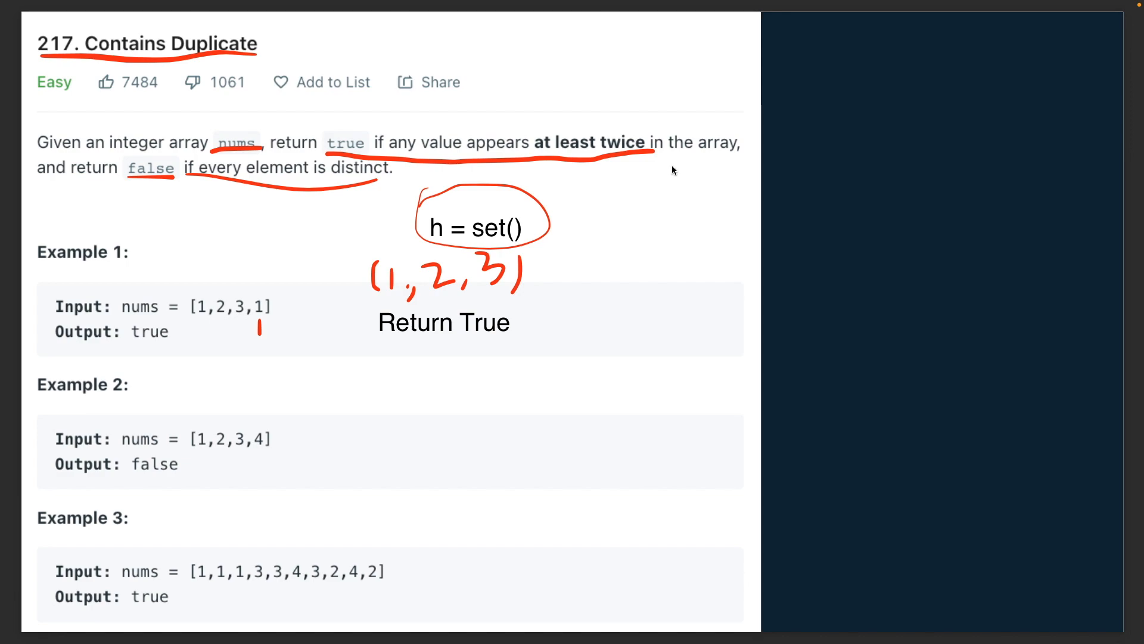
{"action": "mouse_move", "coordinate": [589, 297]}
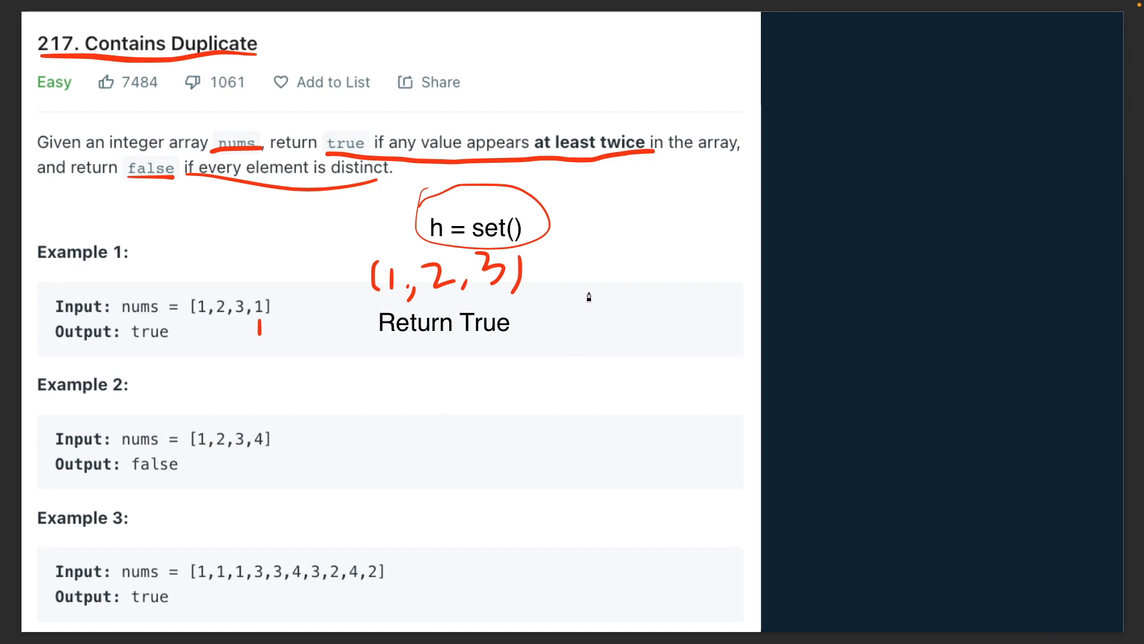
- Replace the nested-loop code with h = set() and a single loop for i in range(len(nums))
{"action": "left_click_drag", "start_coordinate": [584, 285], "coordinate": [609, 271]}
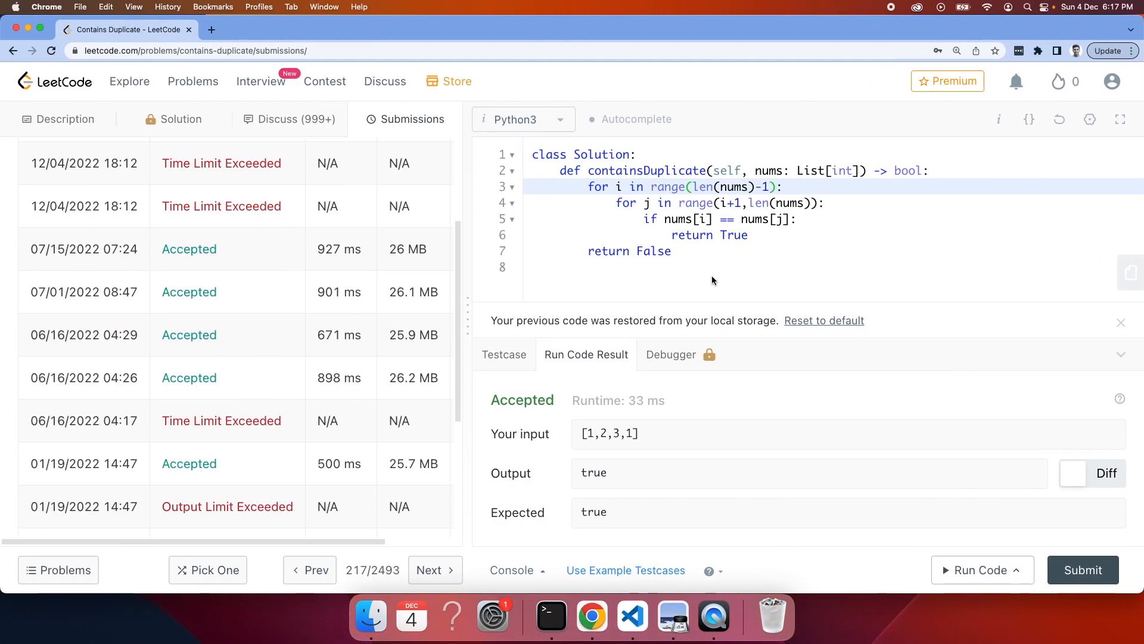
{"action": "left_click_drag", "start_coordinate": [587, 186], "coordinate": [670, 252]}
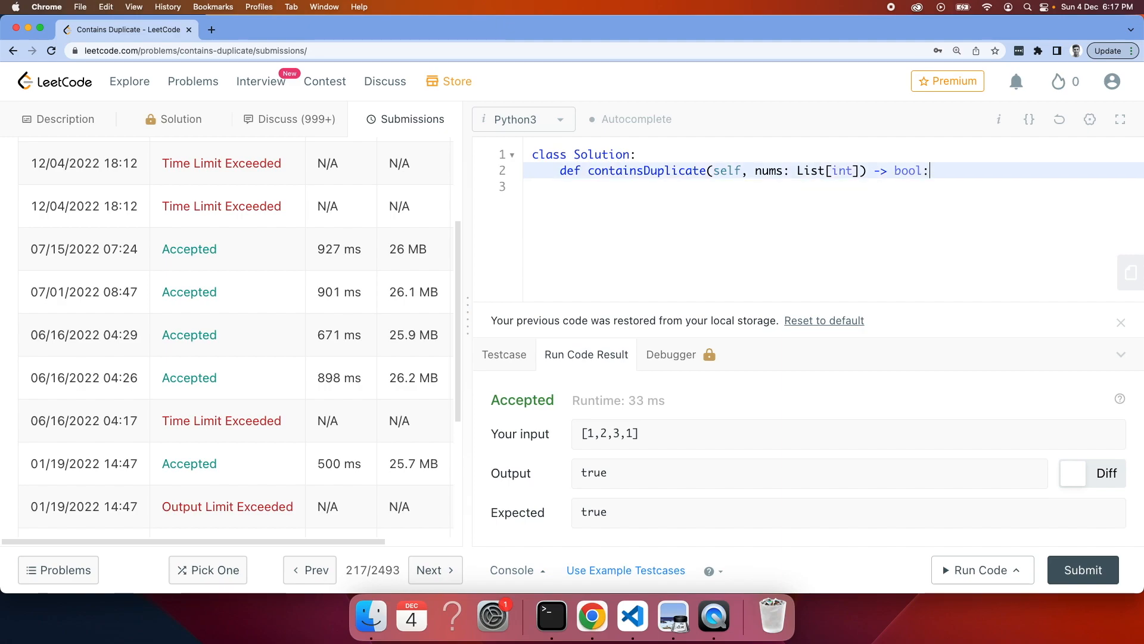
{"action": "type", "text": "h ="}
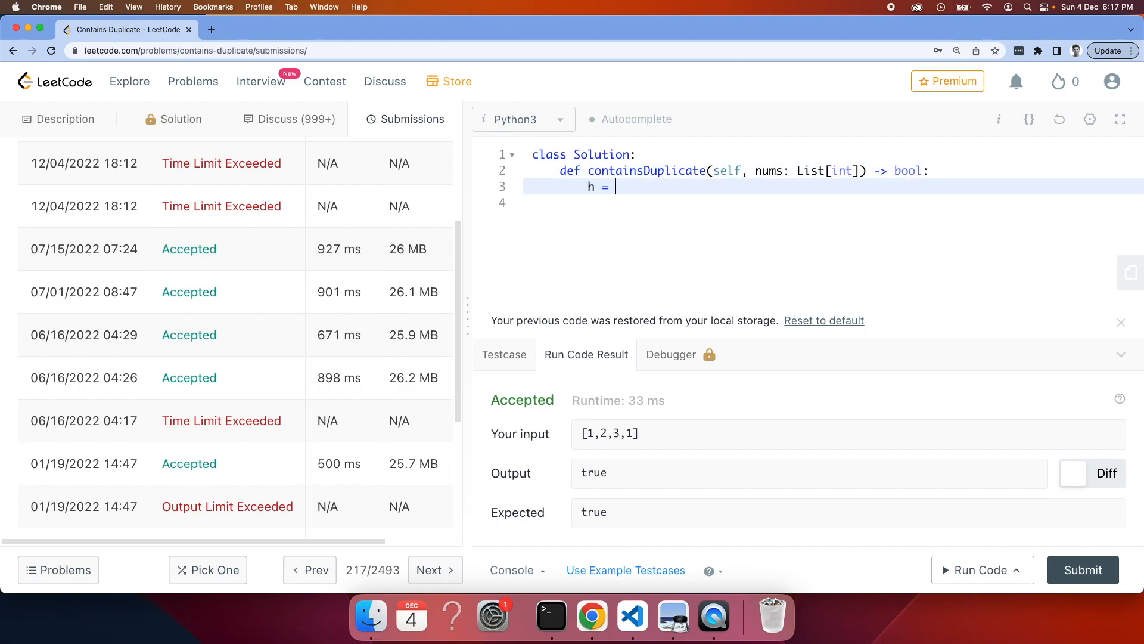
{"action": "type", "text": "set()"}
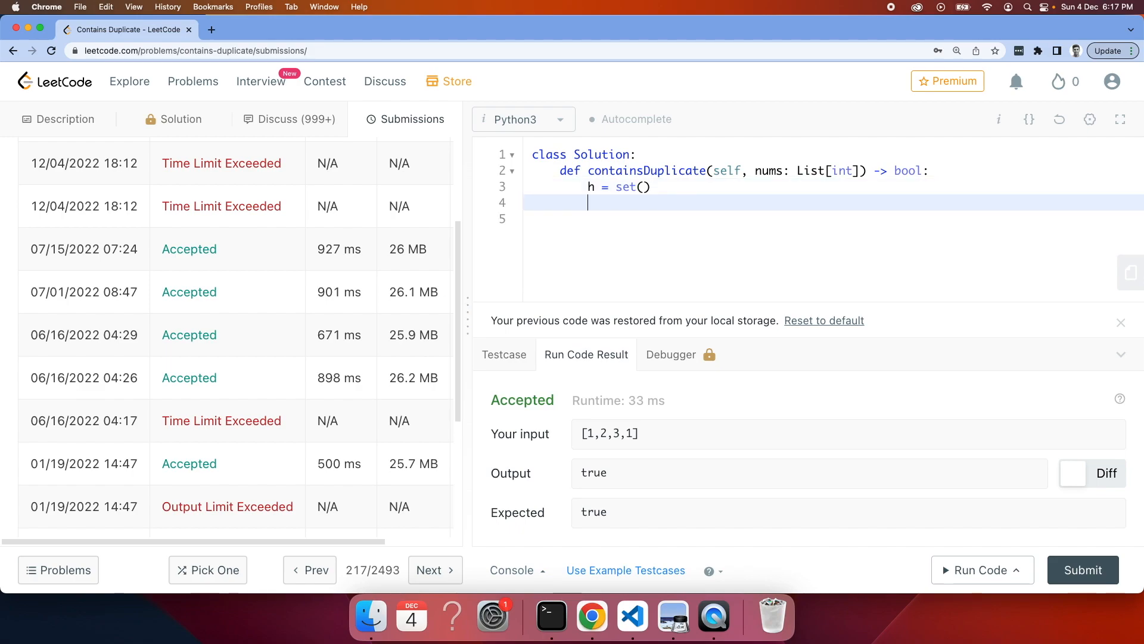
{"action": "type", "text": "for i in range(len("}
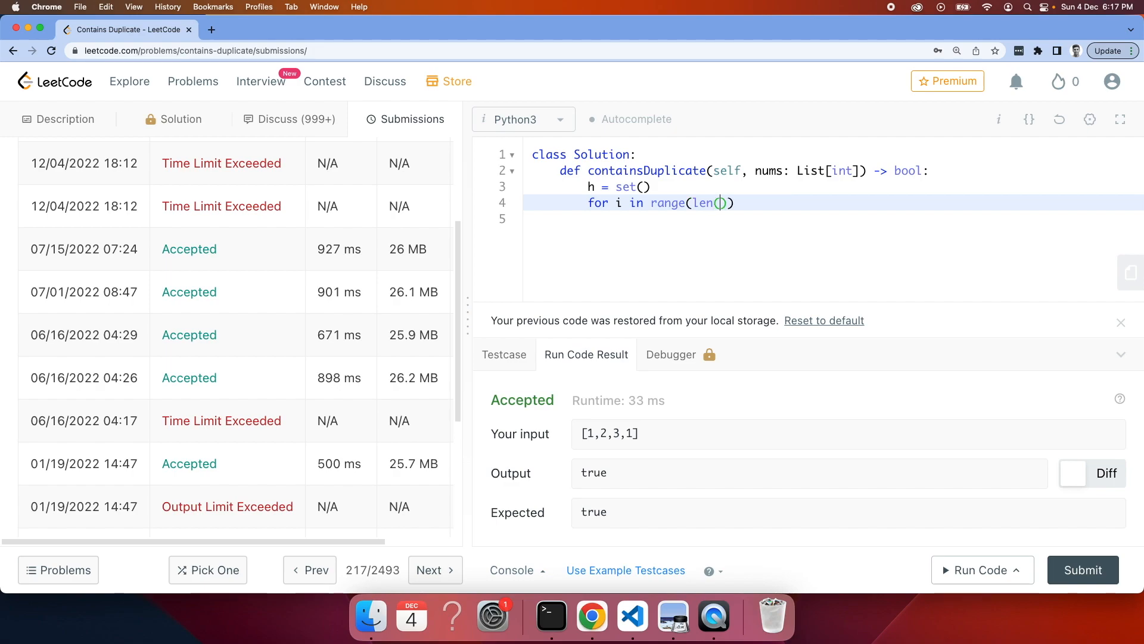
{"action": "type", "text": "nums)):"}
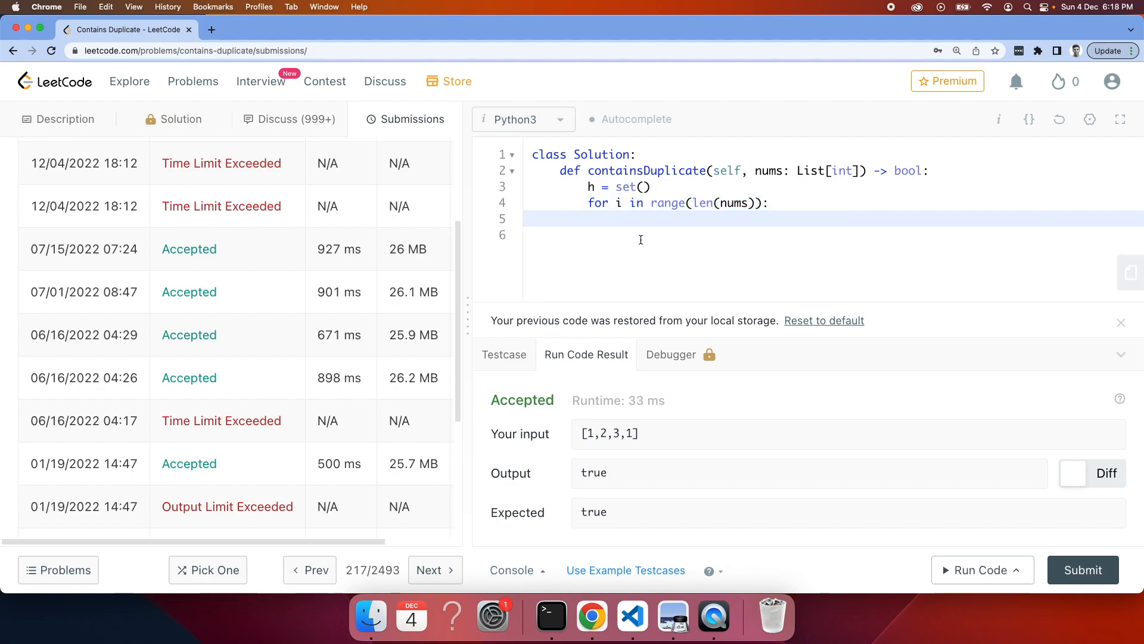
- Add if nums[i] in h: return True inside the loop
{"action": "type", "text": "if"}
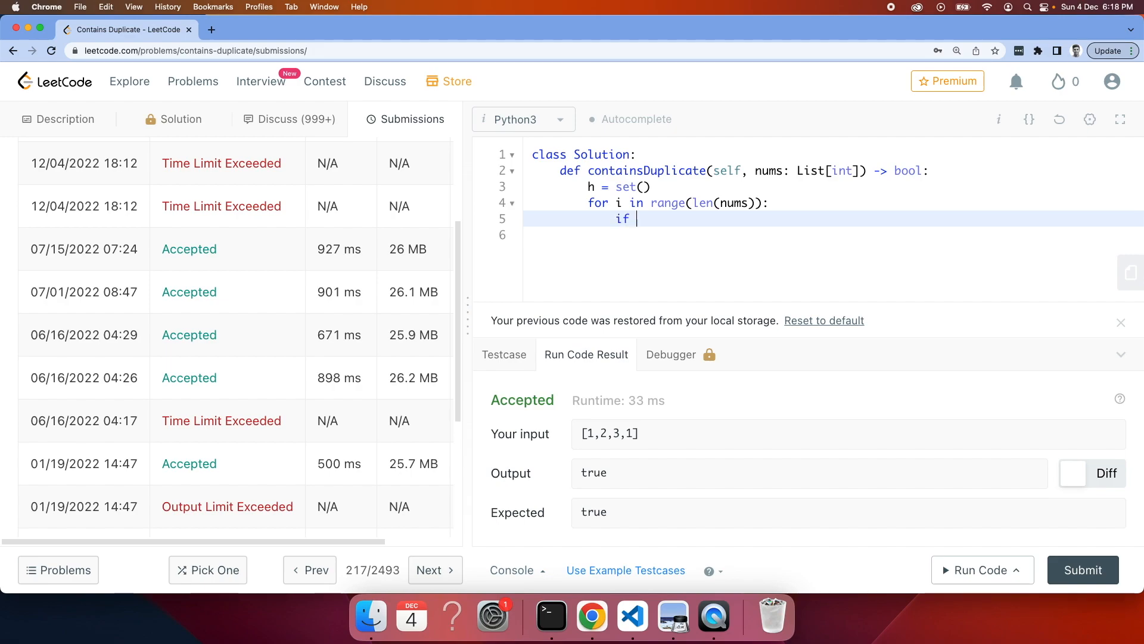
{"action": "type", "text": "n"}
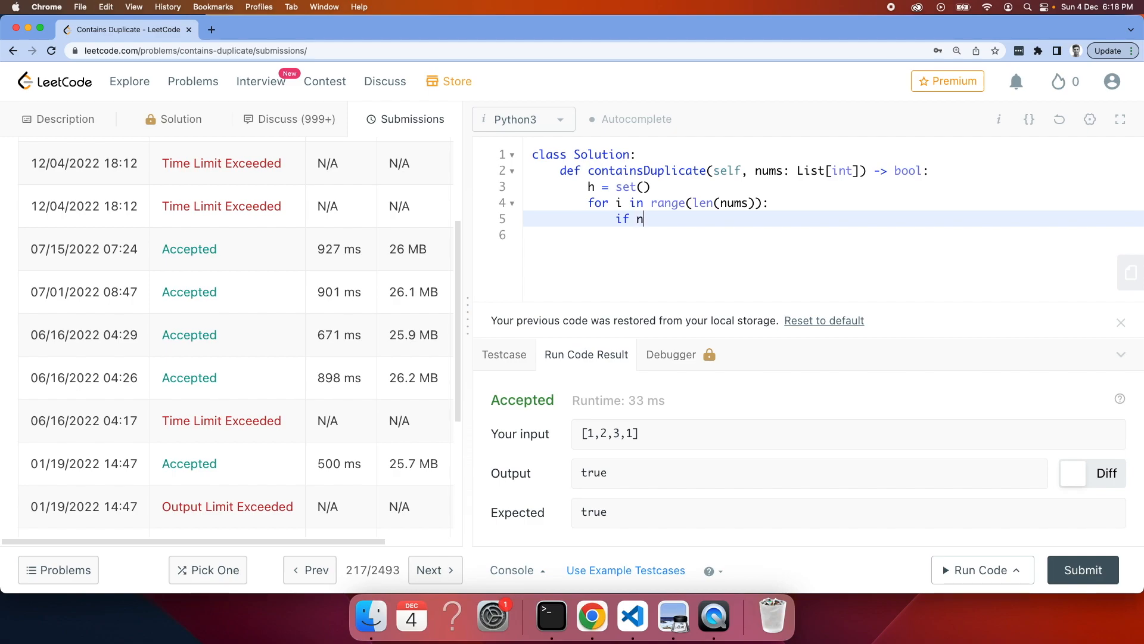
{"action": "type", "text": "ums[i] i"}
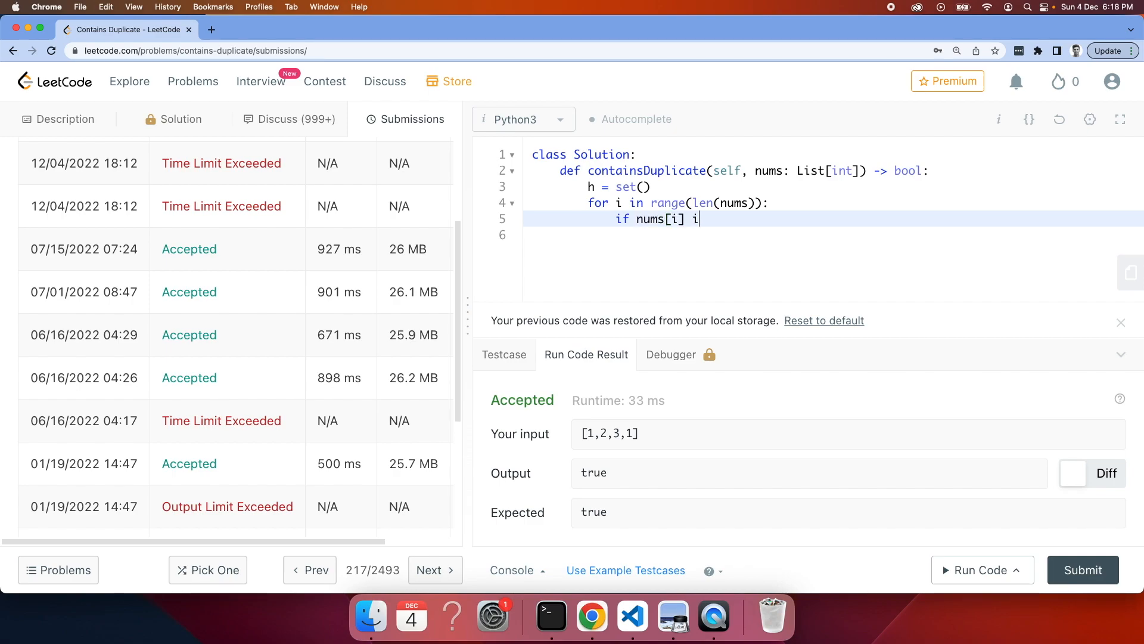
{"action": "type", "text": "n"}
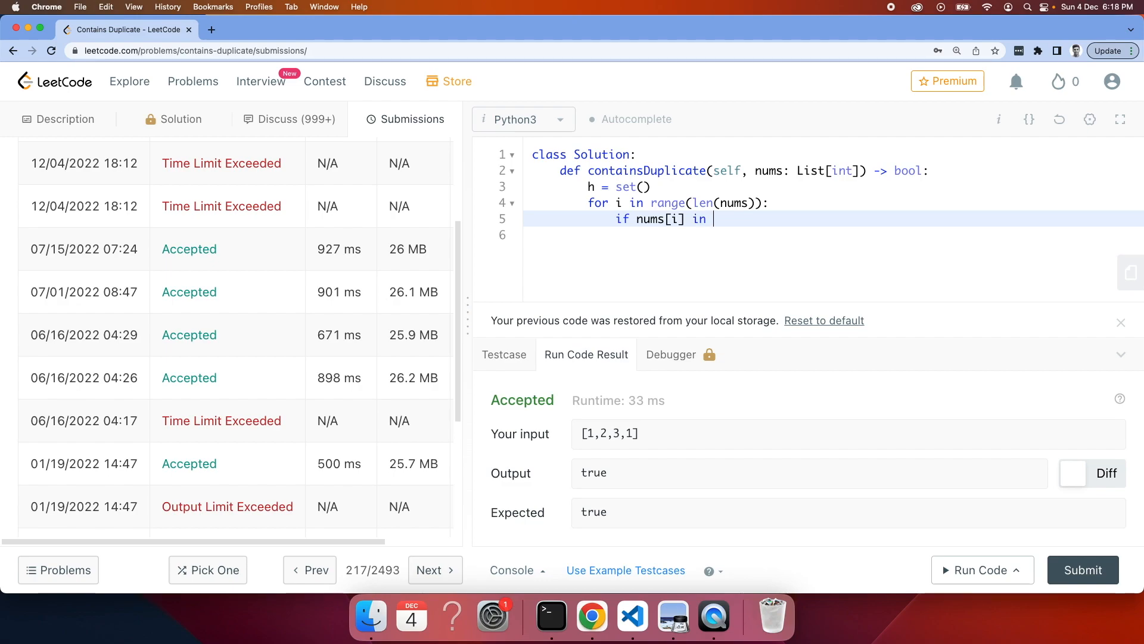
{"action": "type", "text": "h:"}
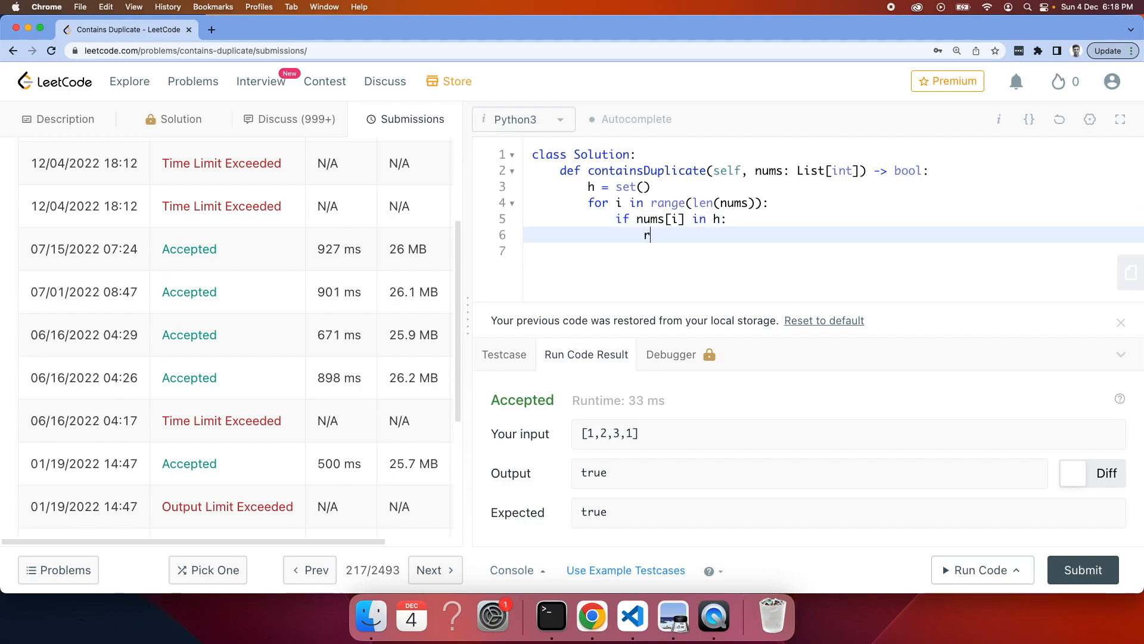
{"action": "type", "text": "eturn True"}
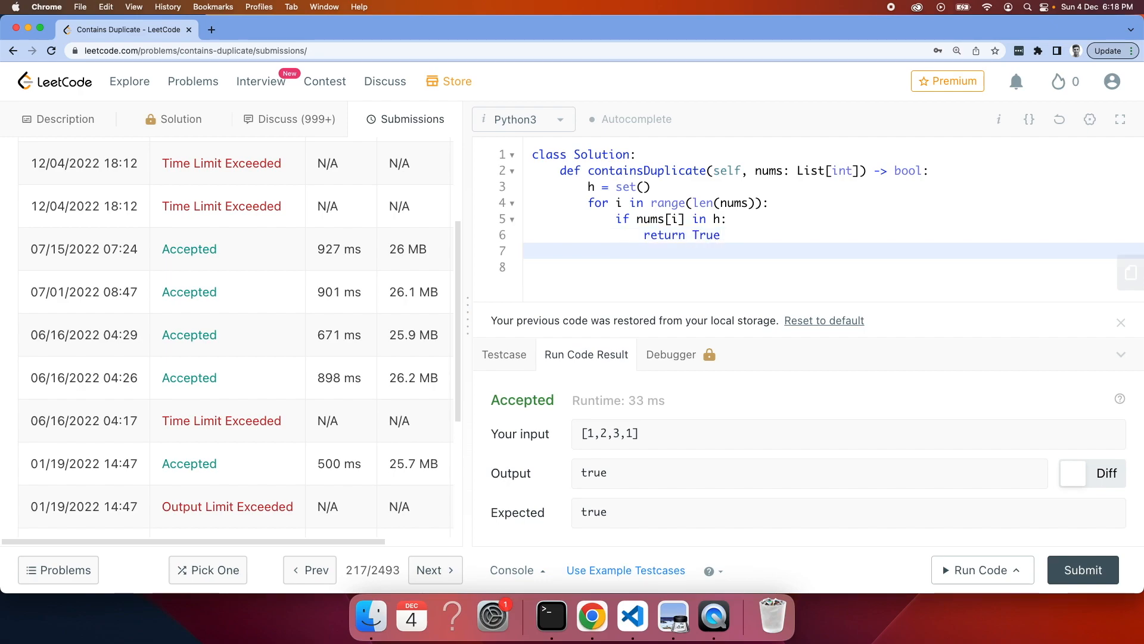
- Add an else branch with h.append(nums[i]) for numbers not yet in the set
{"action": "type", "text": "h"}
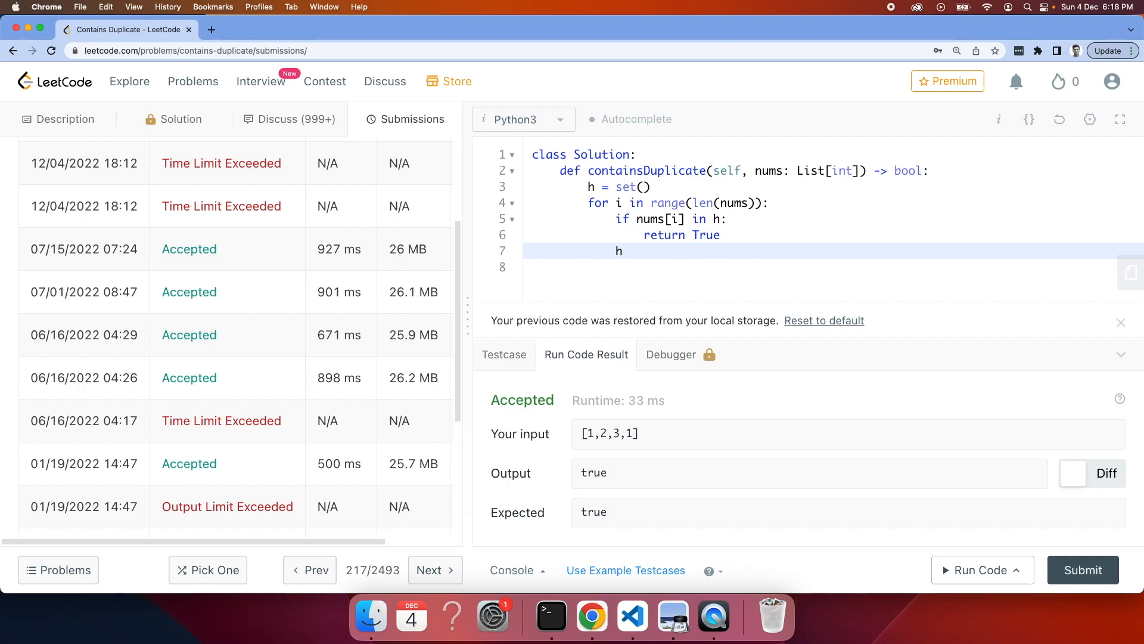
{"action": "type", "text": ".append"}
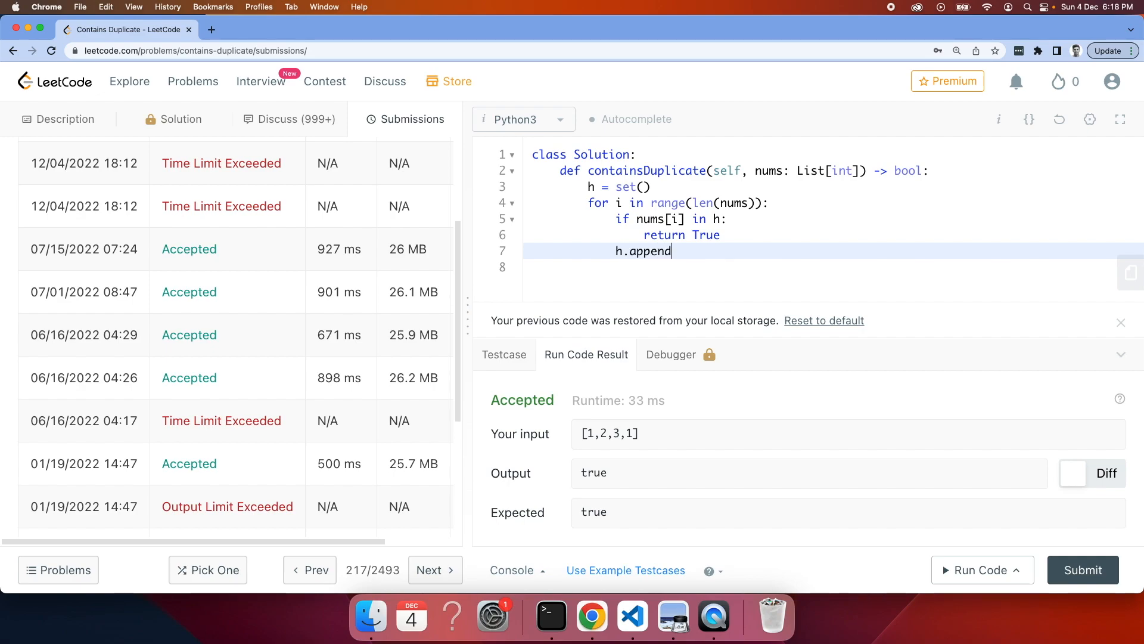
{"action": "type", "text": "()"}
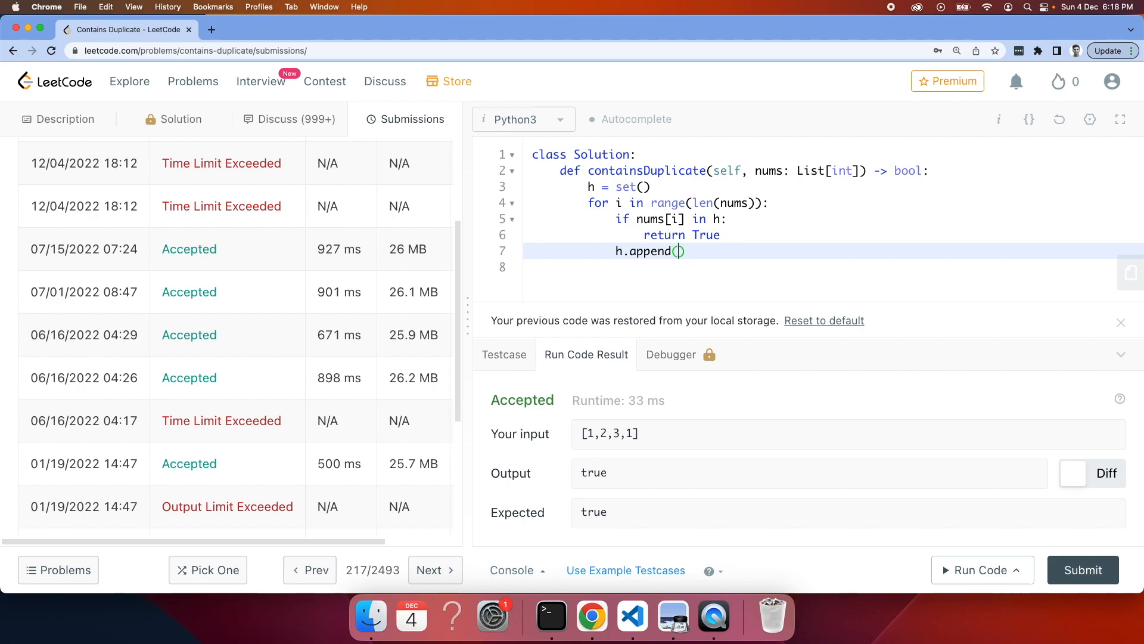
{"action": "type", "text": "nums"}
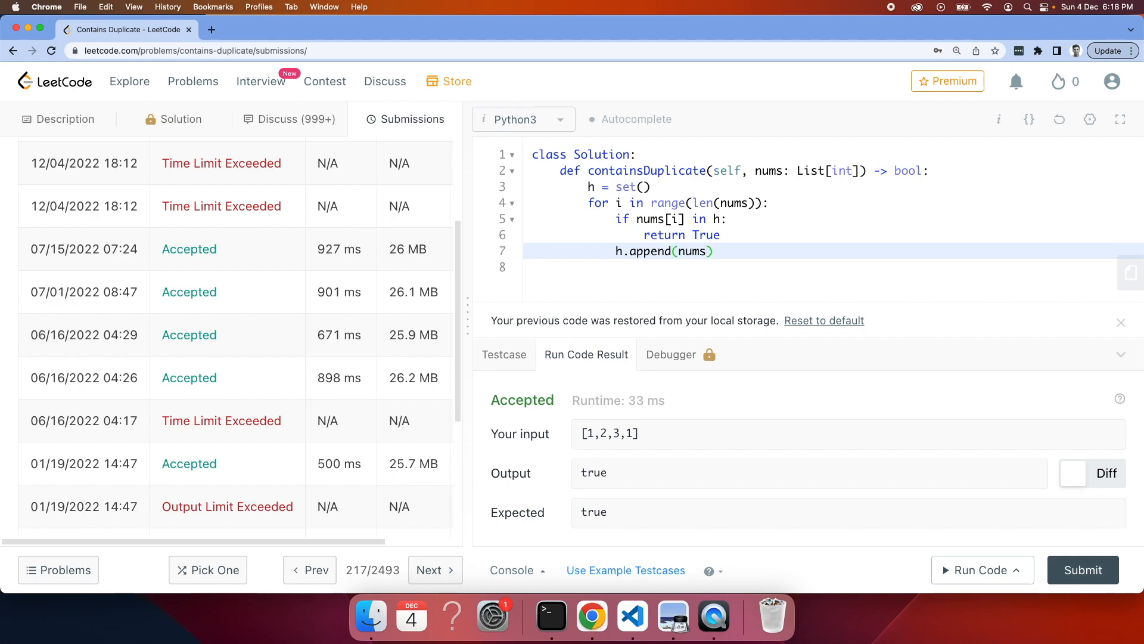
{"action": "type", "text": "[i]"}
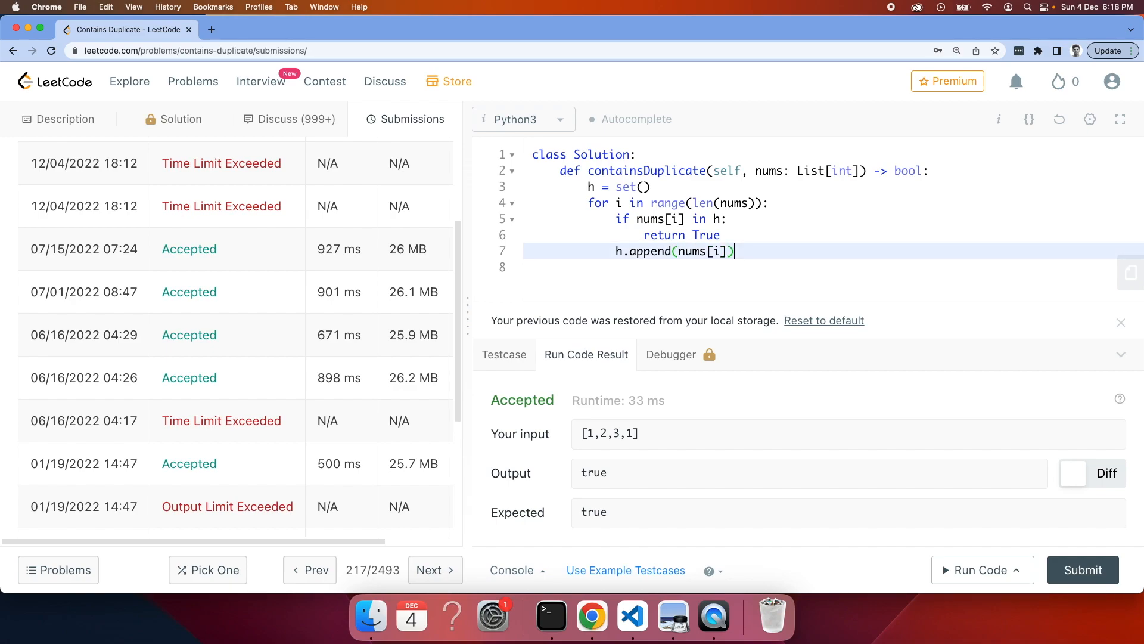
{"action": "type", "text": "elsE"}
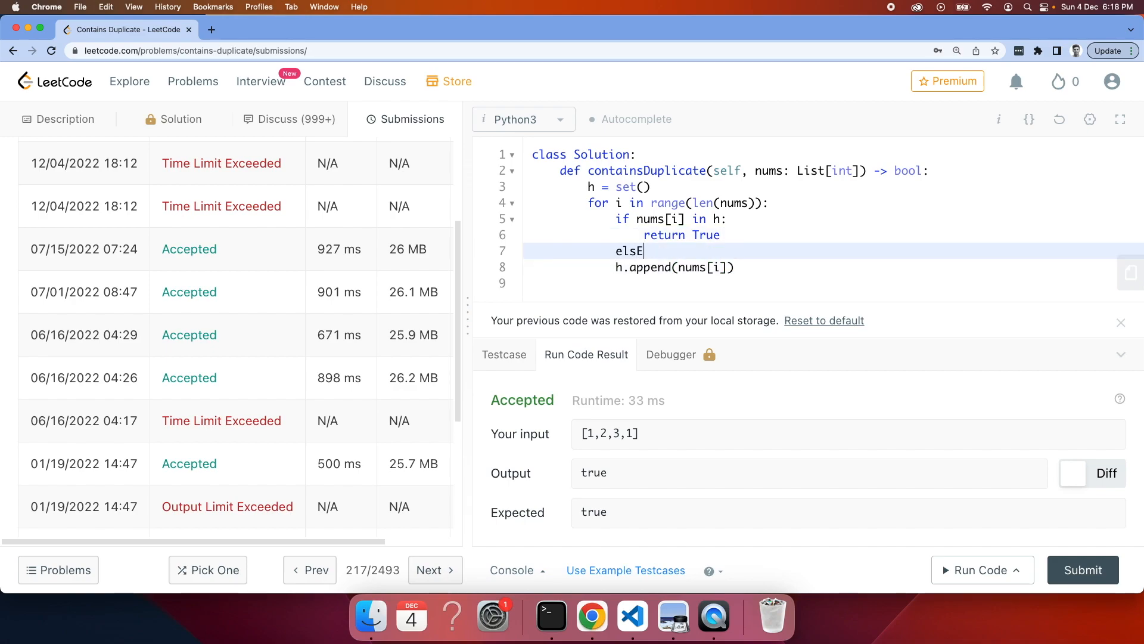
{"action": "key", "text": "backspace"}
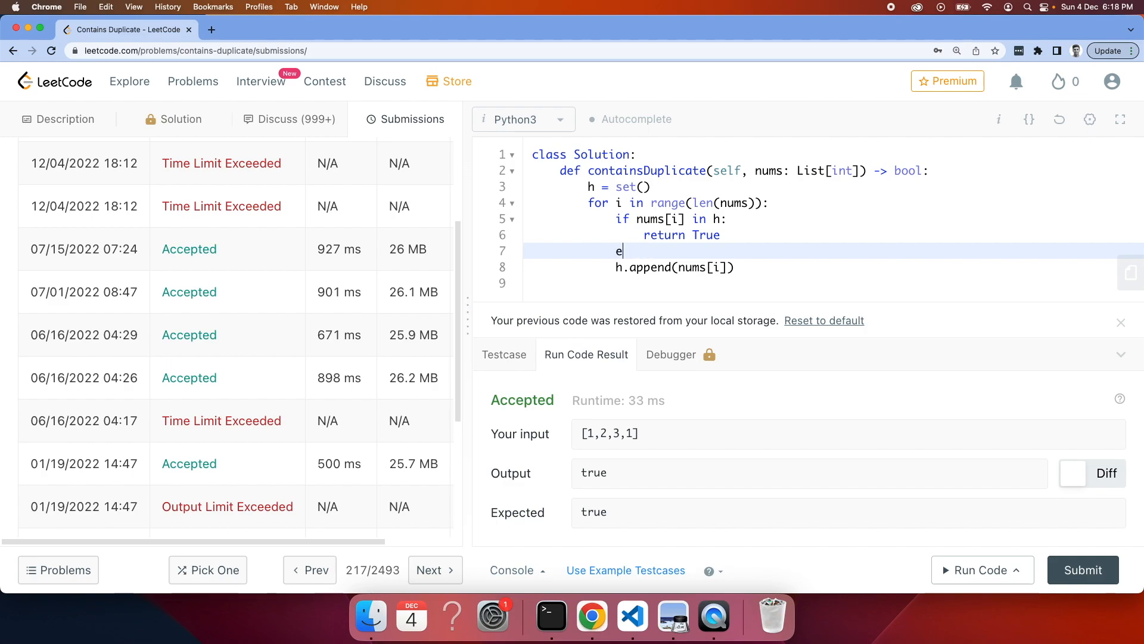
{"action": "type", "text": "lse:"}
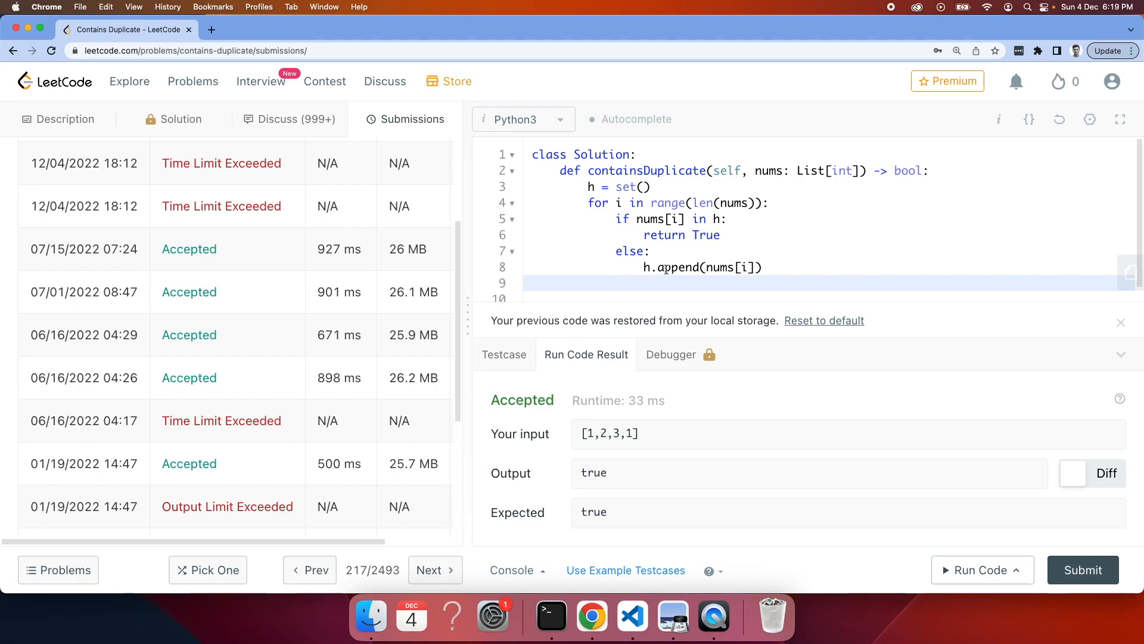
- Highlight the nums[i] in h condition, then end the function with return False at loop level
{"action": "double_click", "coordinate": [671, 267]}
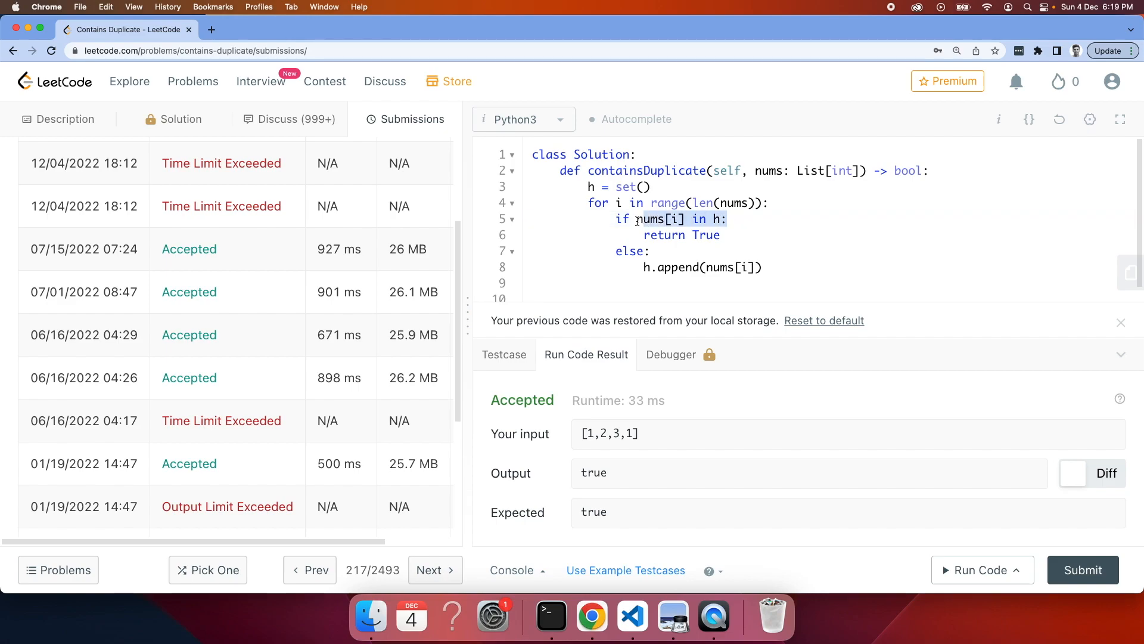
{"action": "mouse_move", "coordinate": [641, 266]}
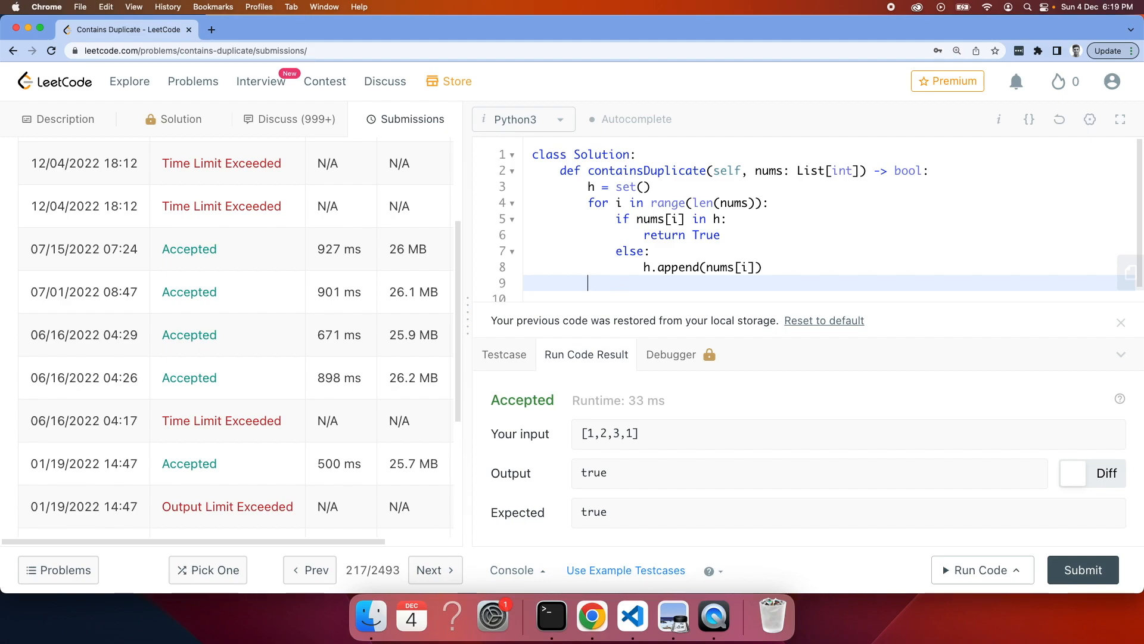
{"action": "mouse_move", "coordinate": [630, 271]}
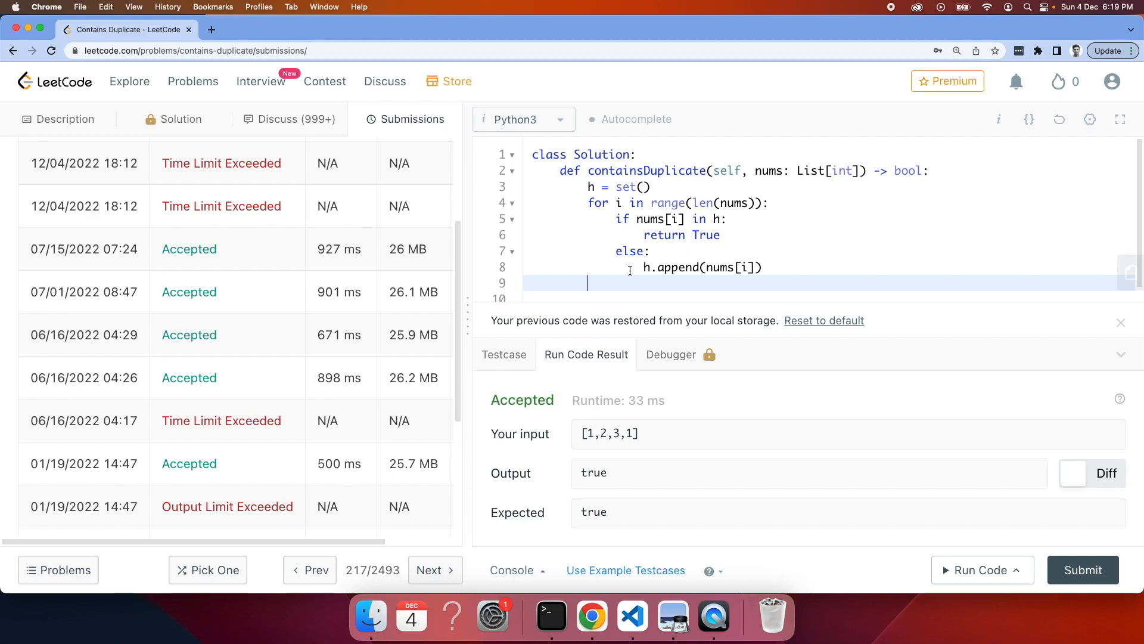
{"action": "type", "text": "return"}
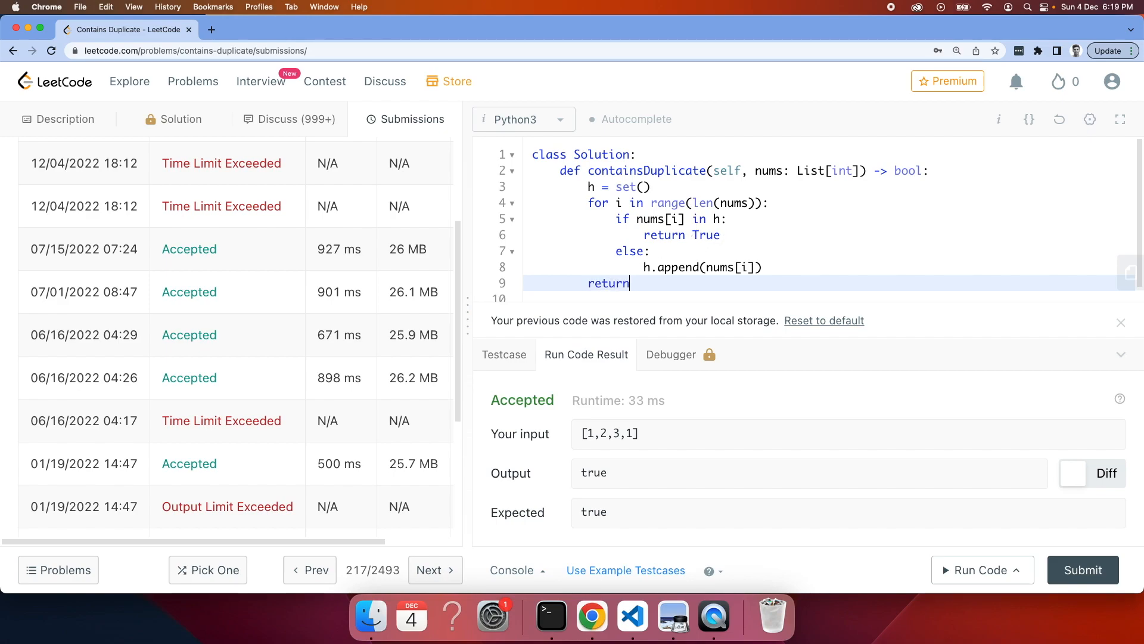
{"action": "type", "text": "False"}
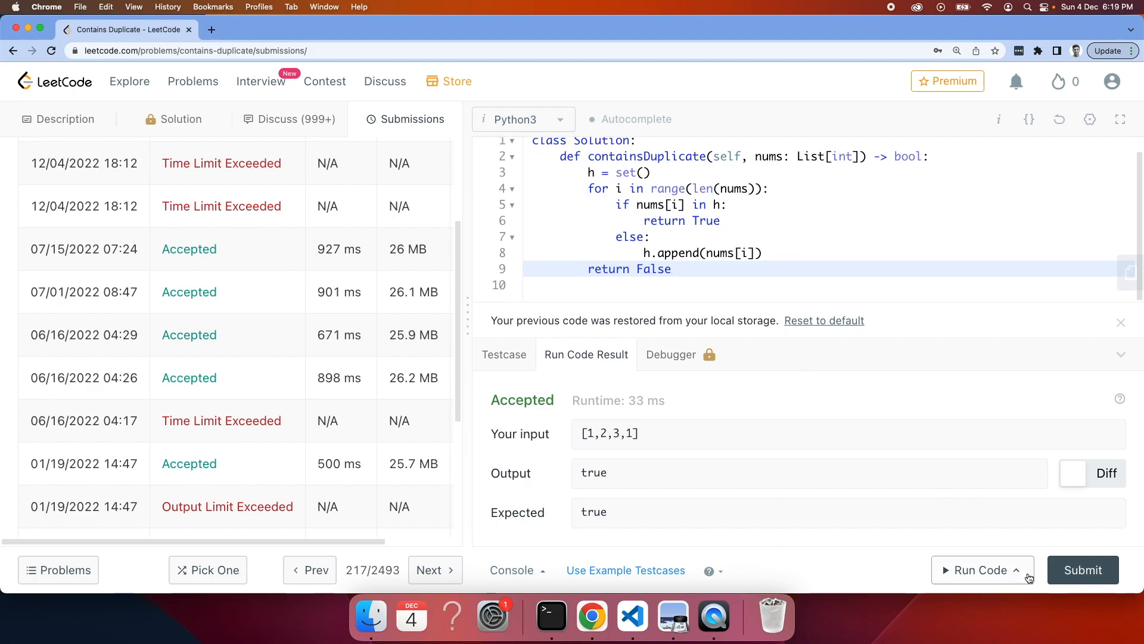
- Run the code, hit the set append AttributeError, and replace append with add on line 8
{"action": "left_click", "coordinate": [981, 570]}
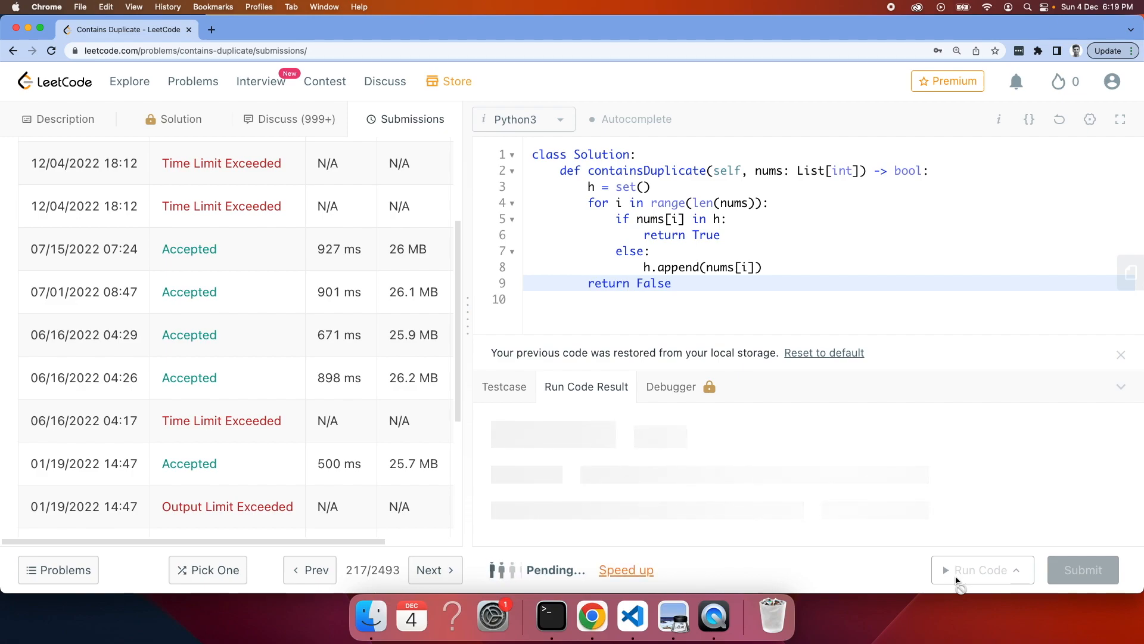
{"action": "left_click", "coordinate": [981, 570]}
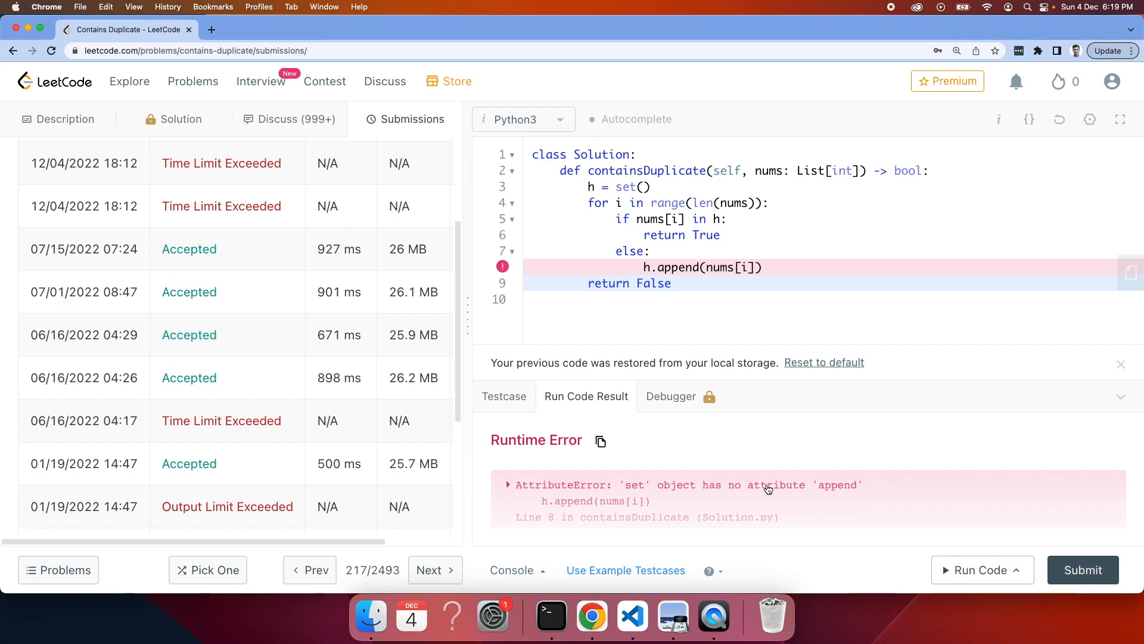
{"action": "mouse_move", "coordinate": [684, 274]}
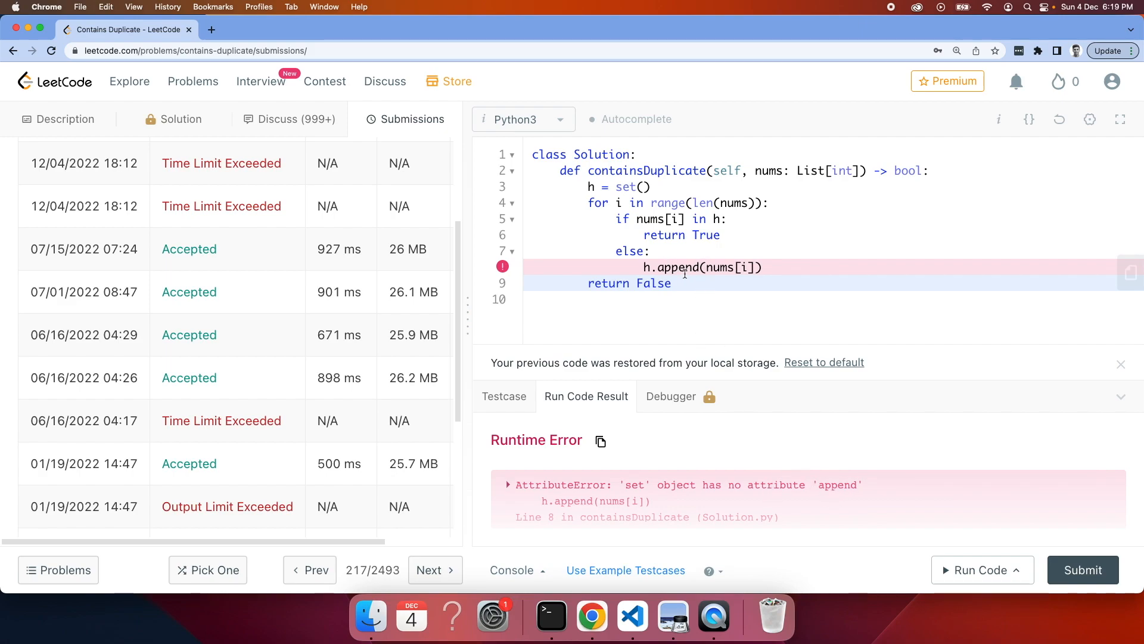
{"action": "double_click", "coordinate": [677, 267]}
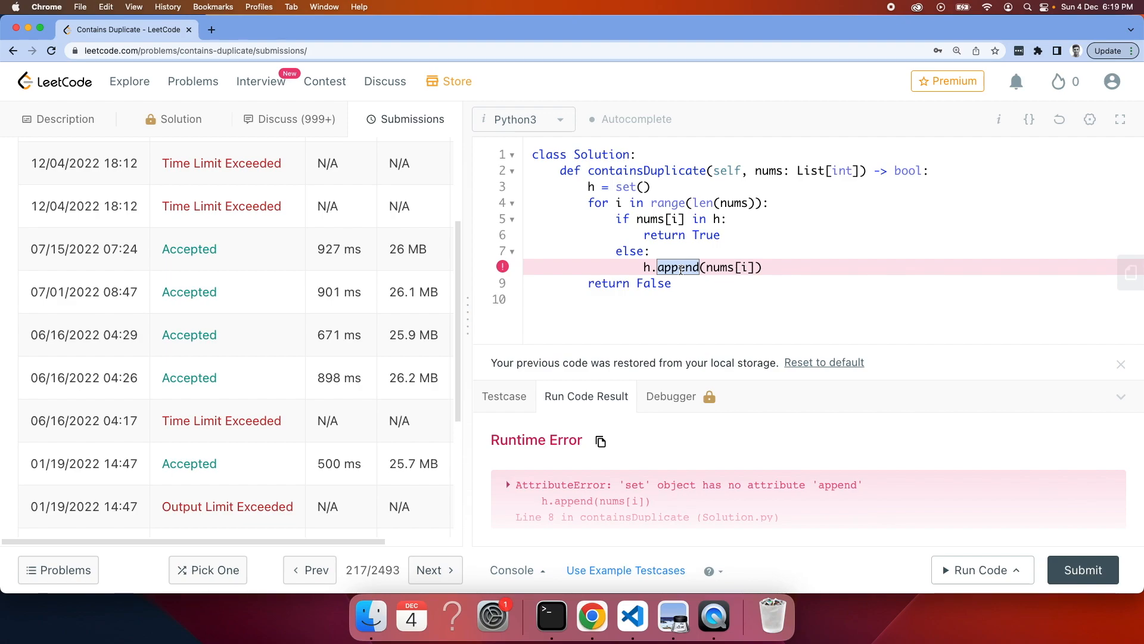
{"action": "type", "text": "add"}
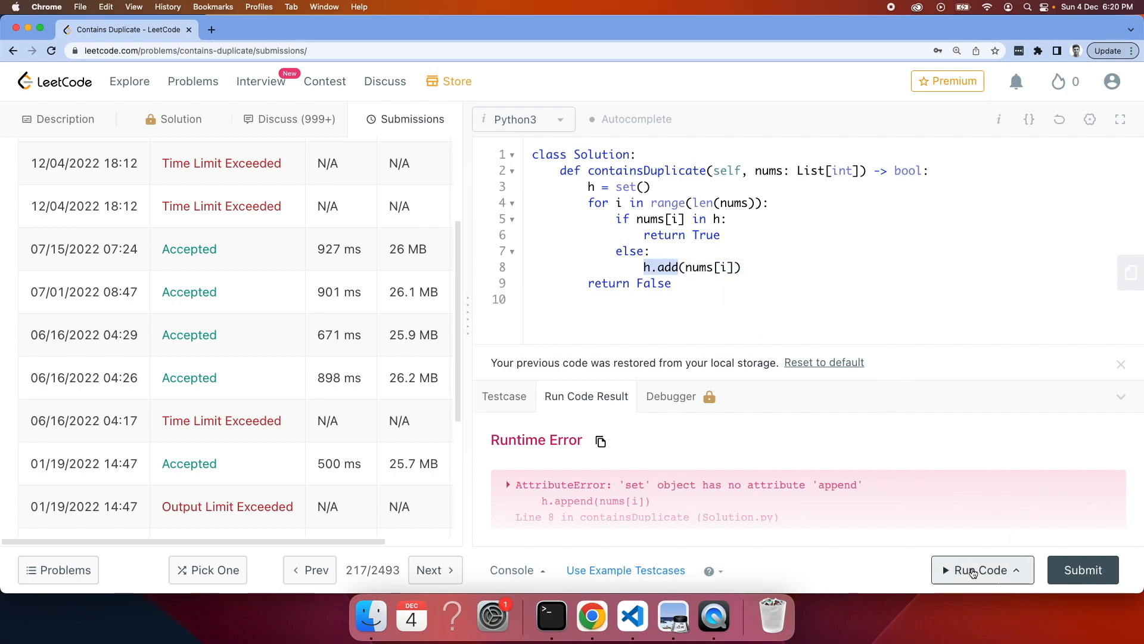
- Rerun the corrected code, getting Accepted on [1,2,3,1] in 63 ms, and highlight the result
{"action": "left_click", "coordinate": [981, 569]}
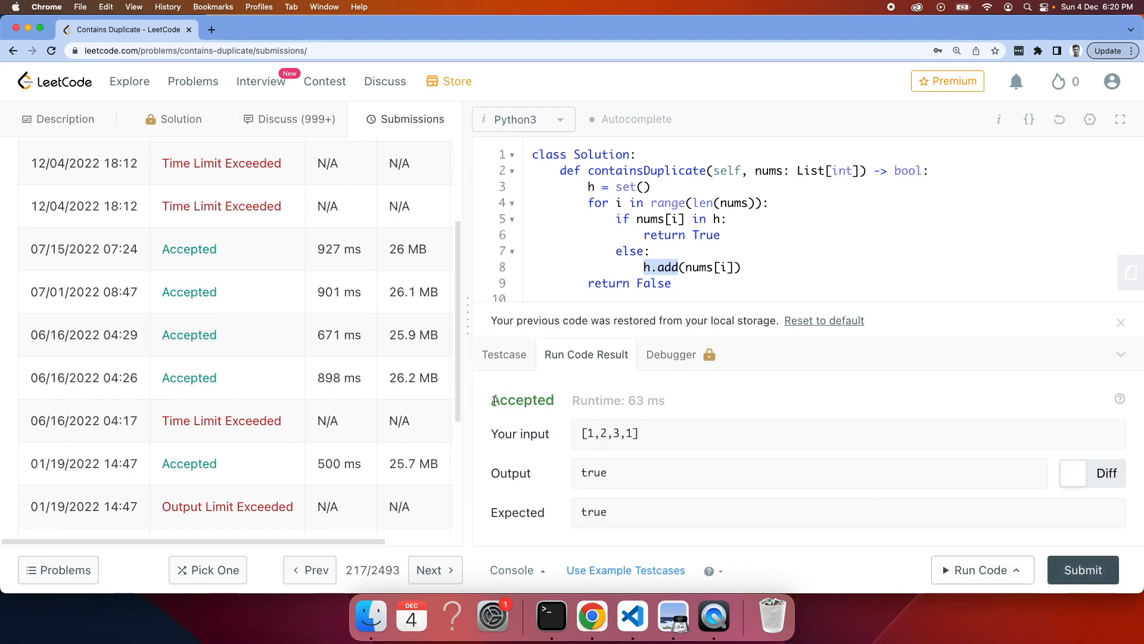
{"action": "left_click_drag", "start_coordinate": [493, 401], "coordinate": [665, 400]}
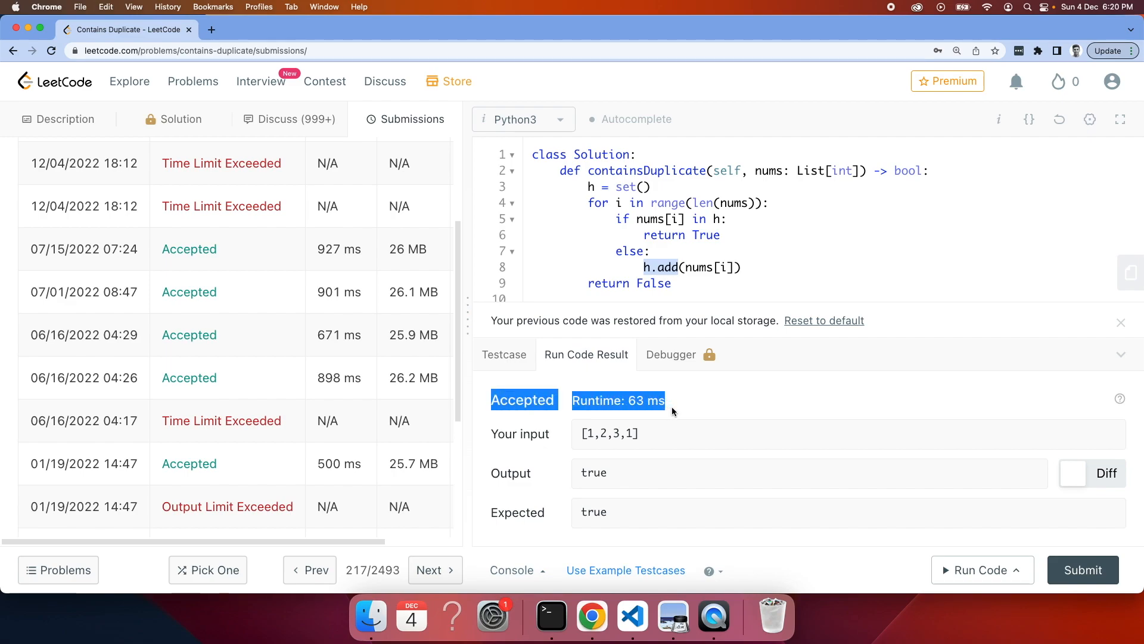
{"action": "mouse_move", "coordinate": [886, 481]}
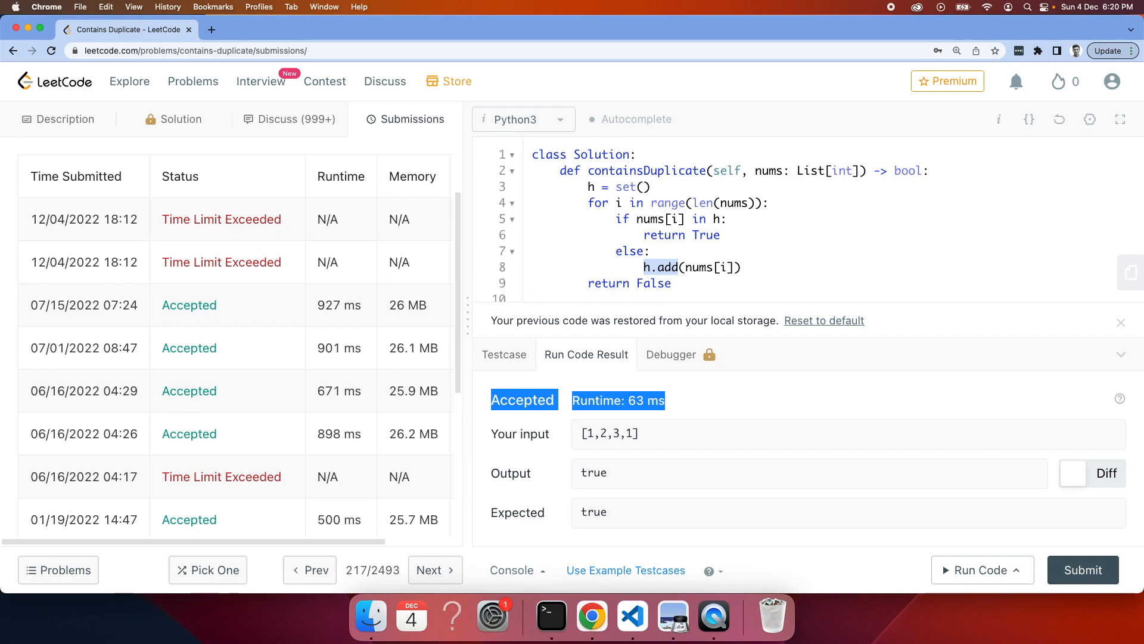
{"action": "left_click", "coordinate": [1082, 570]}
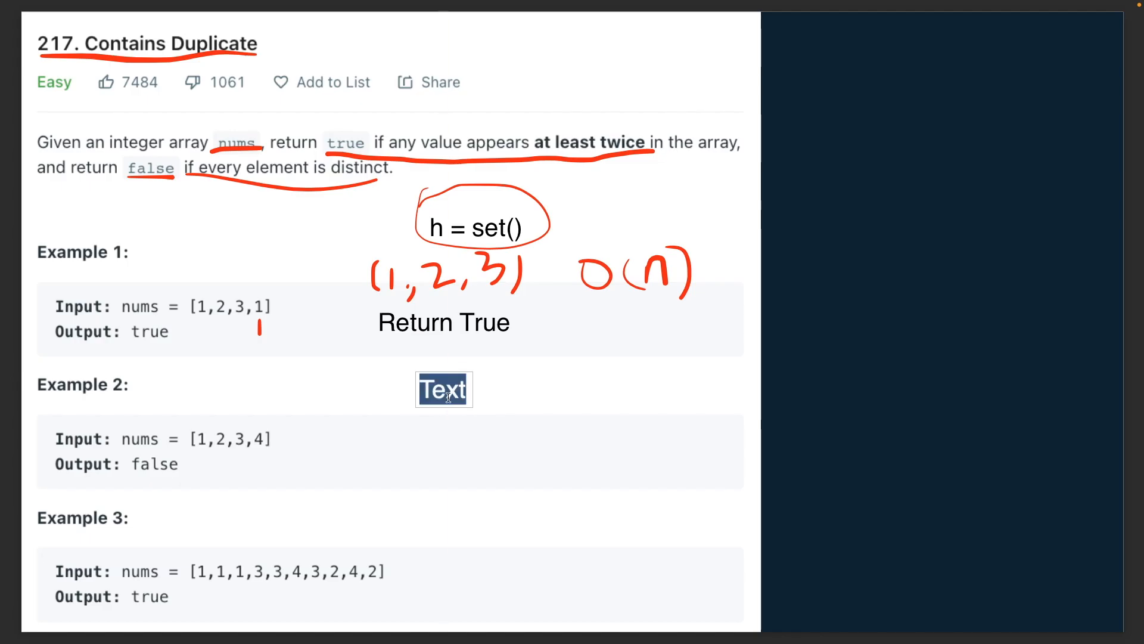
- Write 'Time Complexity: O(n)' and 'Space Complexity: O(n)' beneath Return True on the slide
{"action": "type", "text": "Time Comple"}
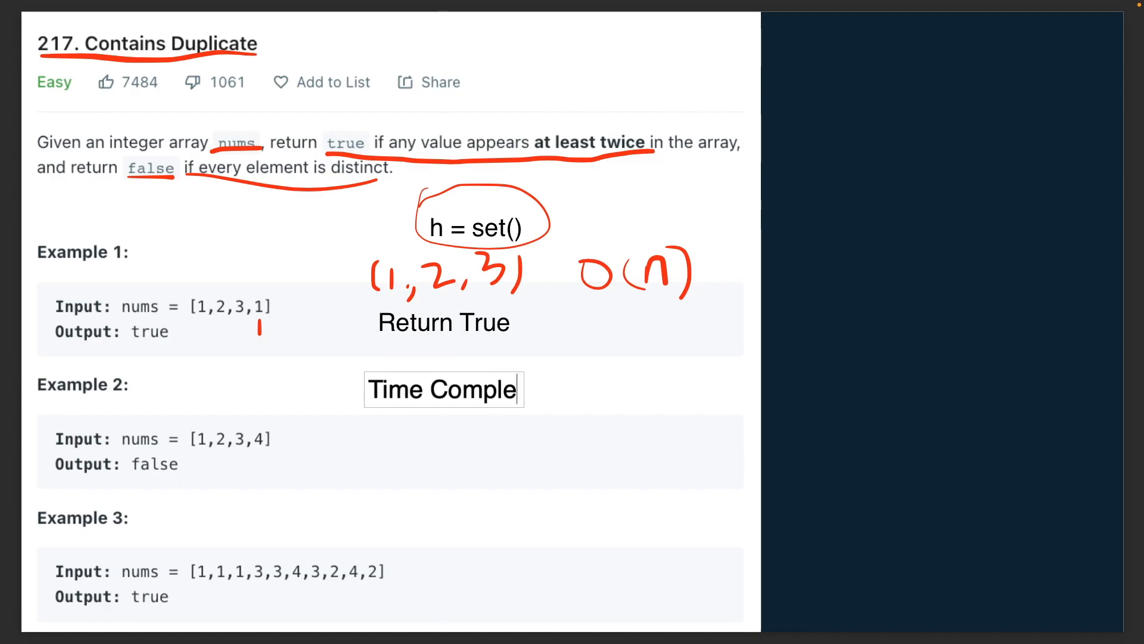
{"action": "type", "text": "xity:"}
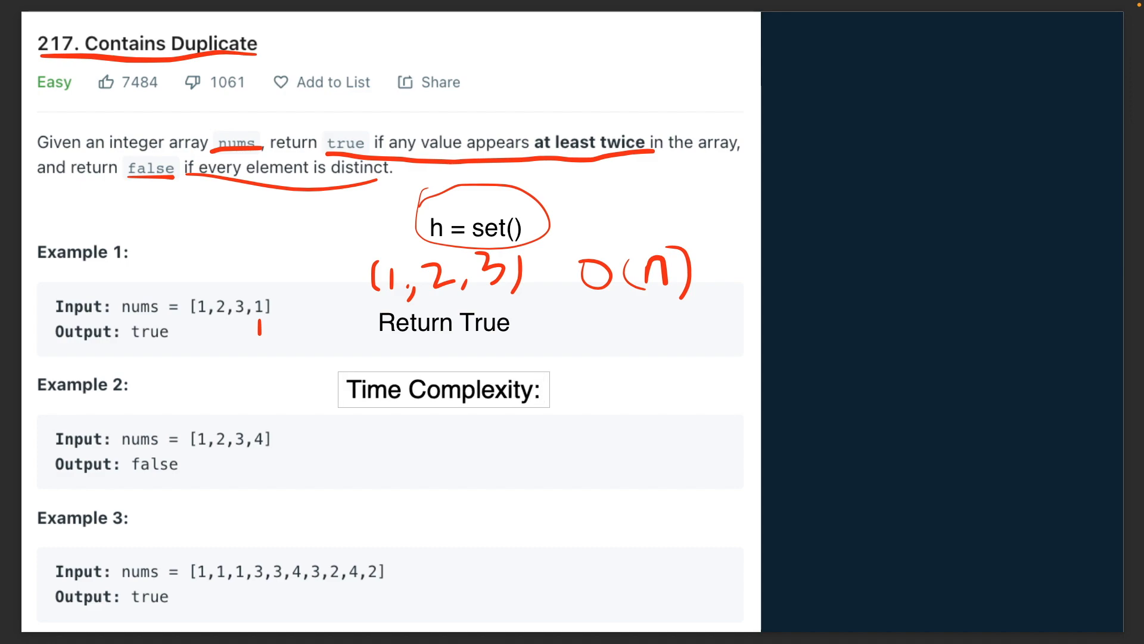
{"action": "type", "text": "O(n)"}
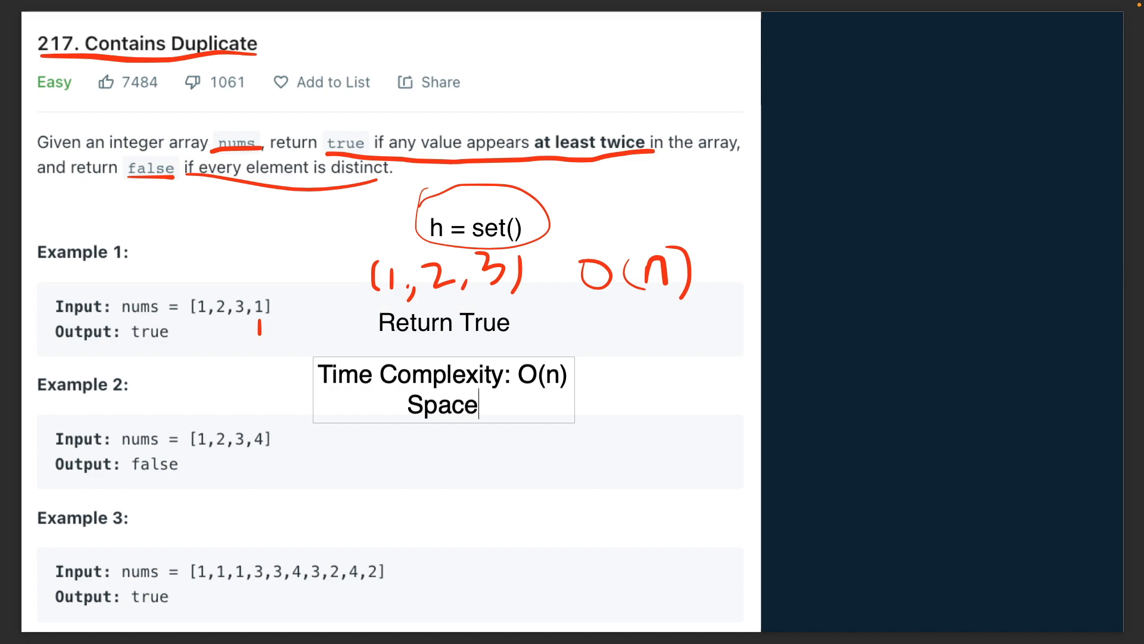
{"action": "type", "text": "Complexity: O("}
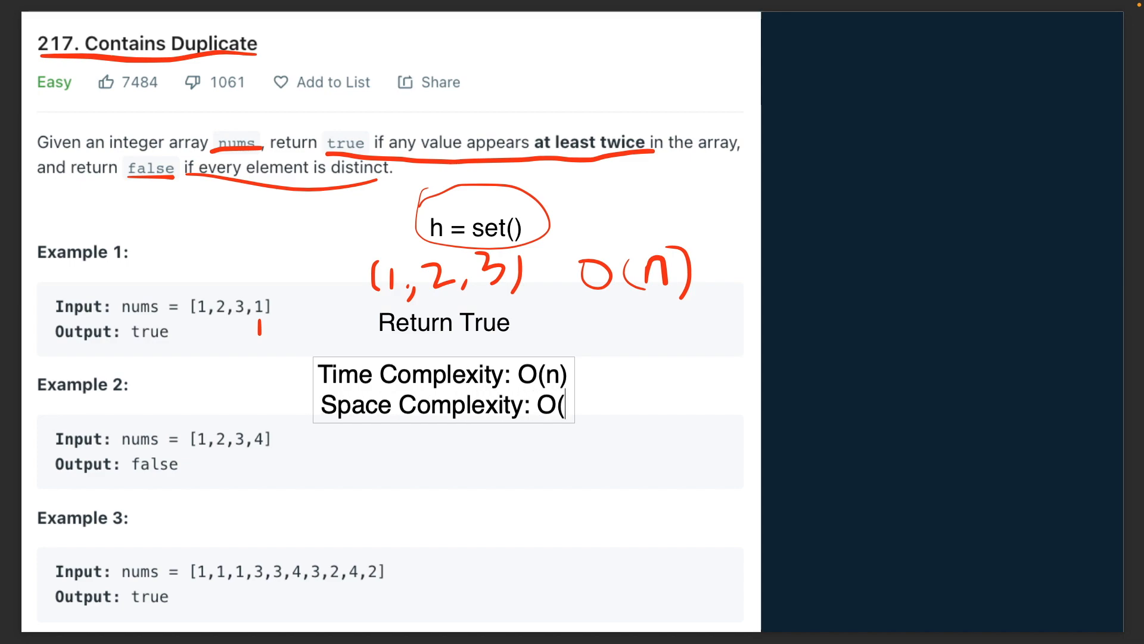
{"action": "type", "text": "n)"}
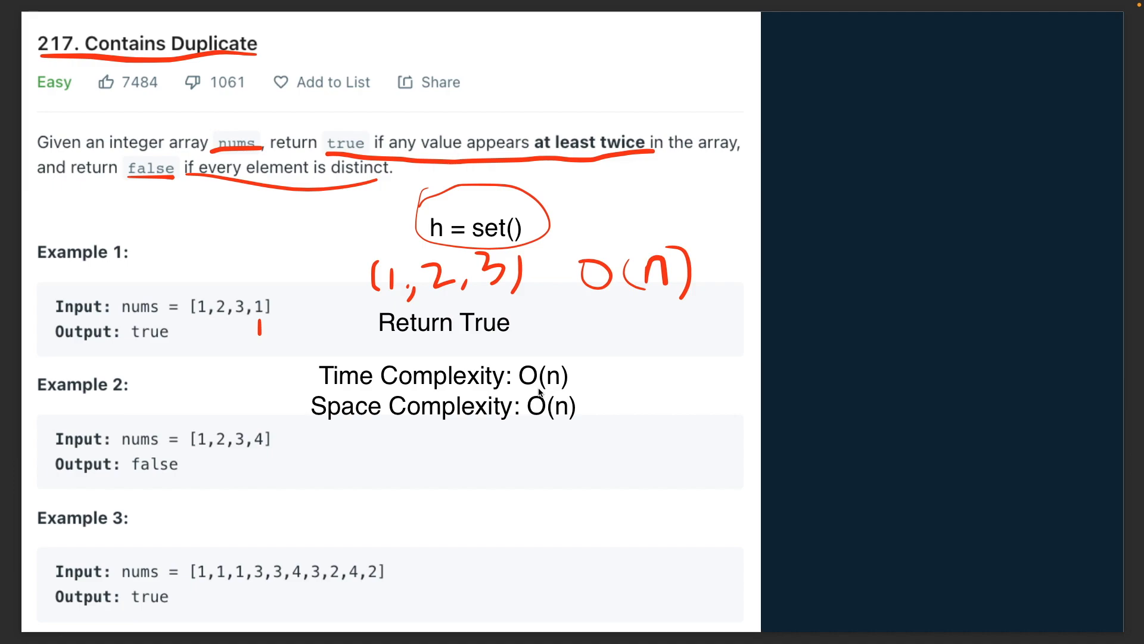
{"action": "mouse_move", "coordinate": [319, 300]}
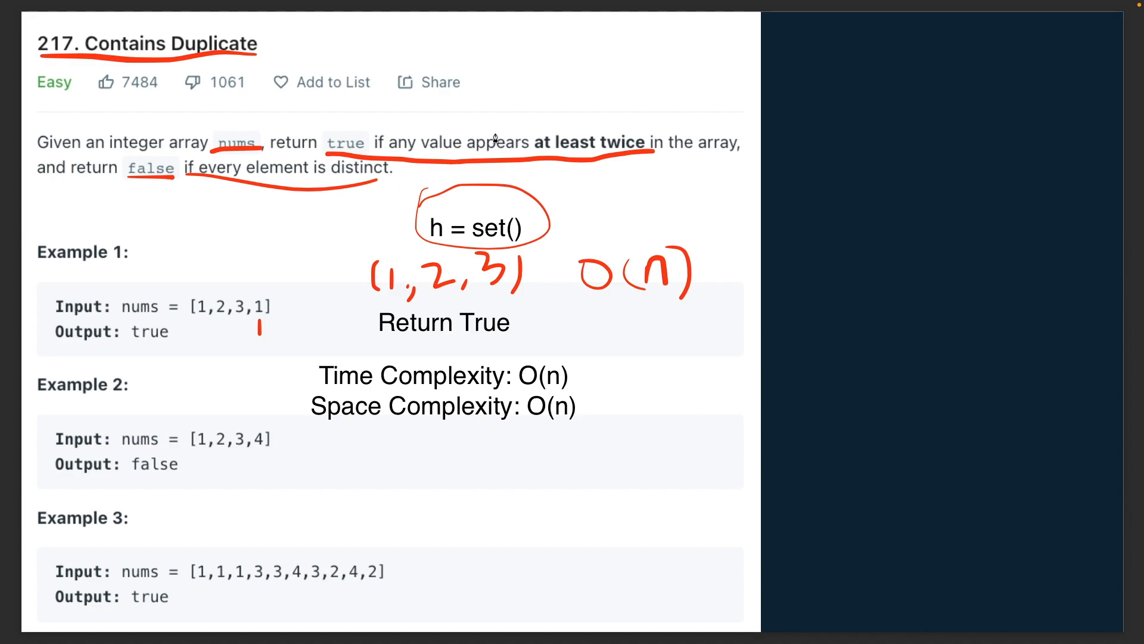
{"action": "mouse_move", "coordinate": [490, 212]}
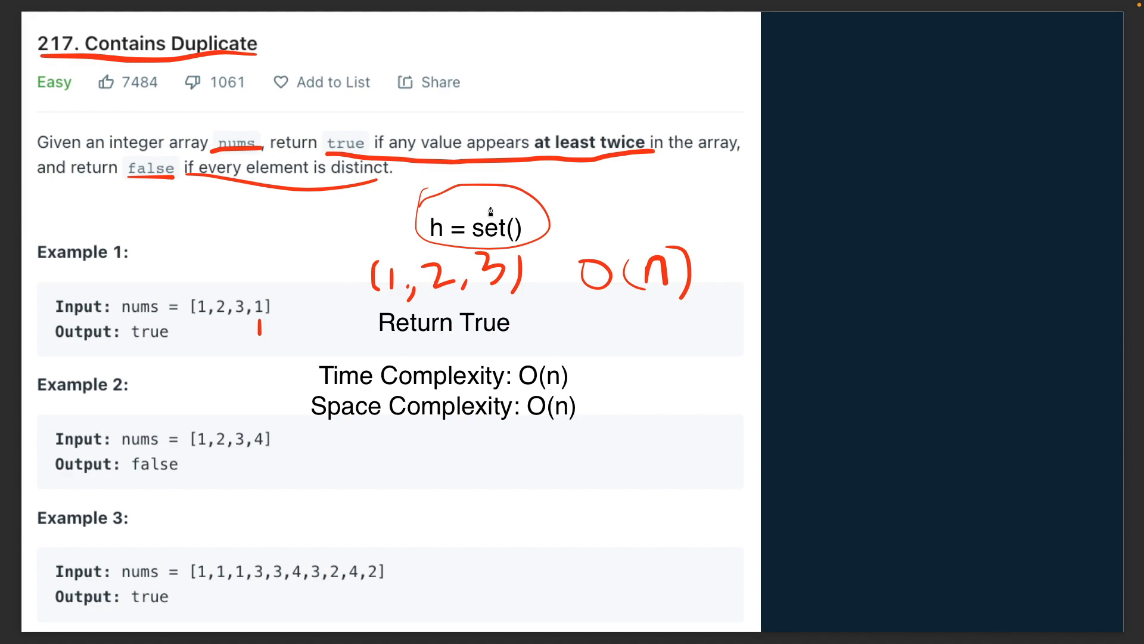
{"action": "mouse_move", "coordinate": [372, 234]}
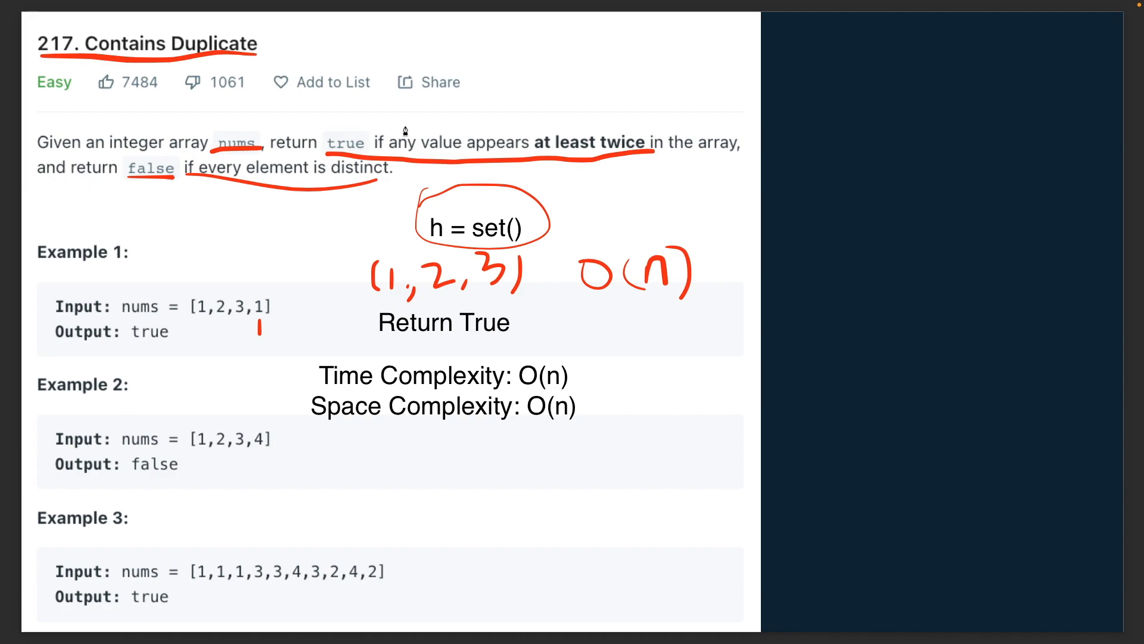
{"action": "mouse_move", "coordinate": [665, 453]}
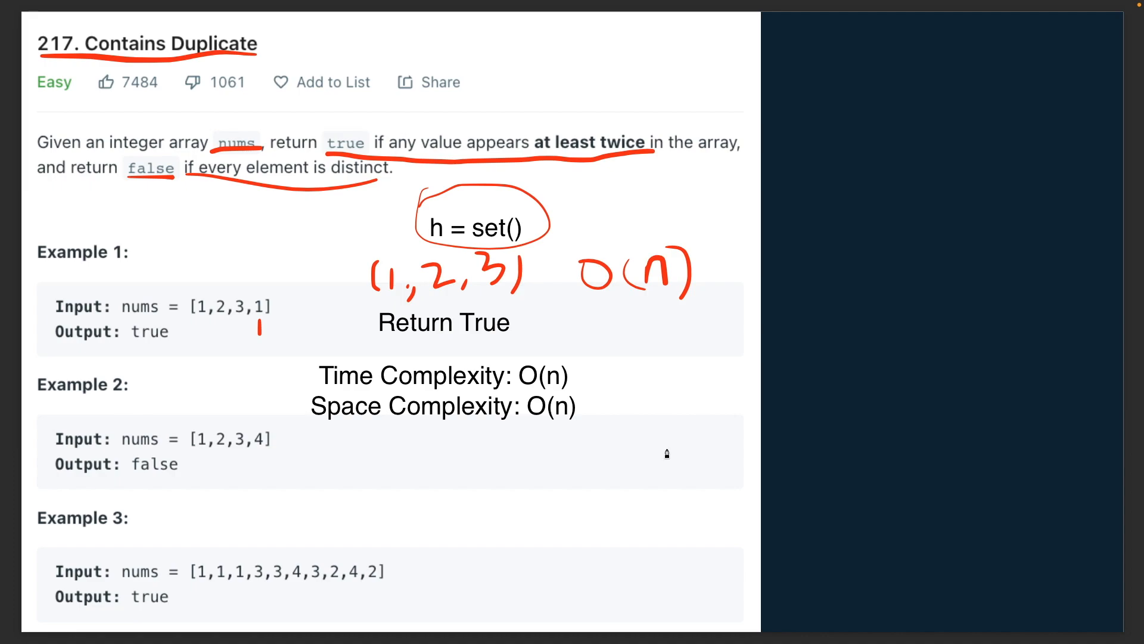